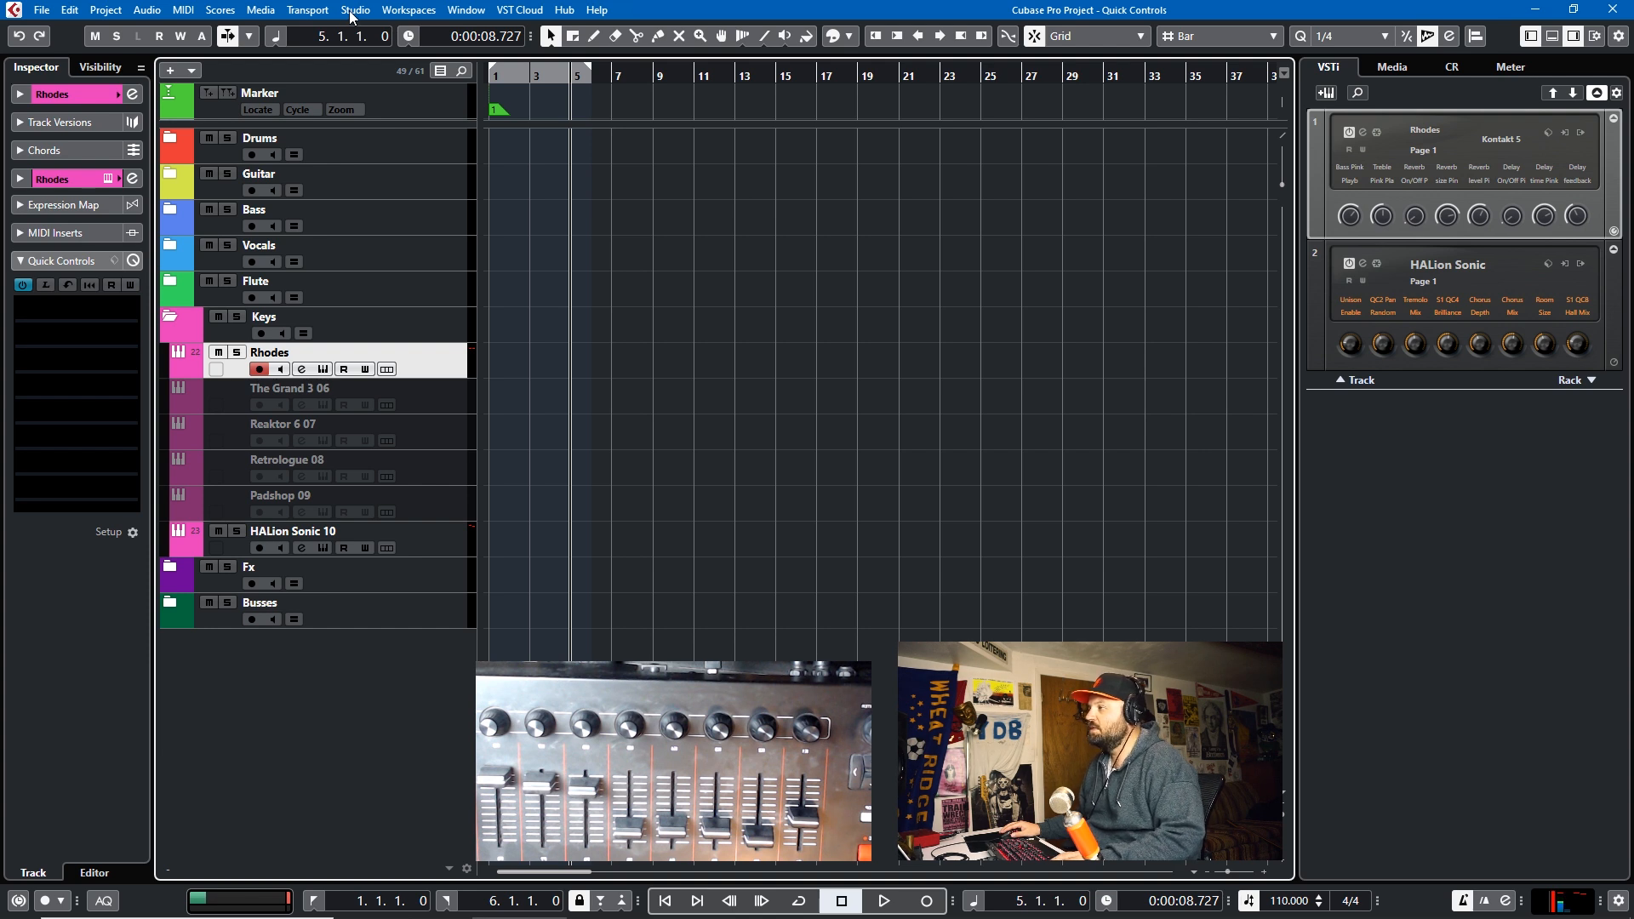
mouse_move(364, 109)
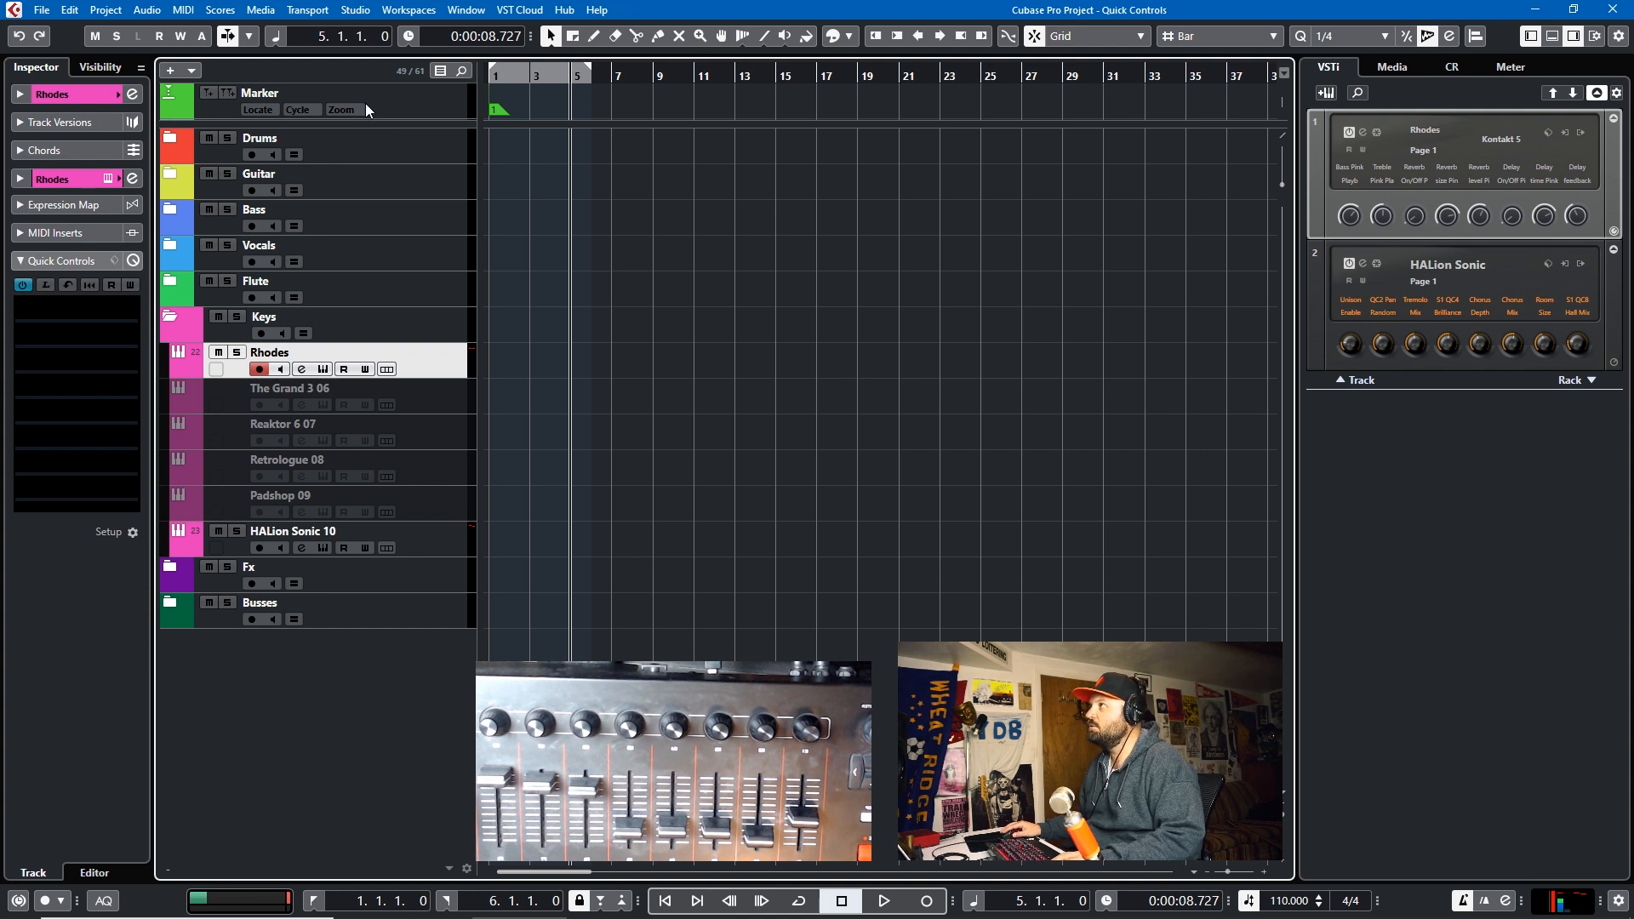
Step: Show the Track Quick Controls page of Studio Setup for the MPK261
left_click(354, 10)
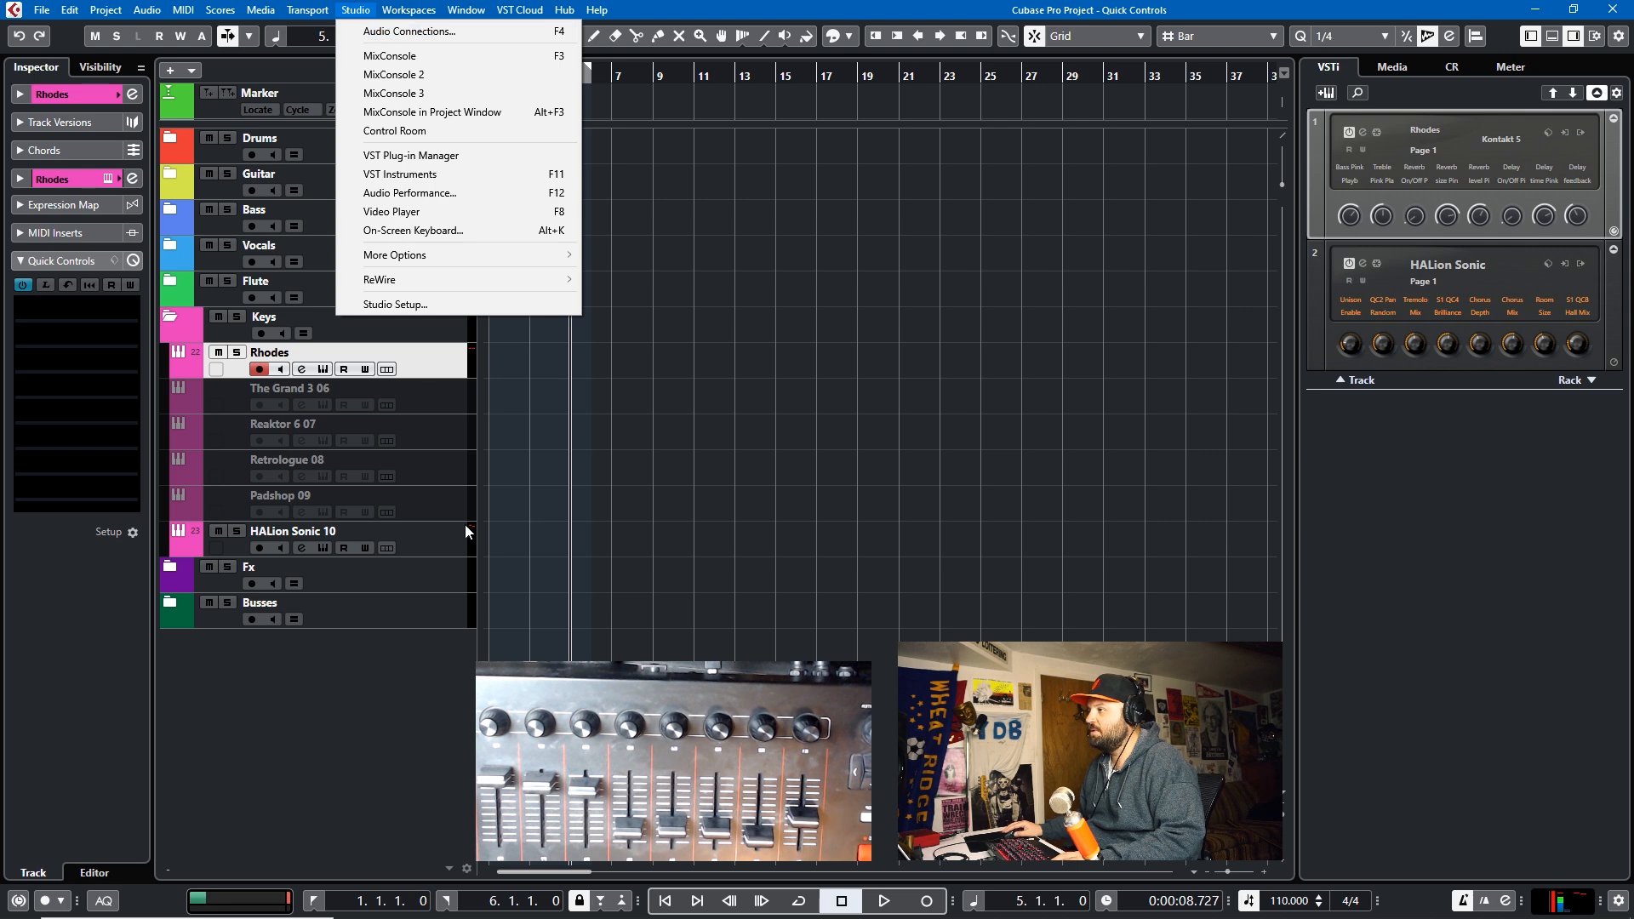
left_click(395, 303)
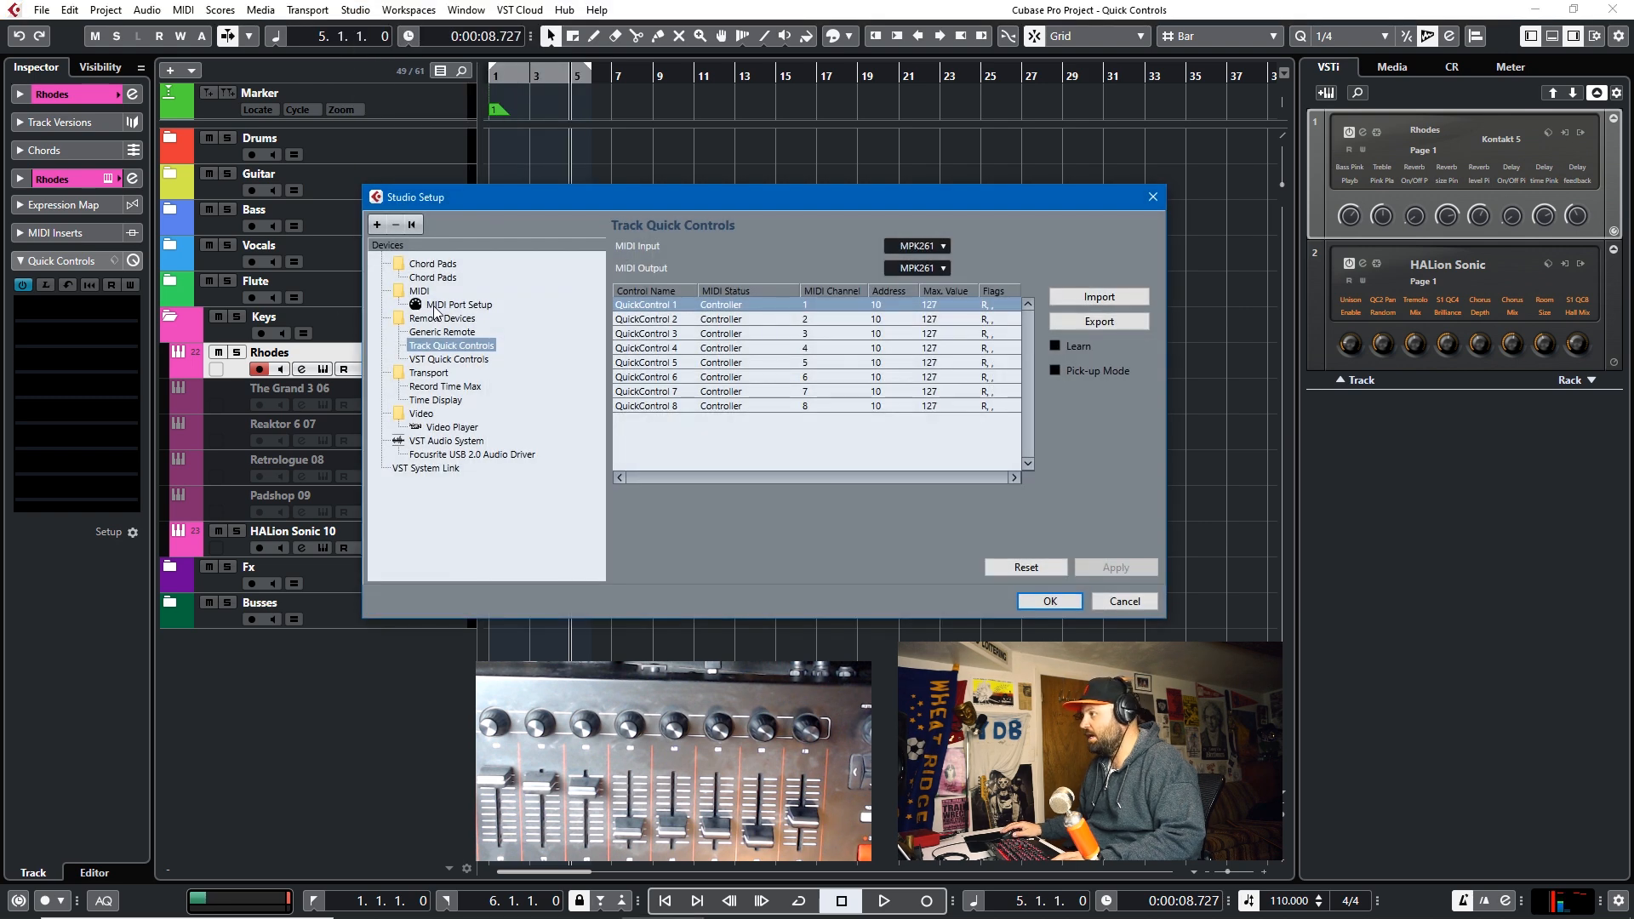
mouse_move(517, 291)
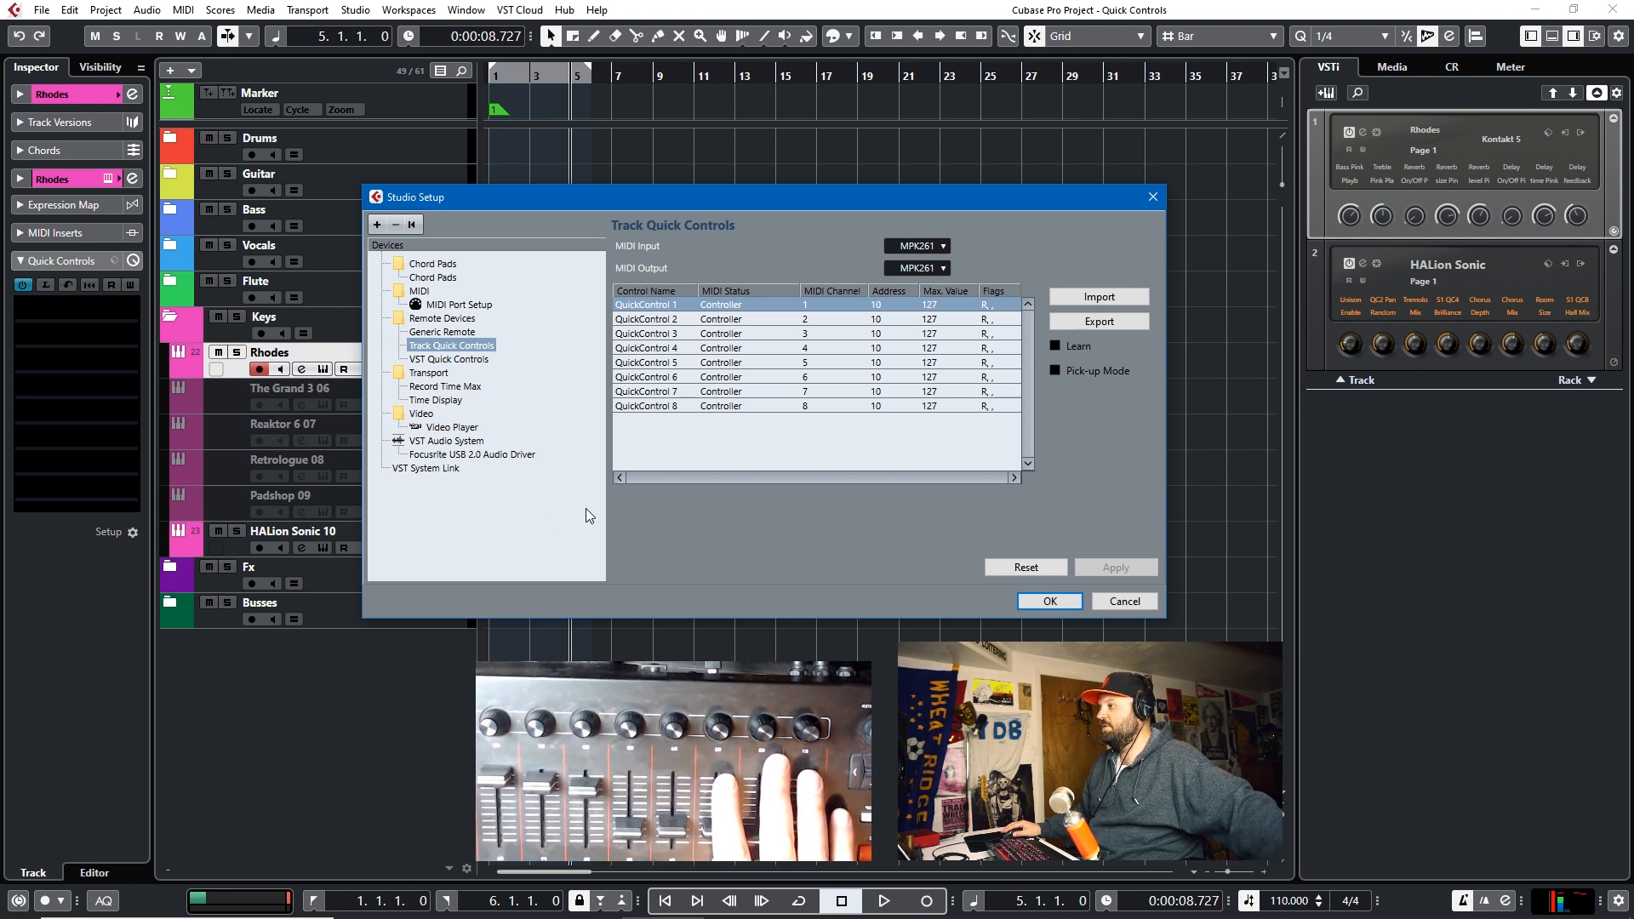
mouse_move(490, 370)
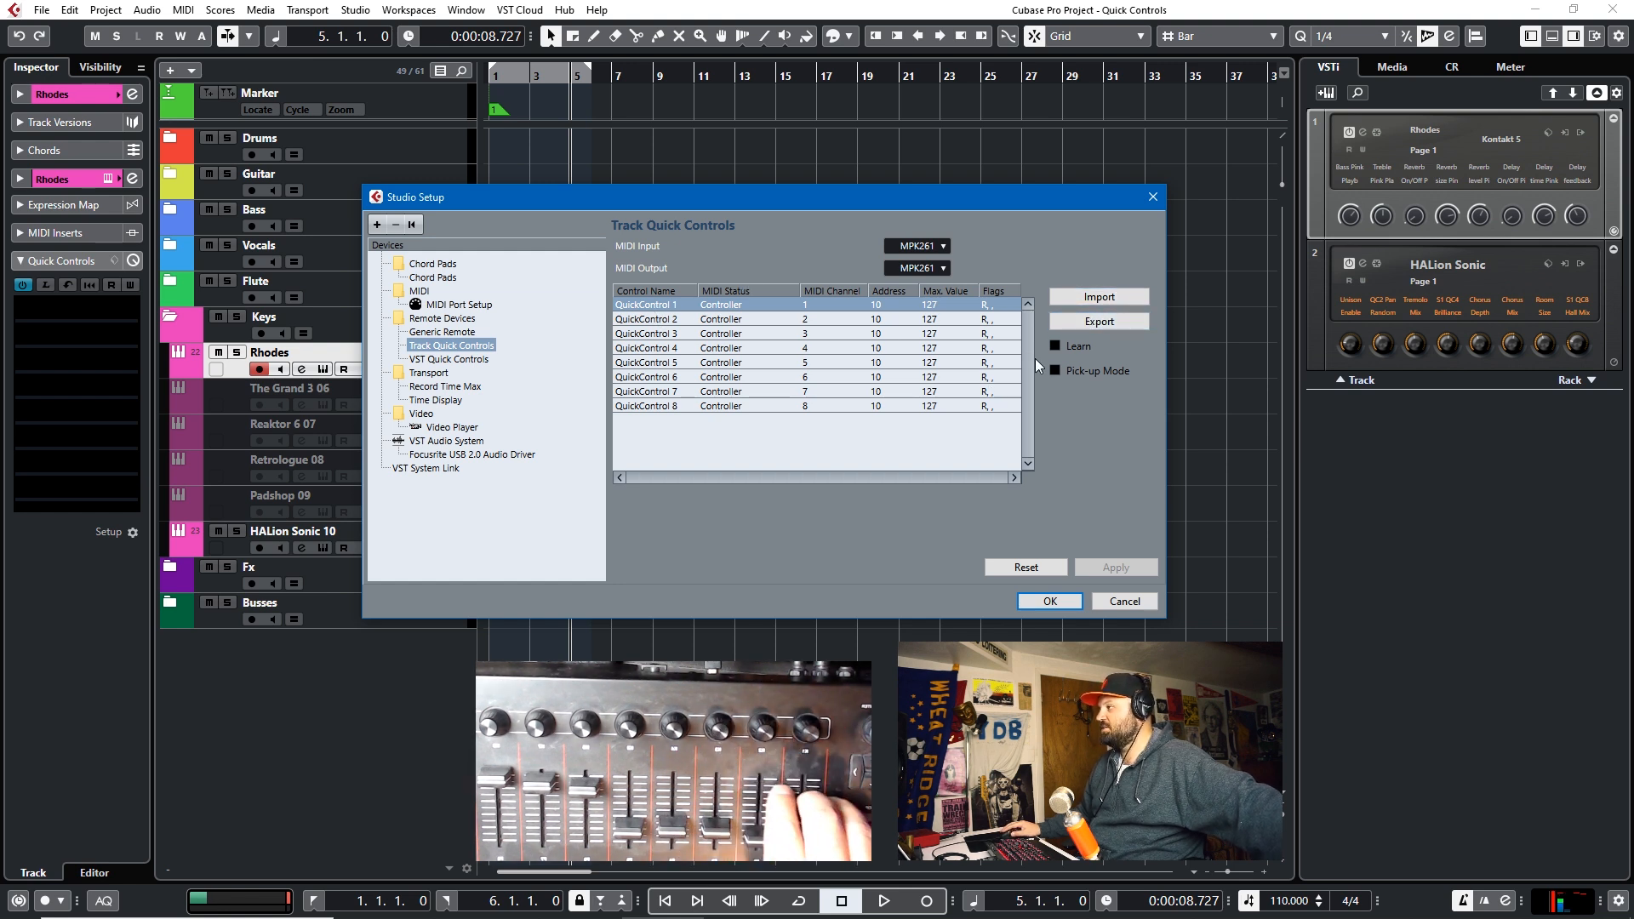
Step: With Learn on, assign the quick controls as Controller 7 on MIDI channels 1–8
left_click(1055, 345)
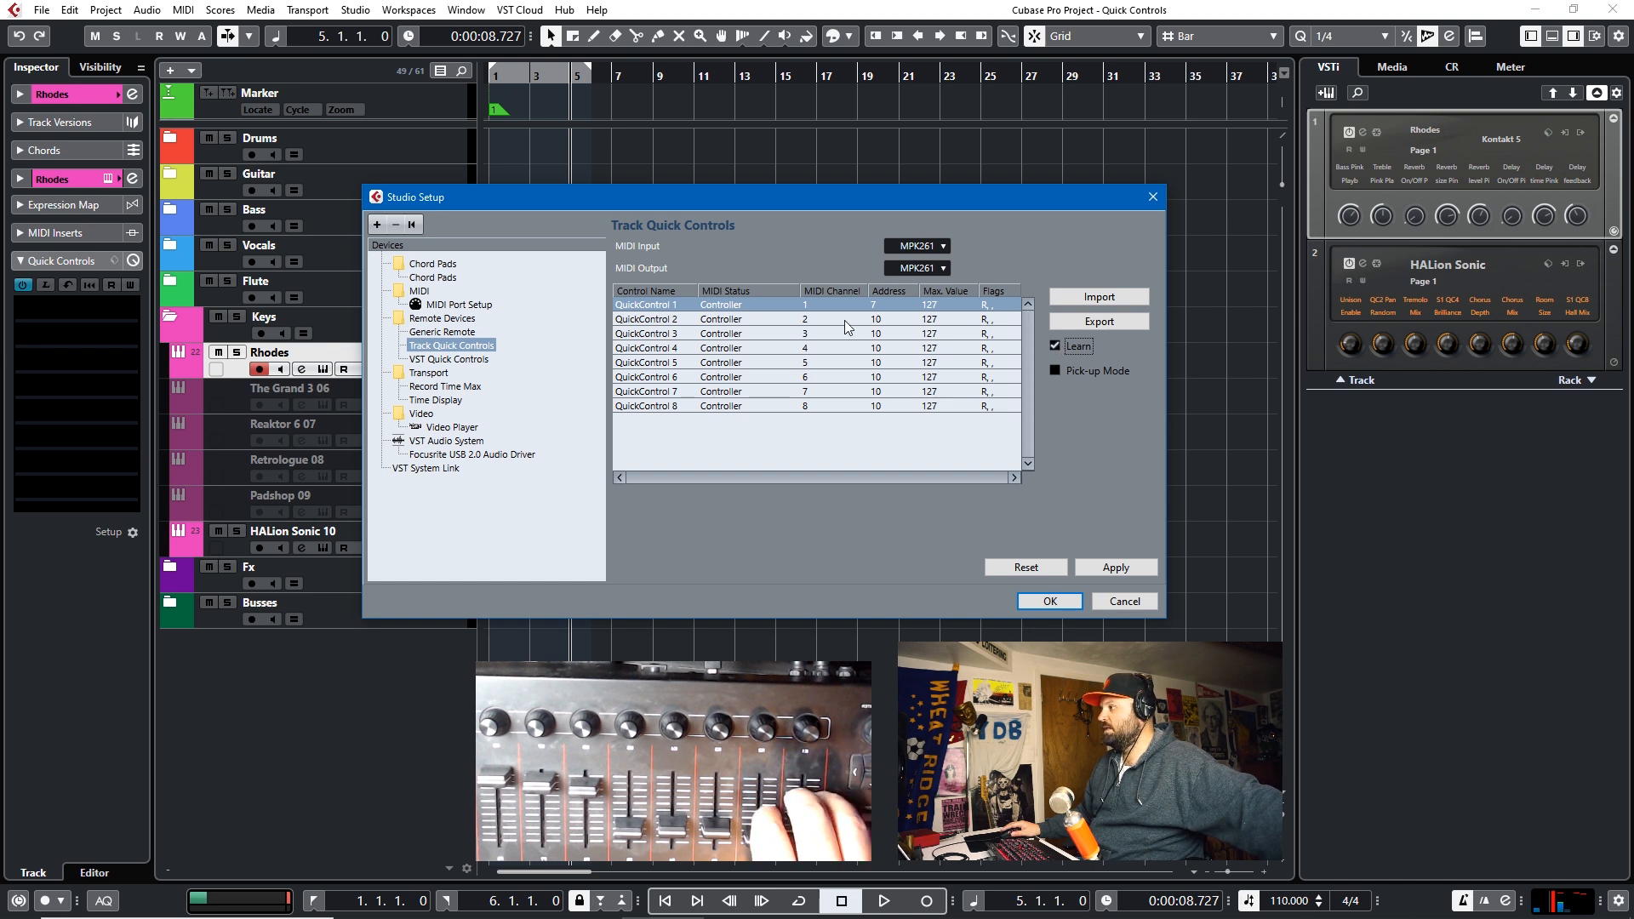
left_click(677, 318)
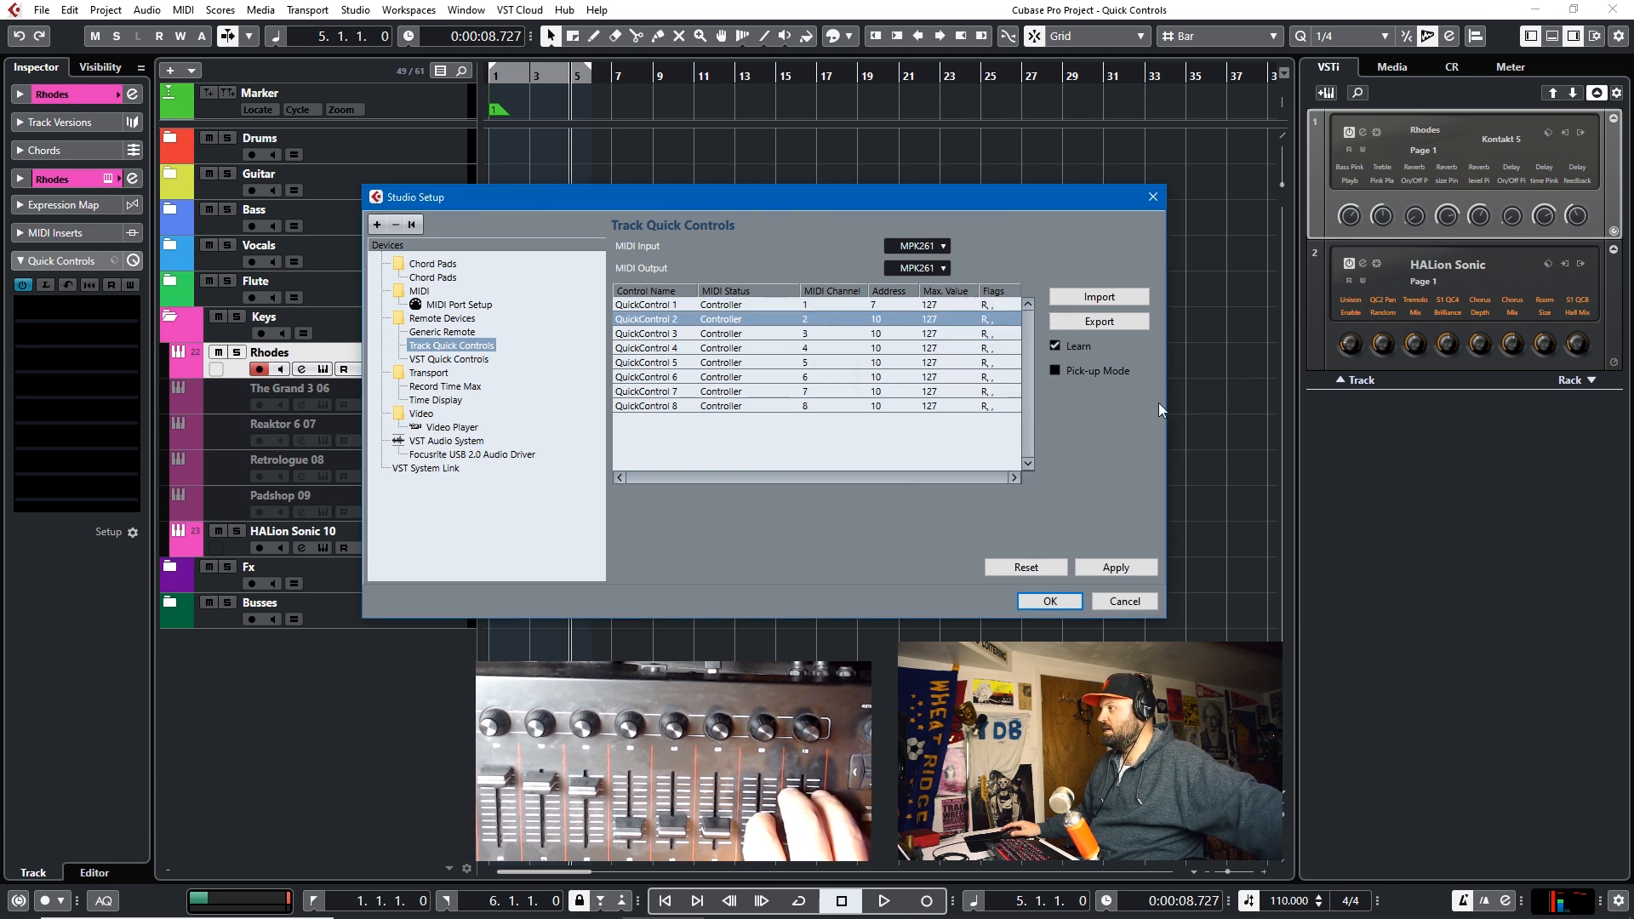
left_click(718, 333)
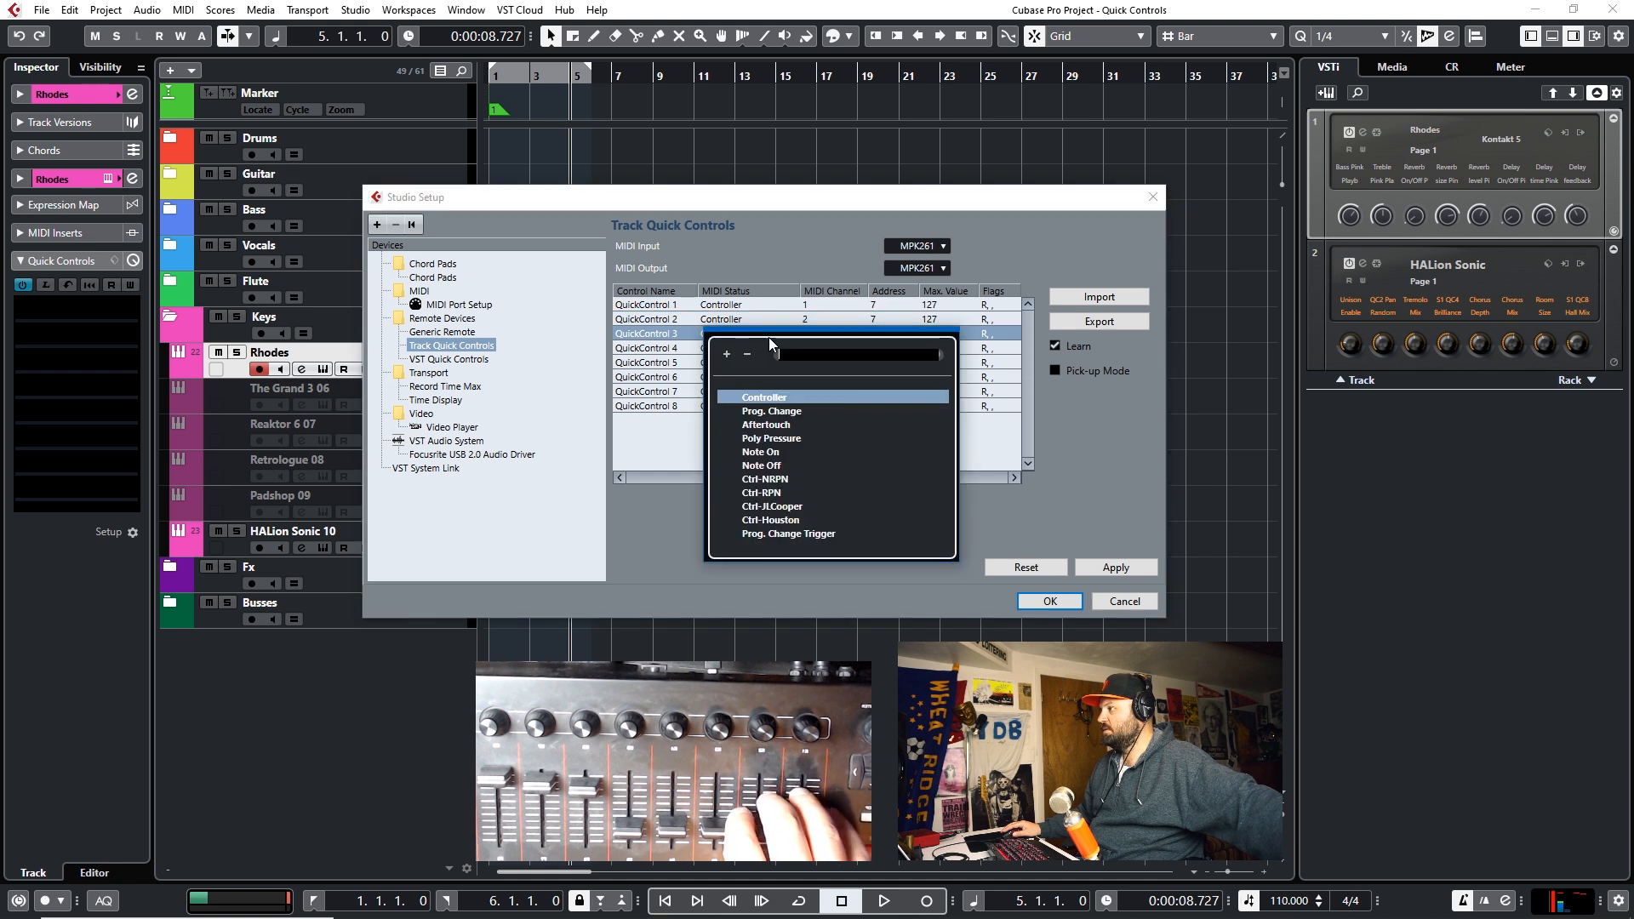
left_click(762, 397)
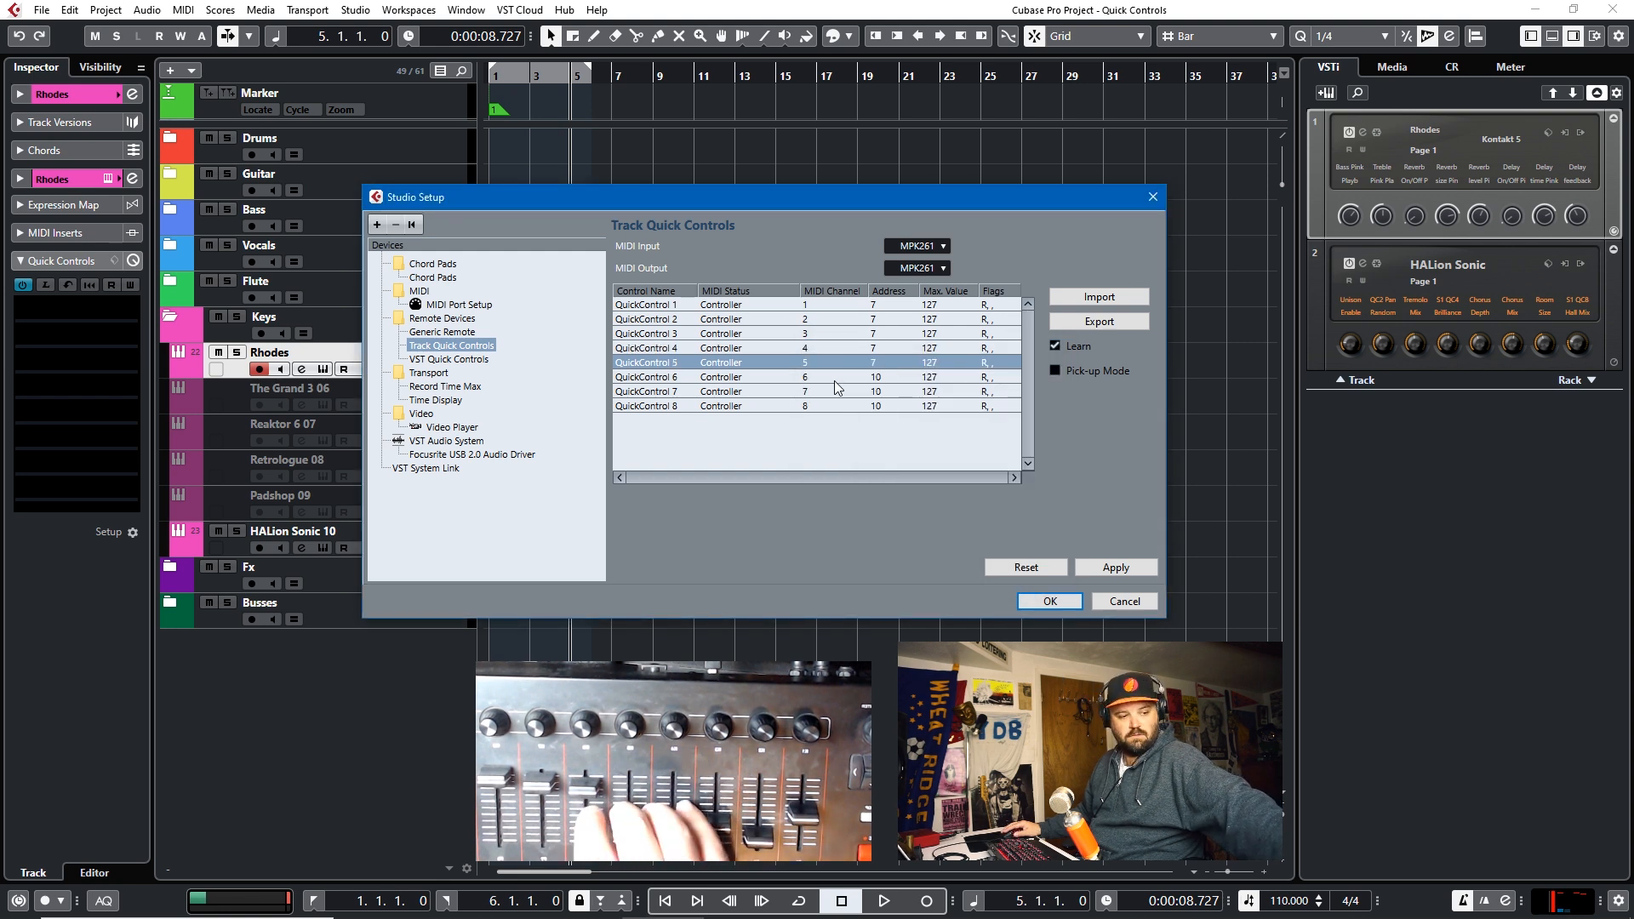
left_click(877, 376)
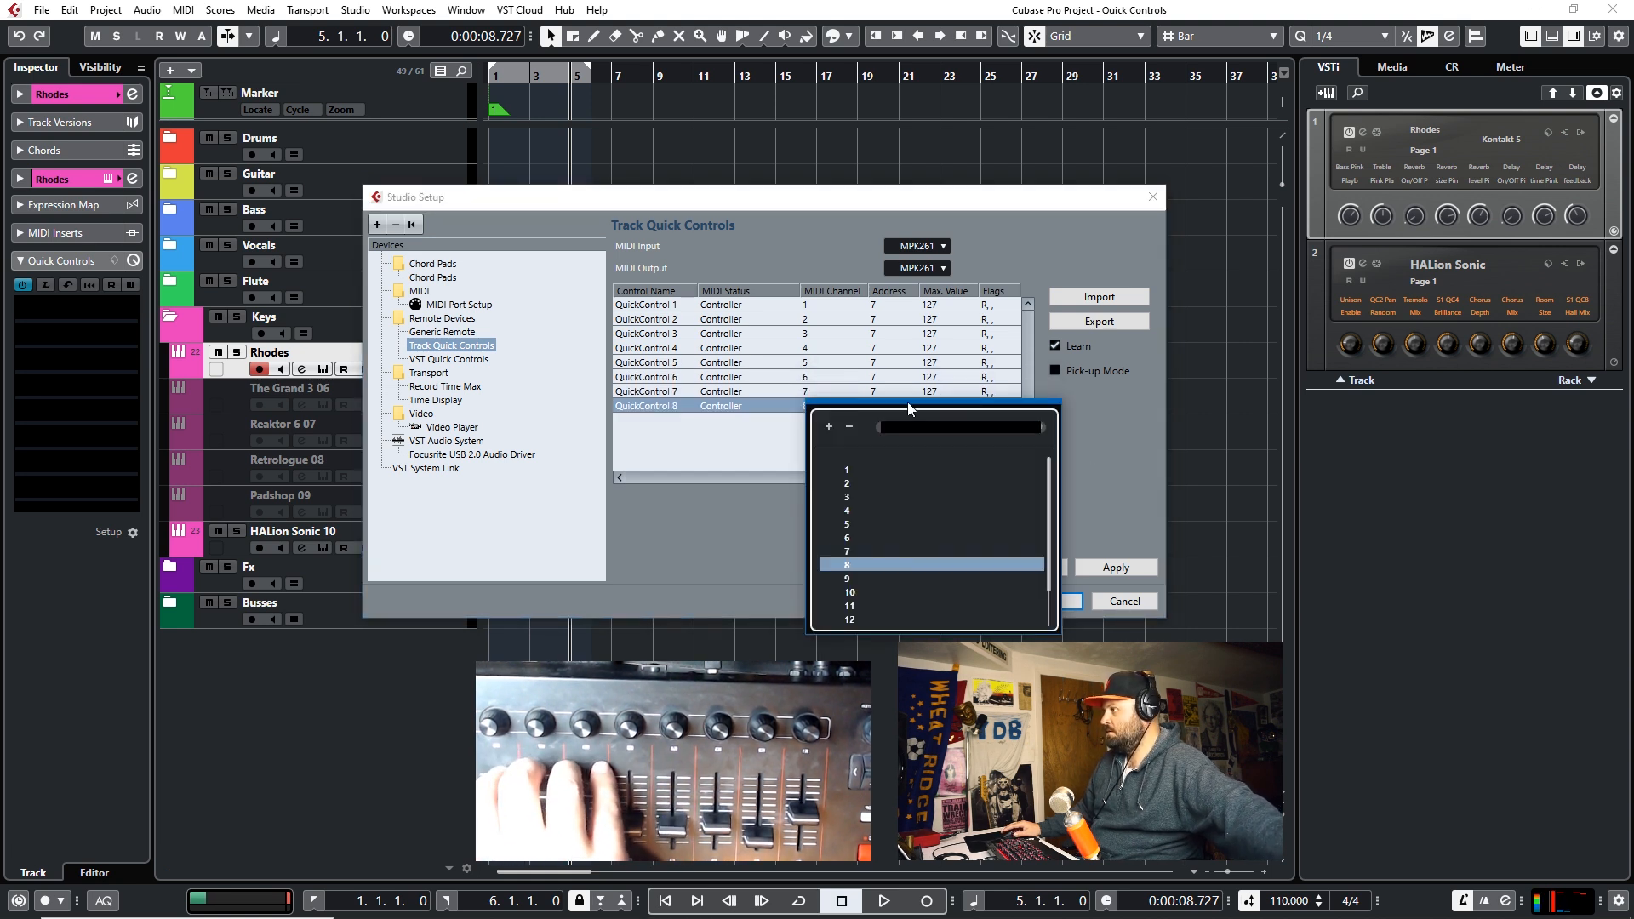
left_click(849, 563)
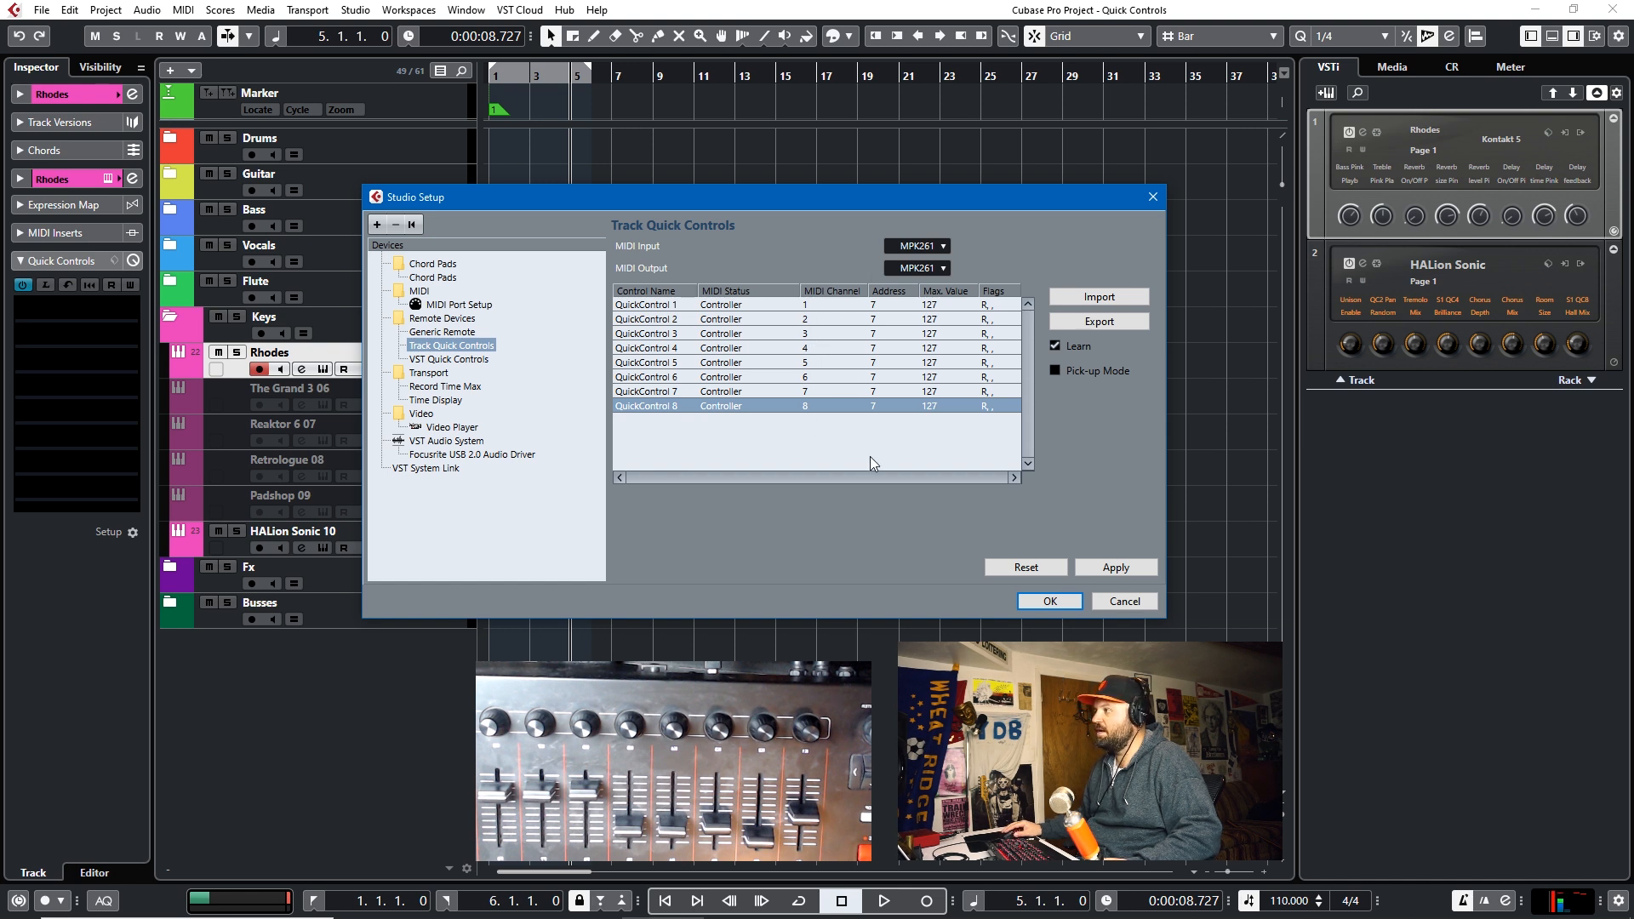
Step: Toggle Learn off and back on after finishing the eight assignments
left_click(1053, 346)
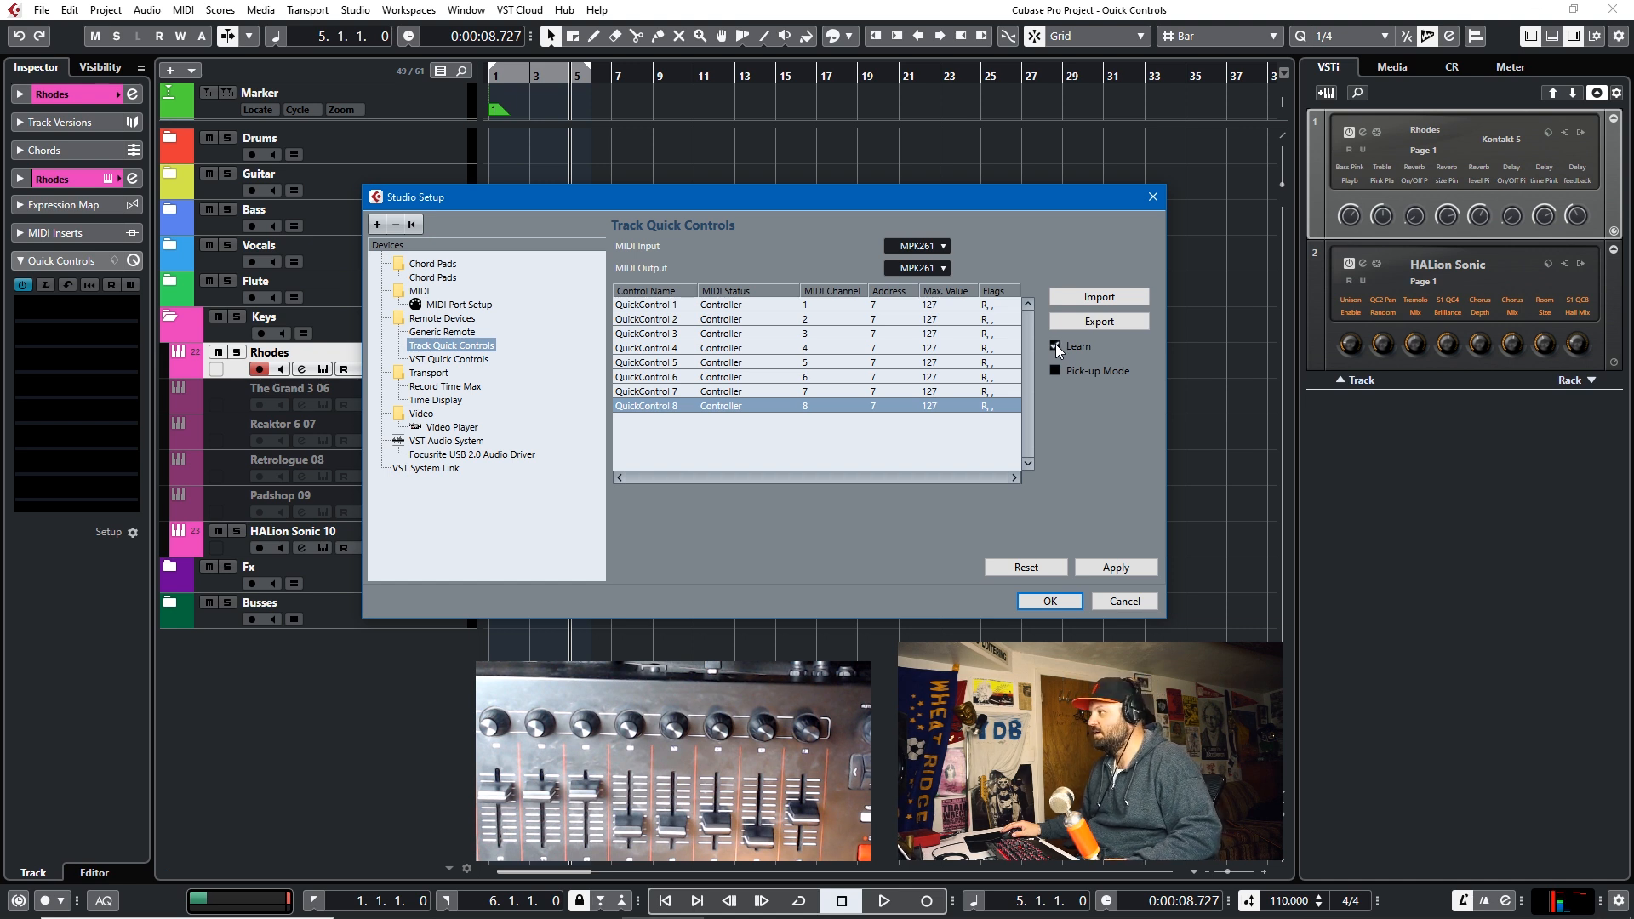
left_click(1055, 345)
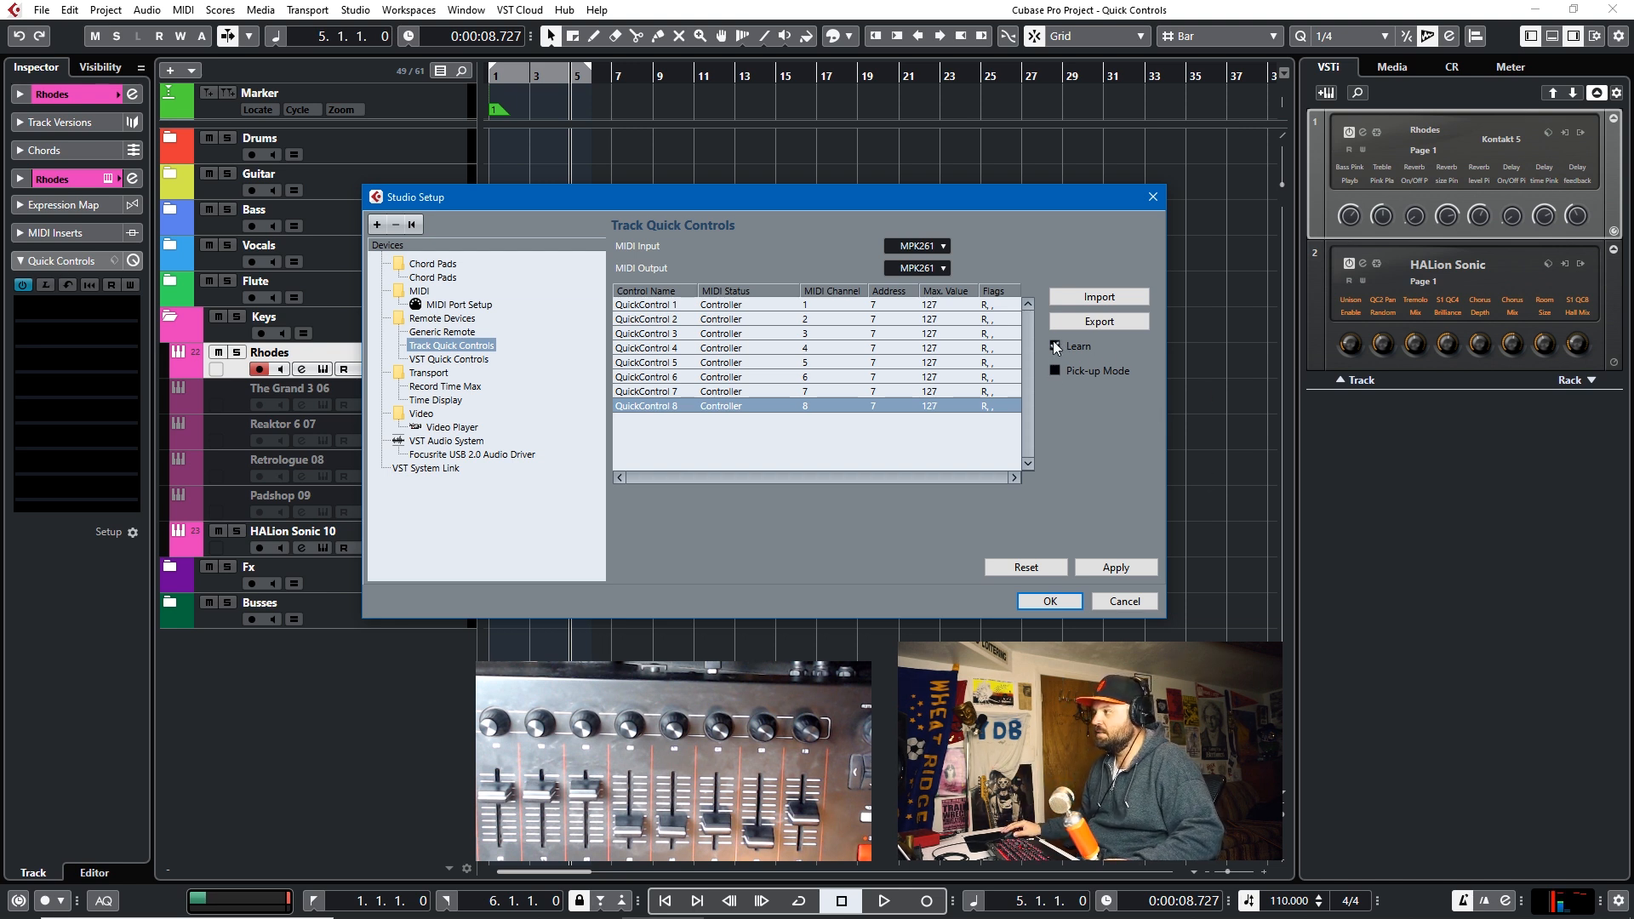
left_click(1055, 345)
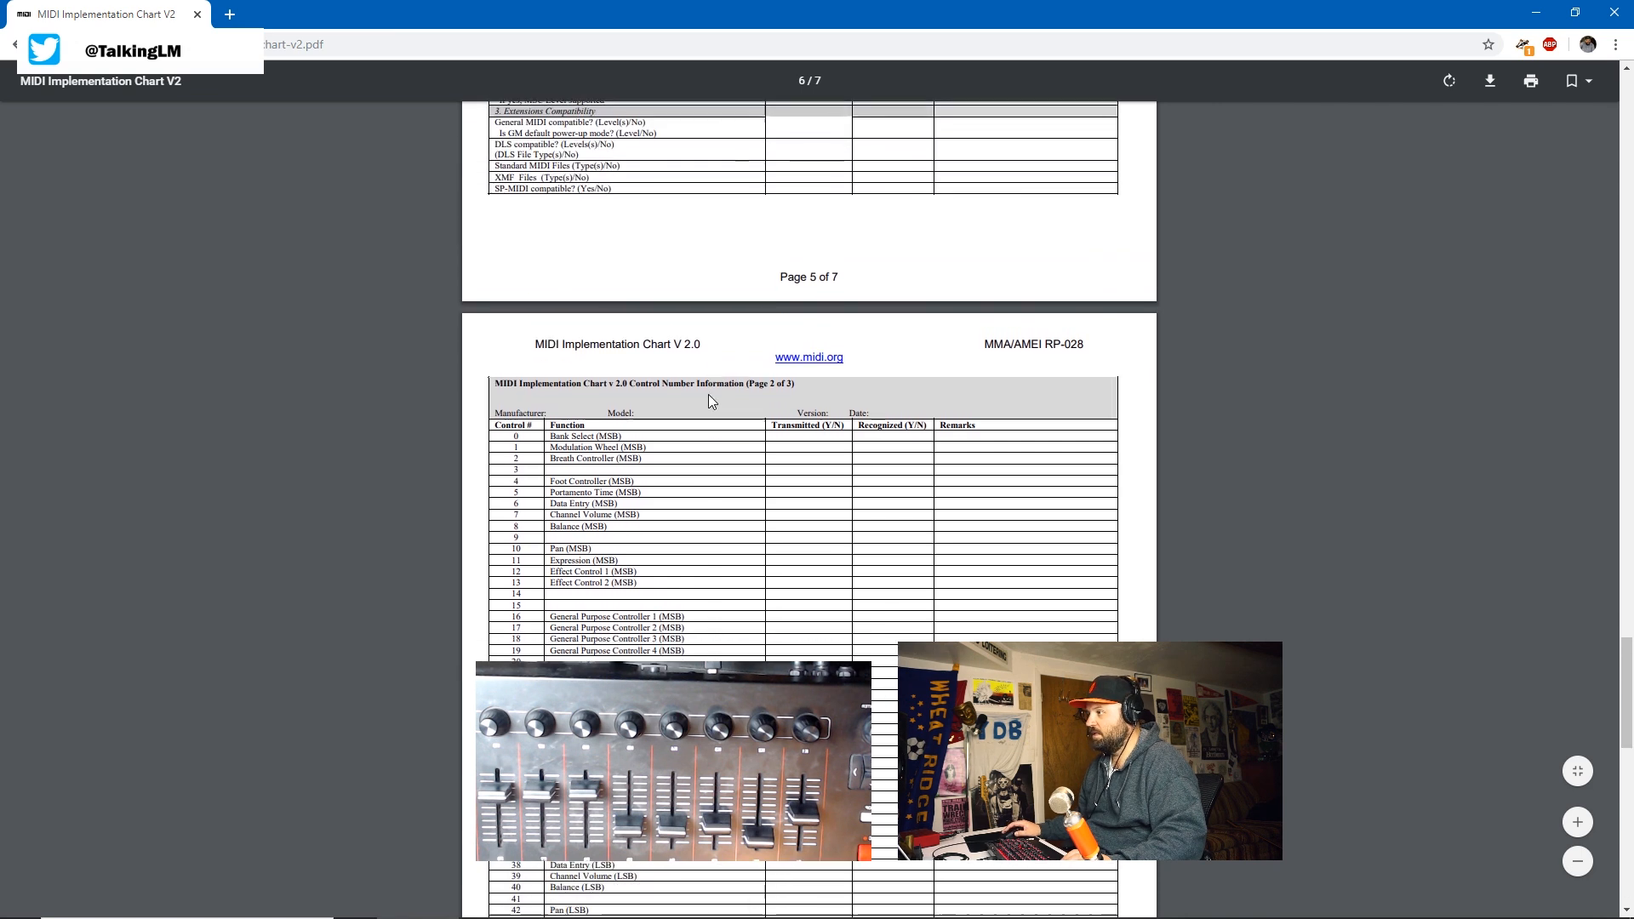
Step: Scroll the MIDI Implementation Chart to the page-6 control number table
scroll("down", 3)
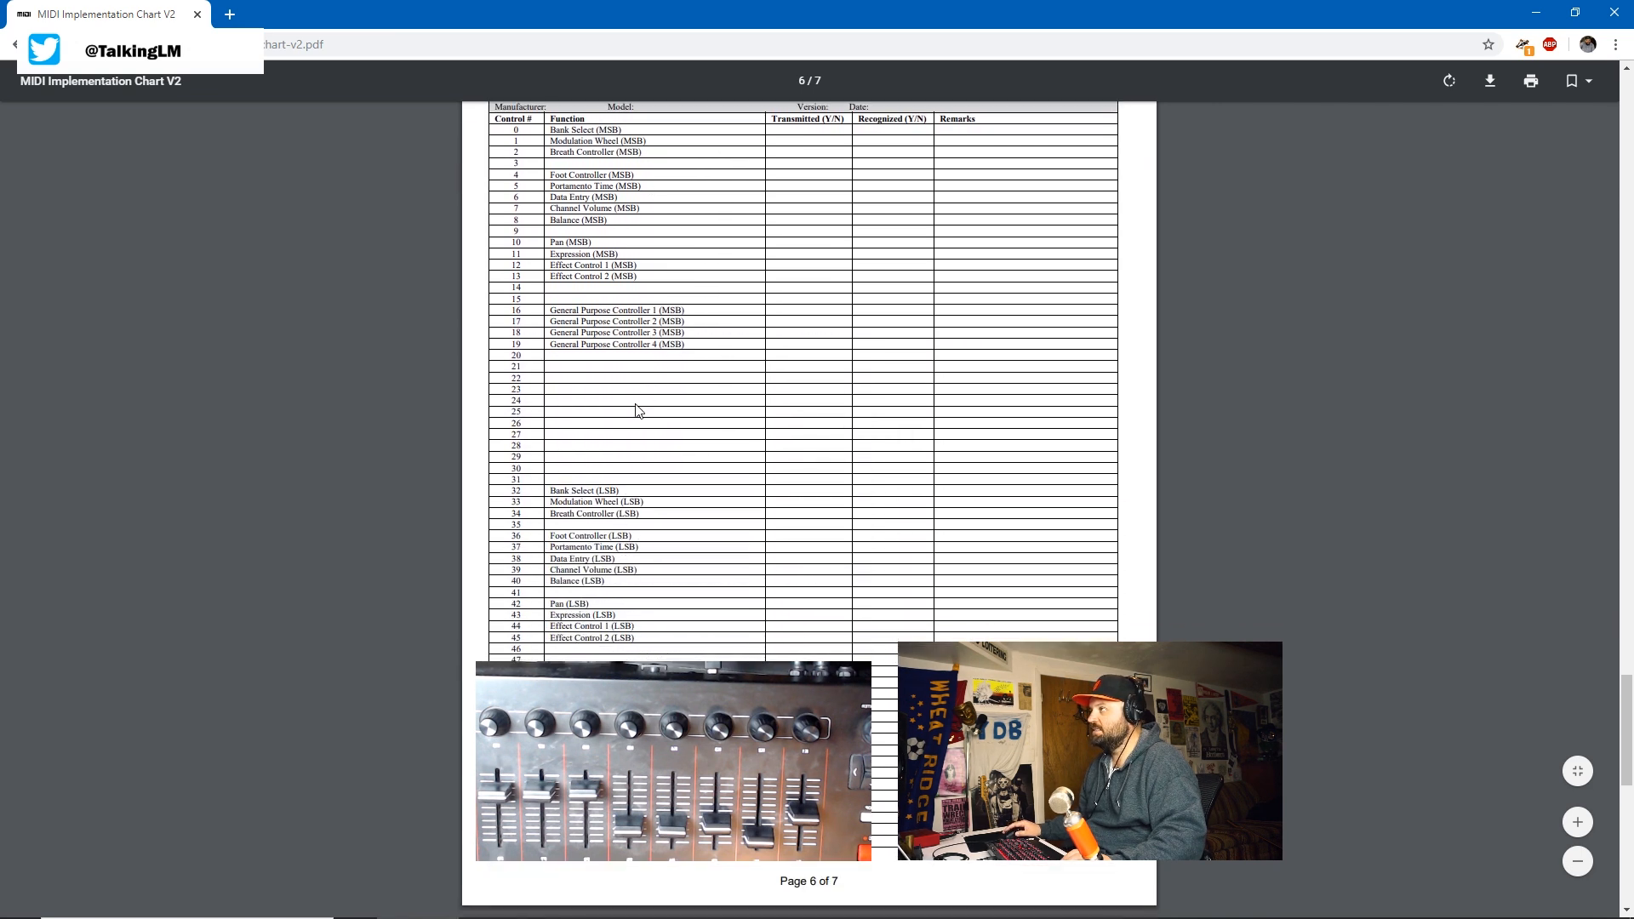
scroll("down", 3)
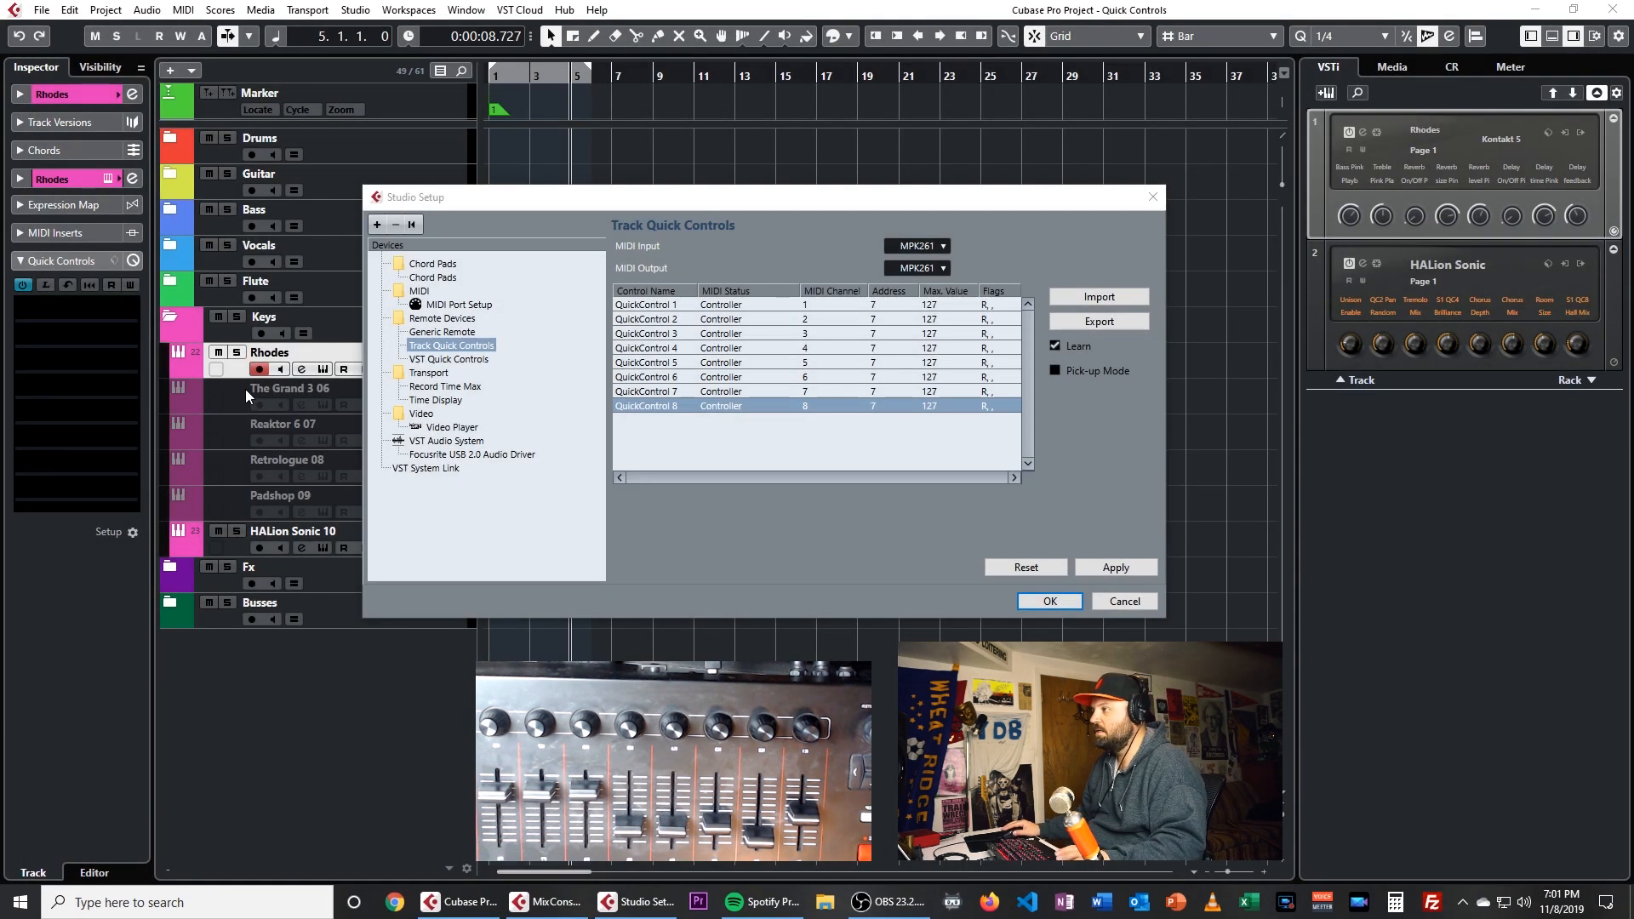
Step: Move to VST Quick Controls, applying the track mapping, and enable Learn
left_click(448, 360)
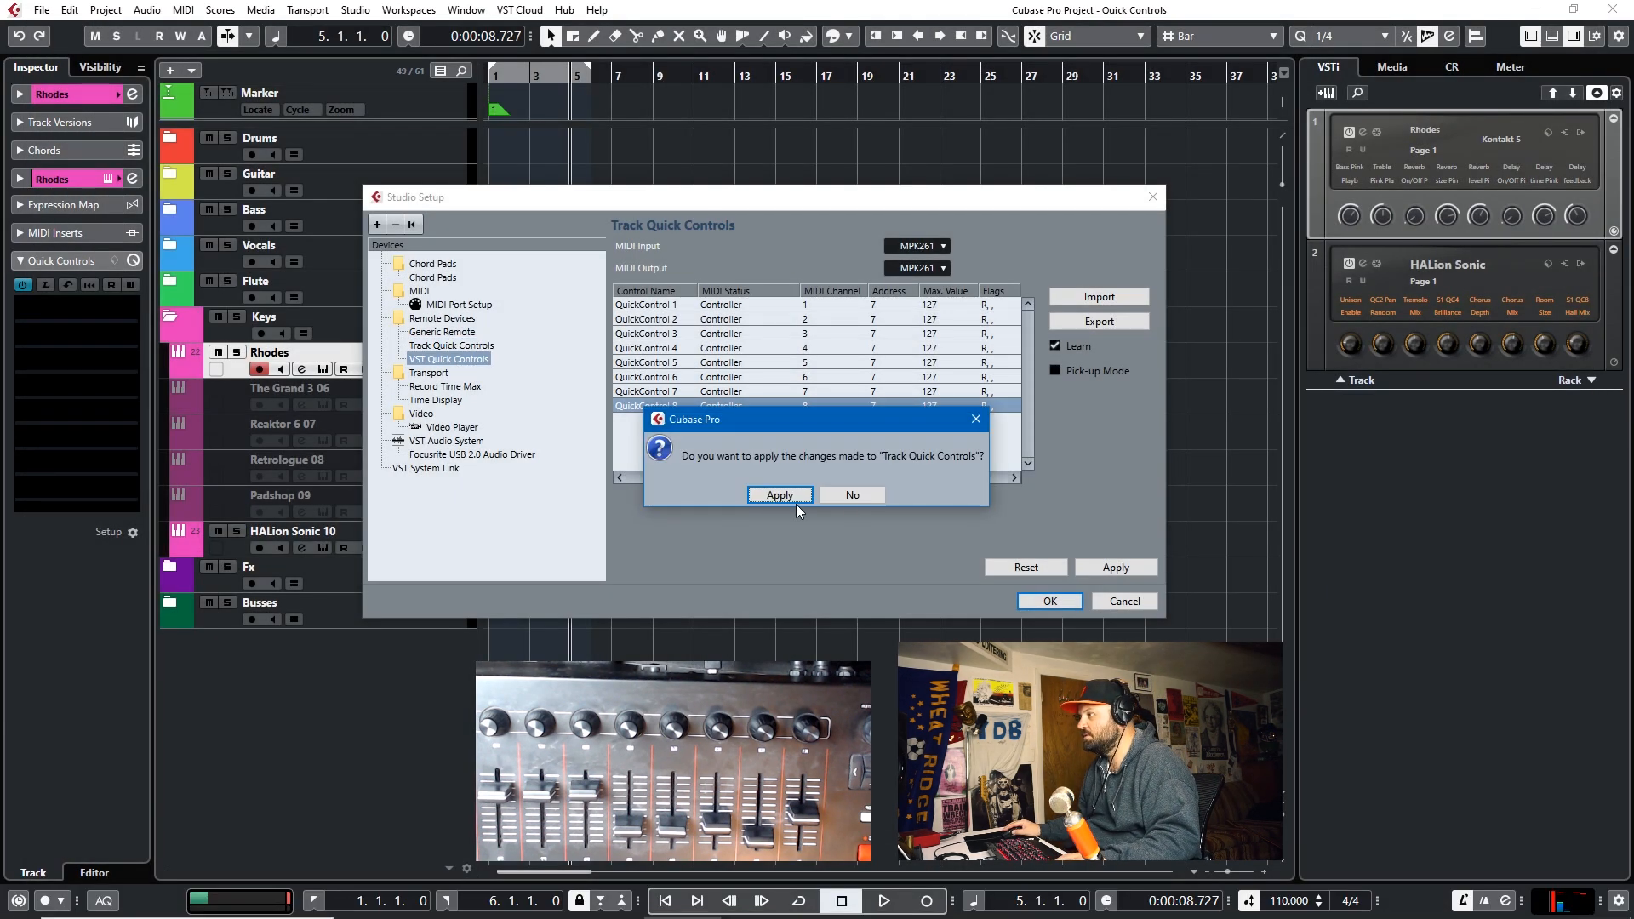
left_click(778, 493)
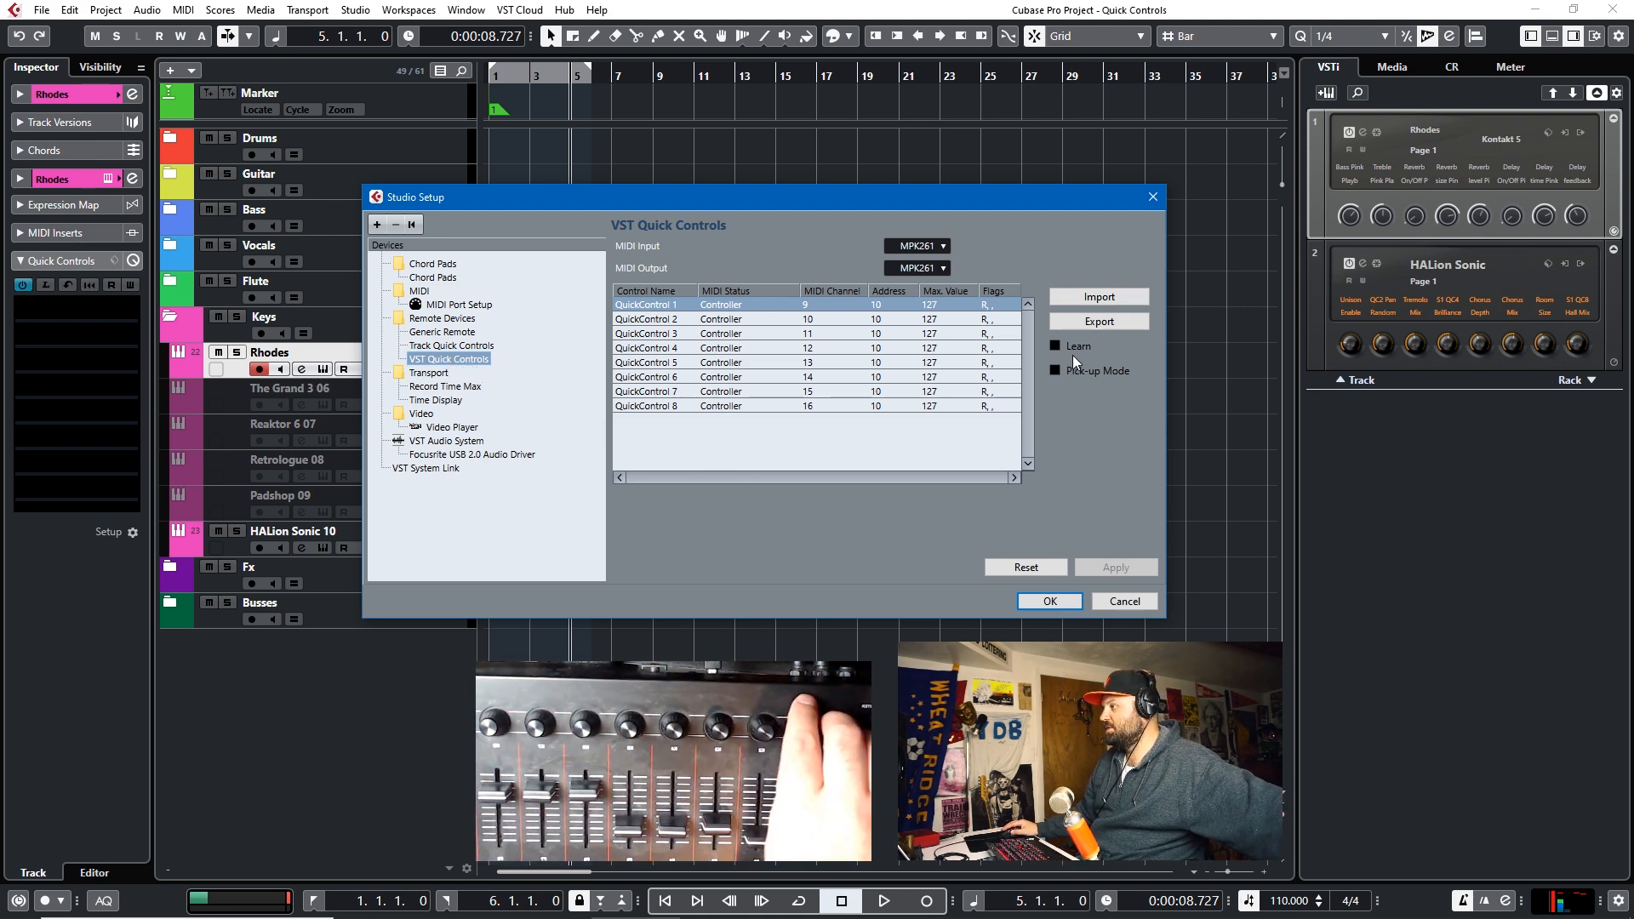
left_click(1055, 345)
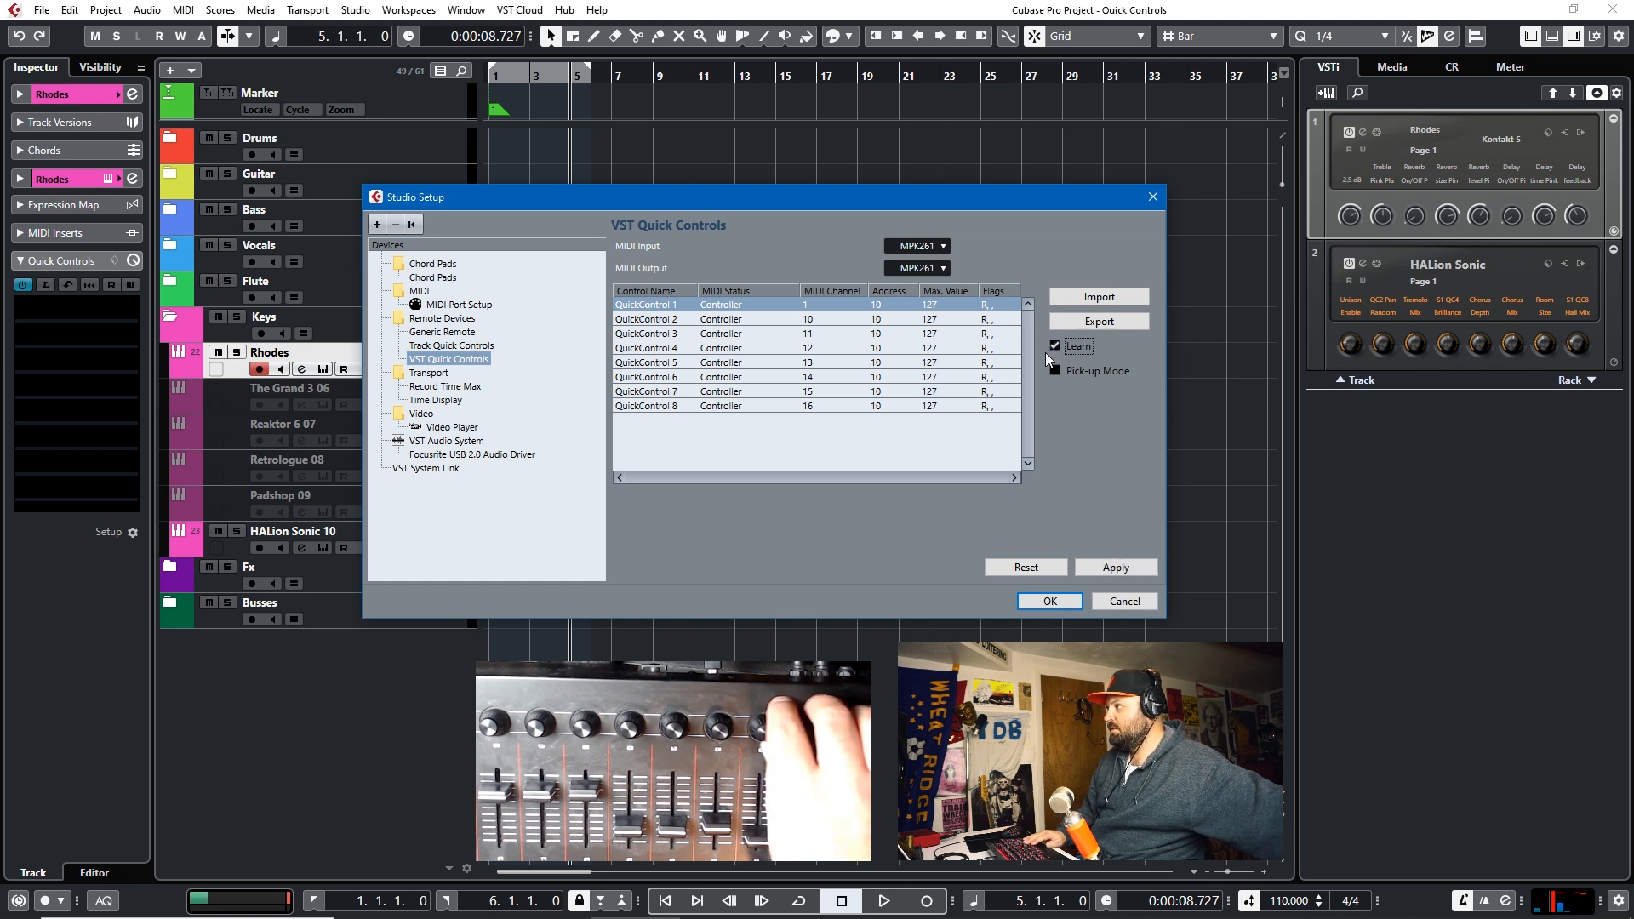
left_click(832, 318)
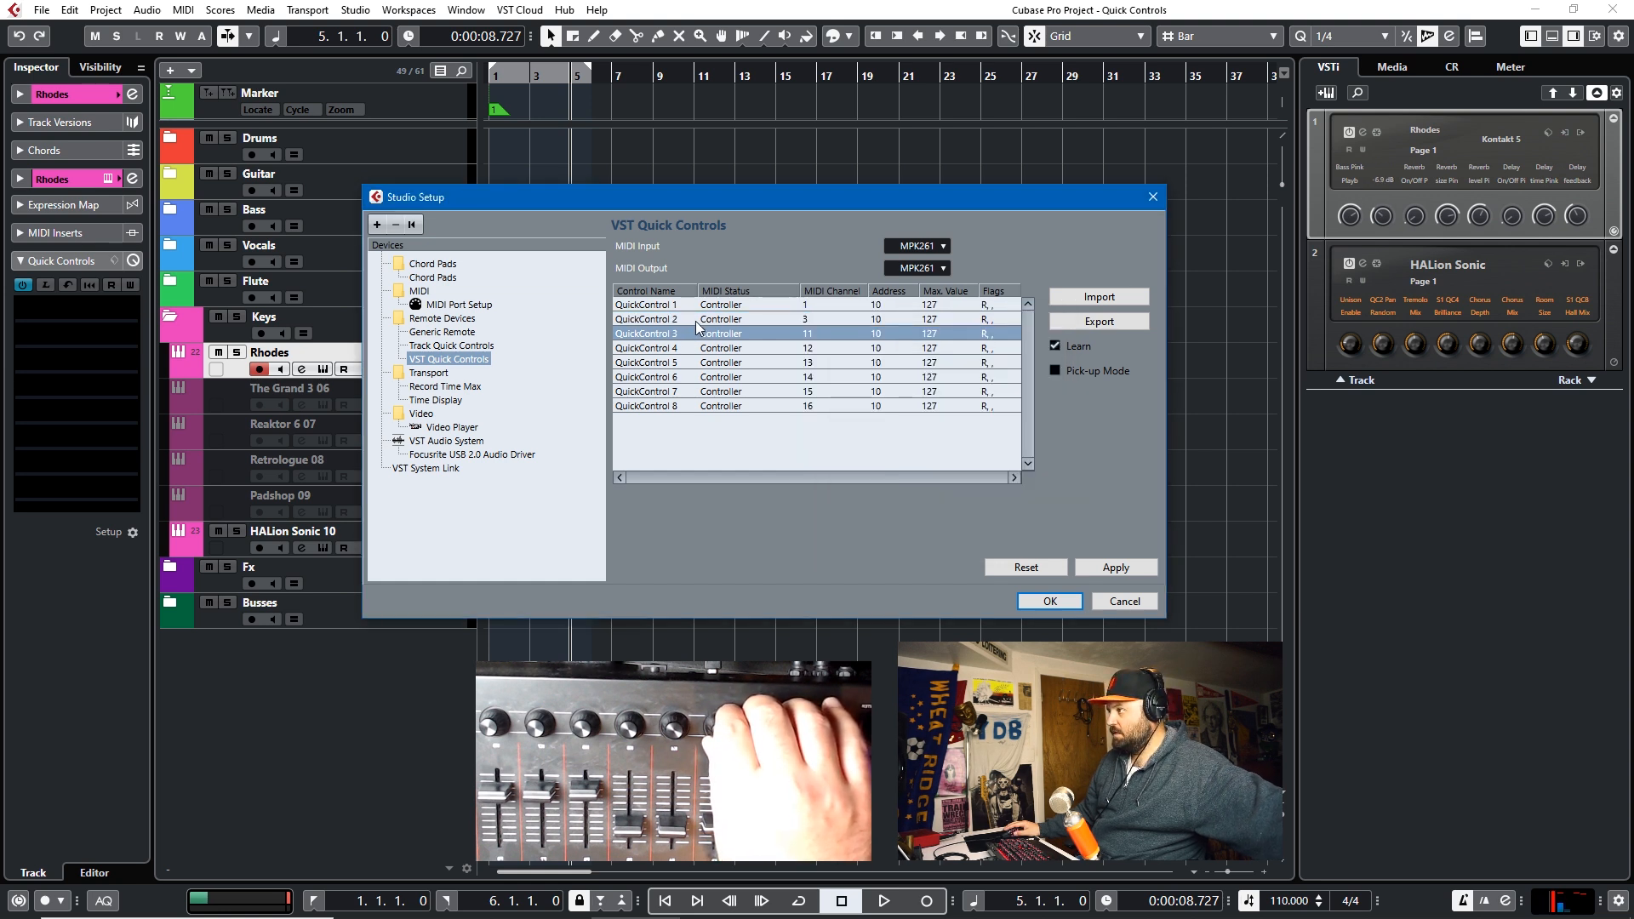
Step: Learn the eight VST quick controls as controller 10 on channels 1–8 and apply
left_click(647, 319)
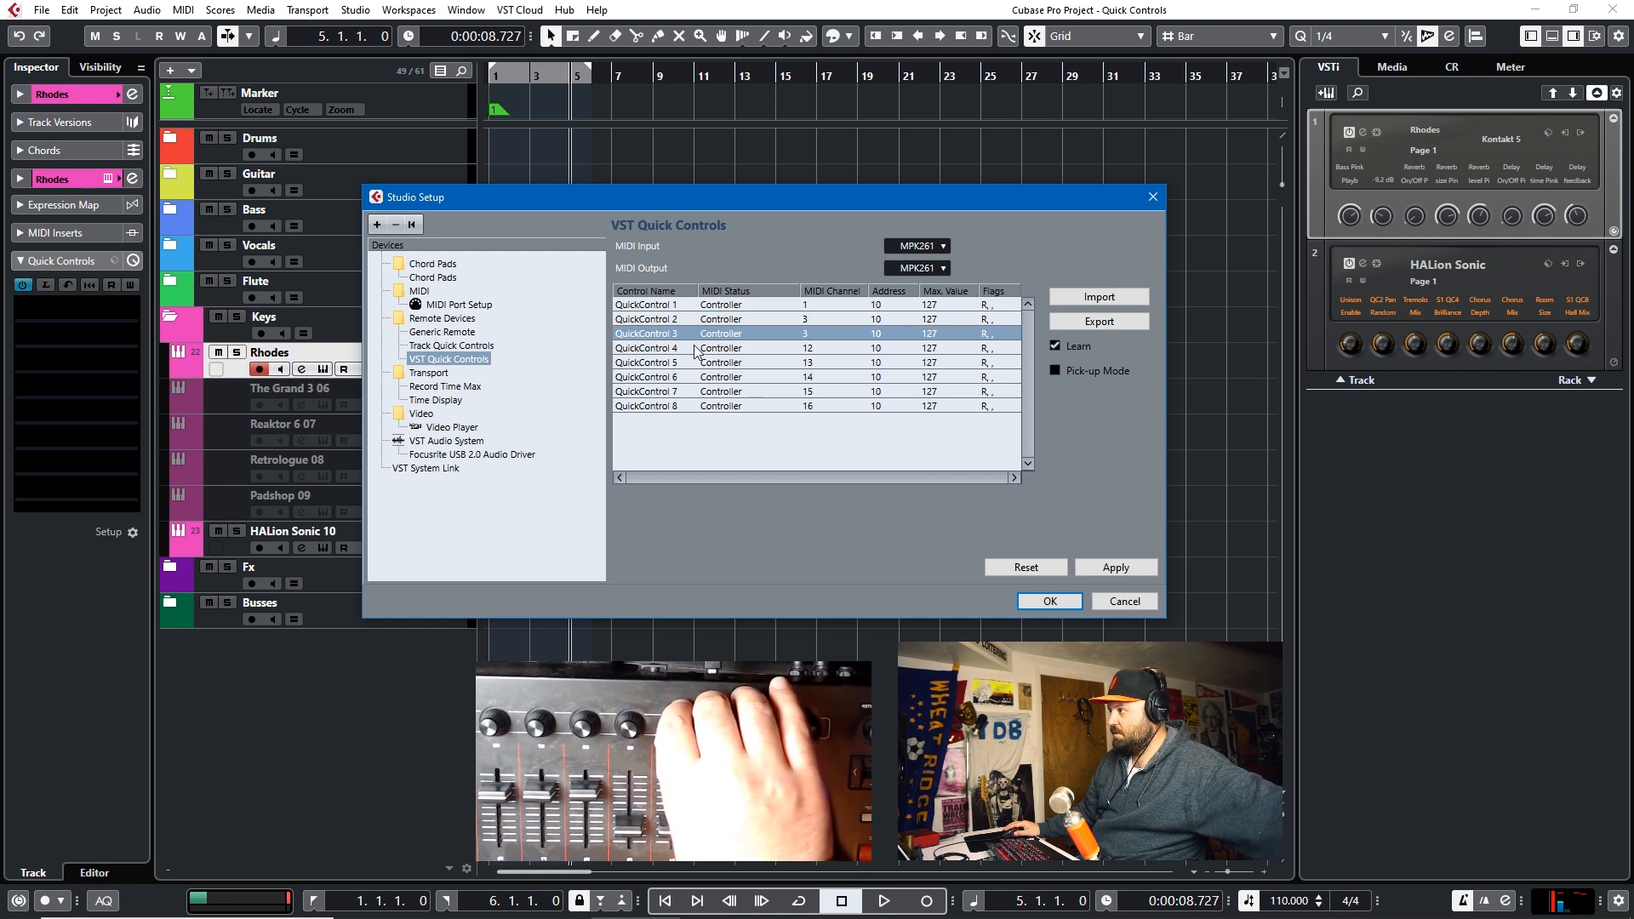
left_click(646, 318)
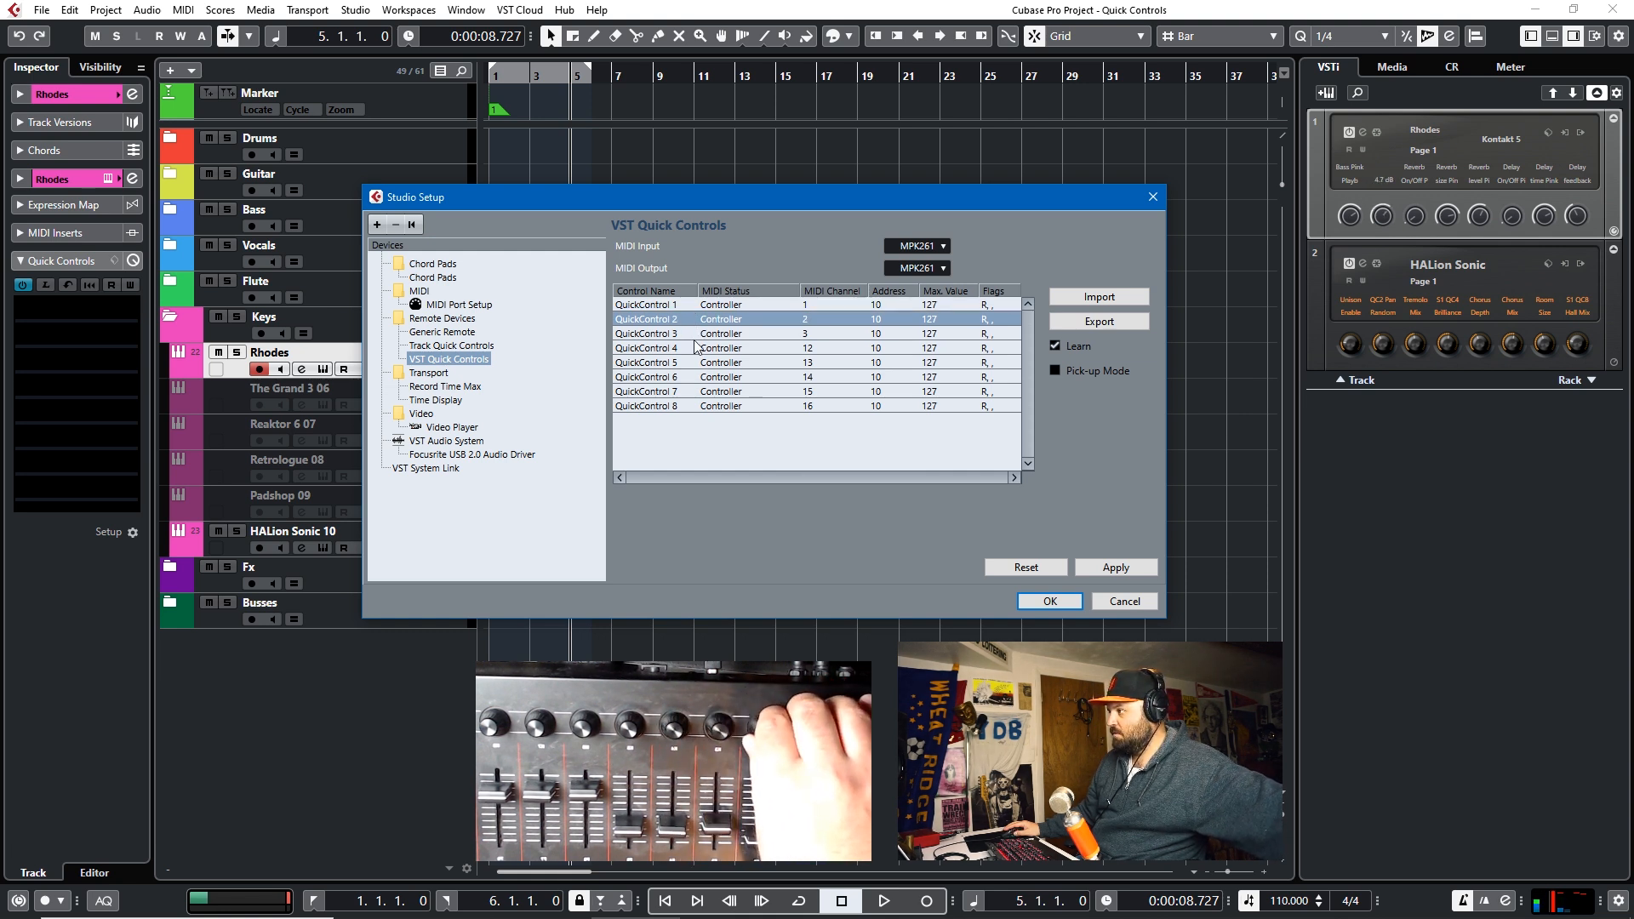
left_click(647, 347)
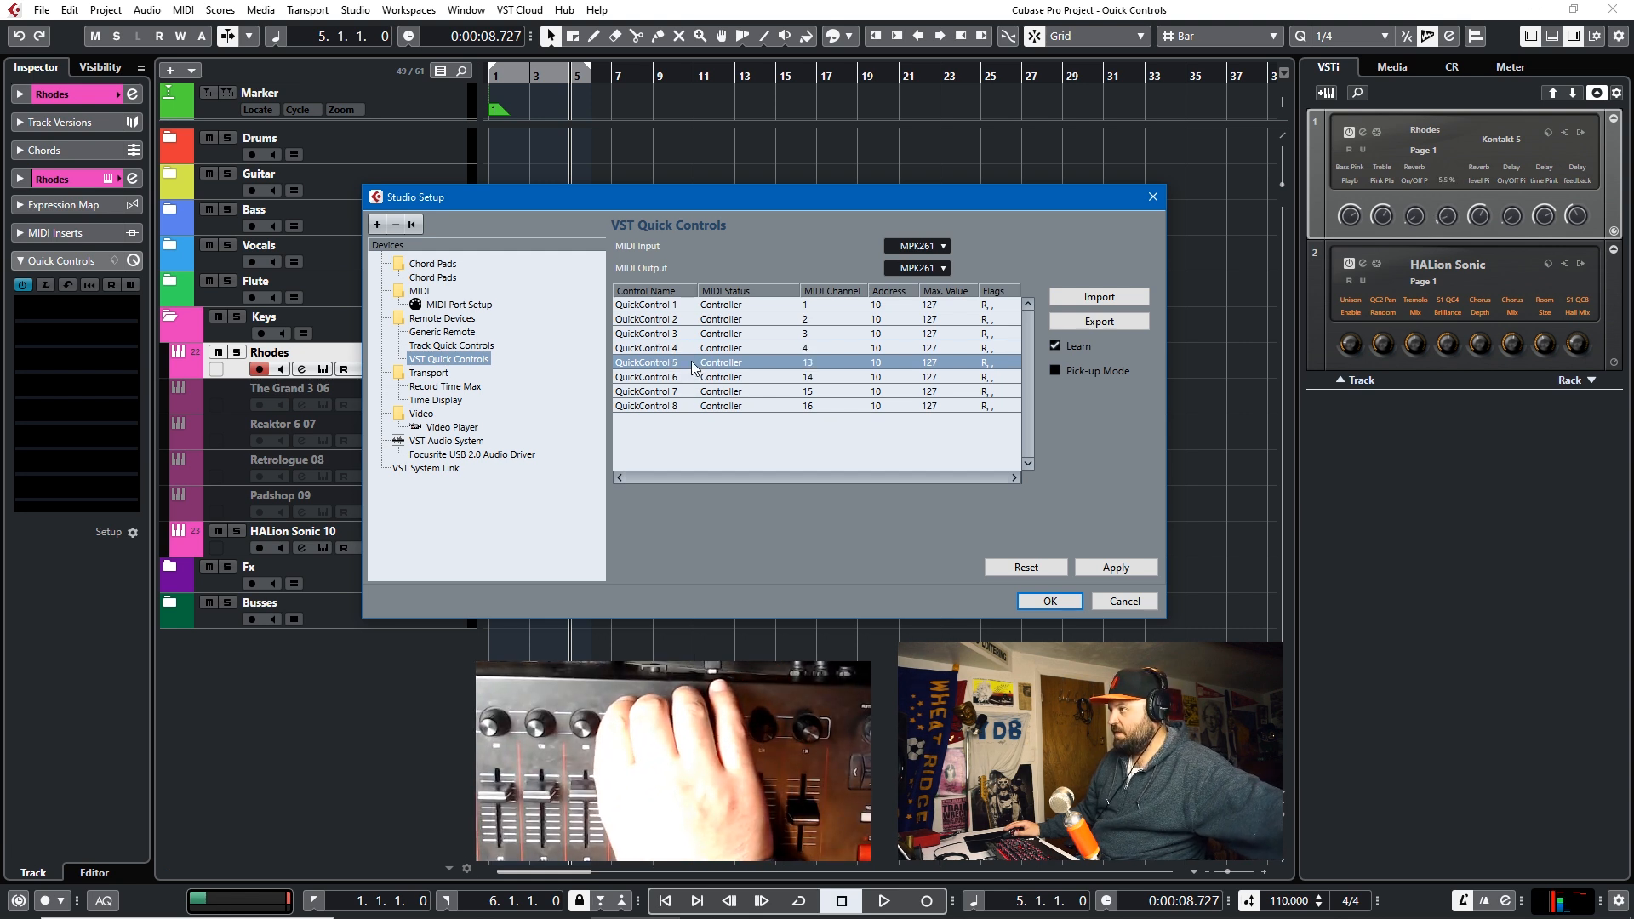
left_click(687, 377)
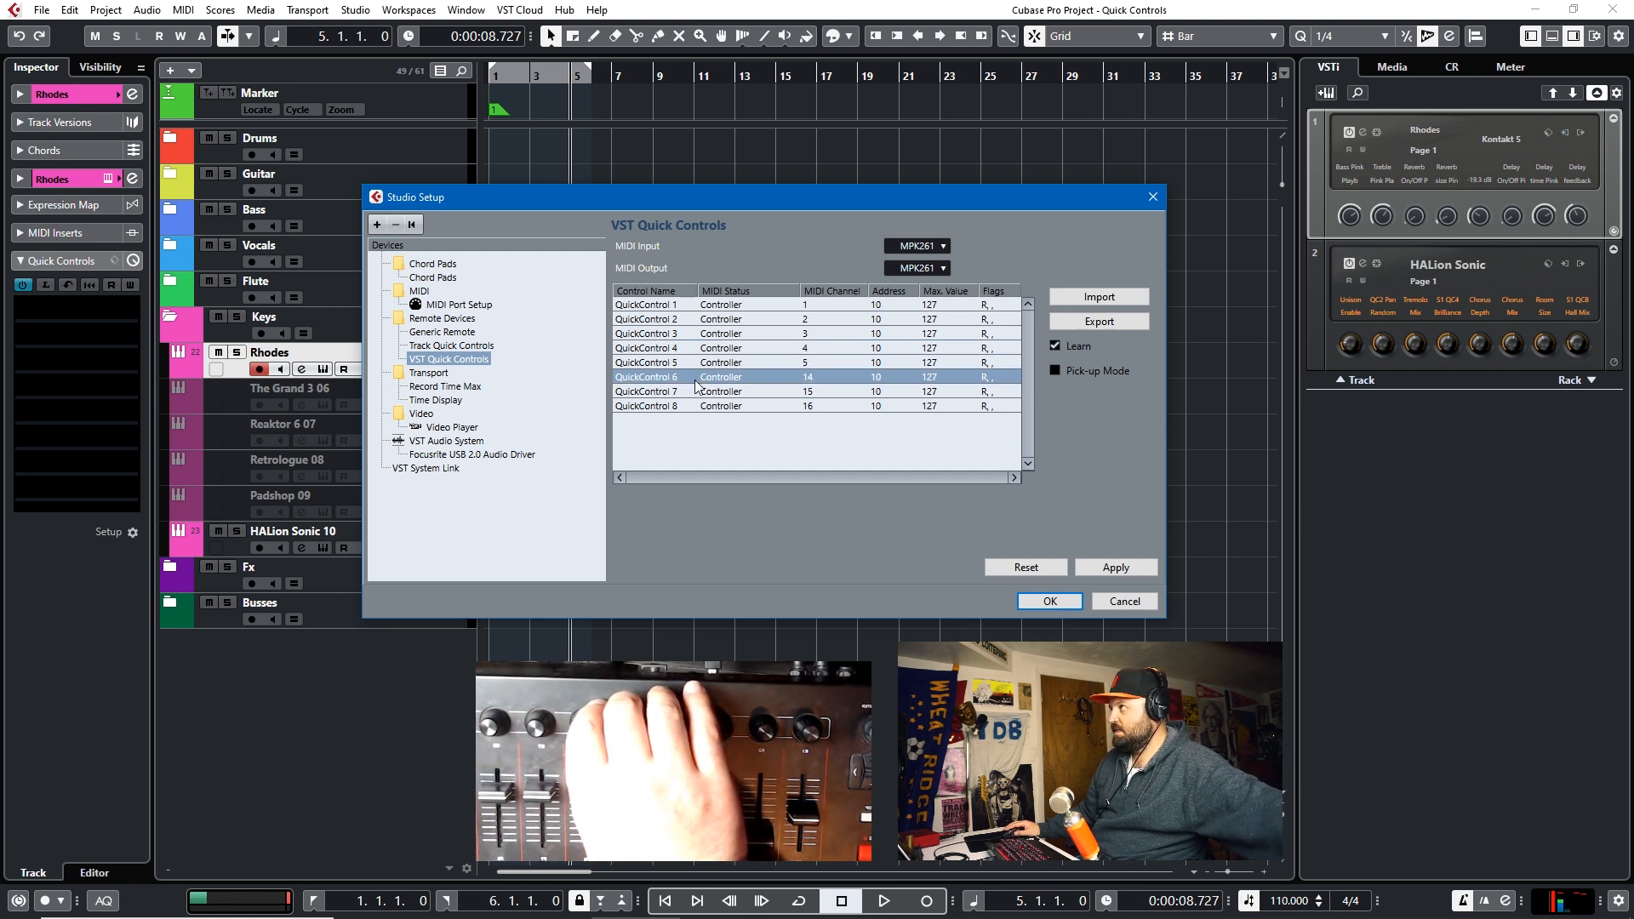
left_click(646, 391)
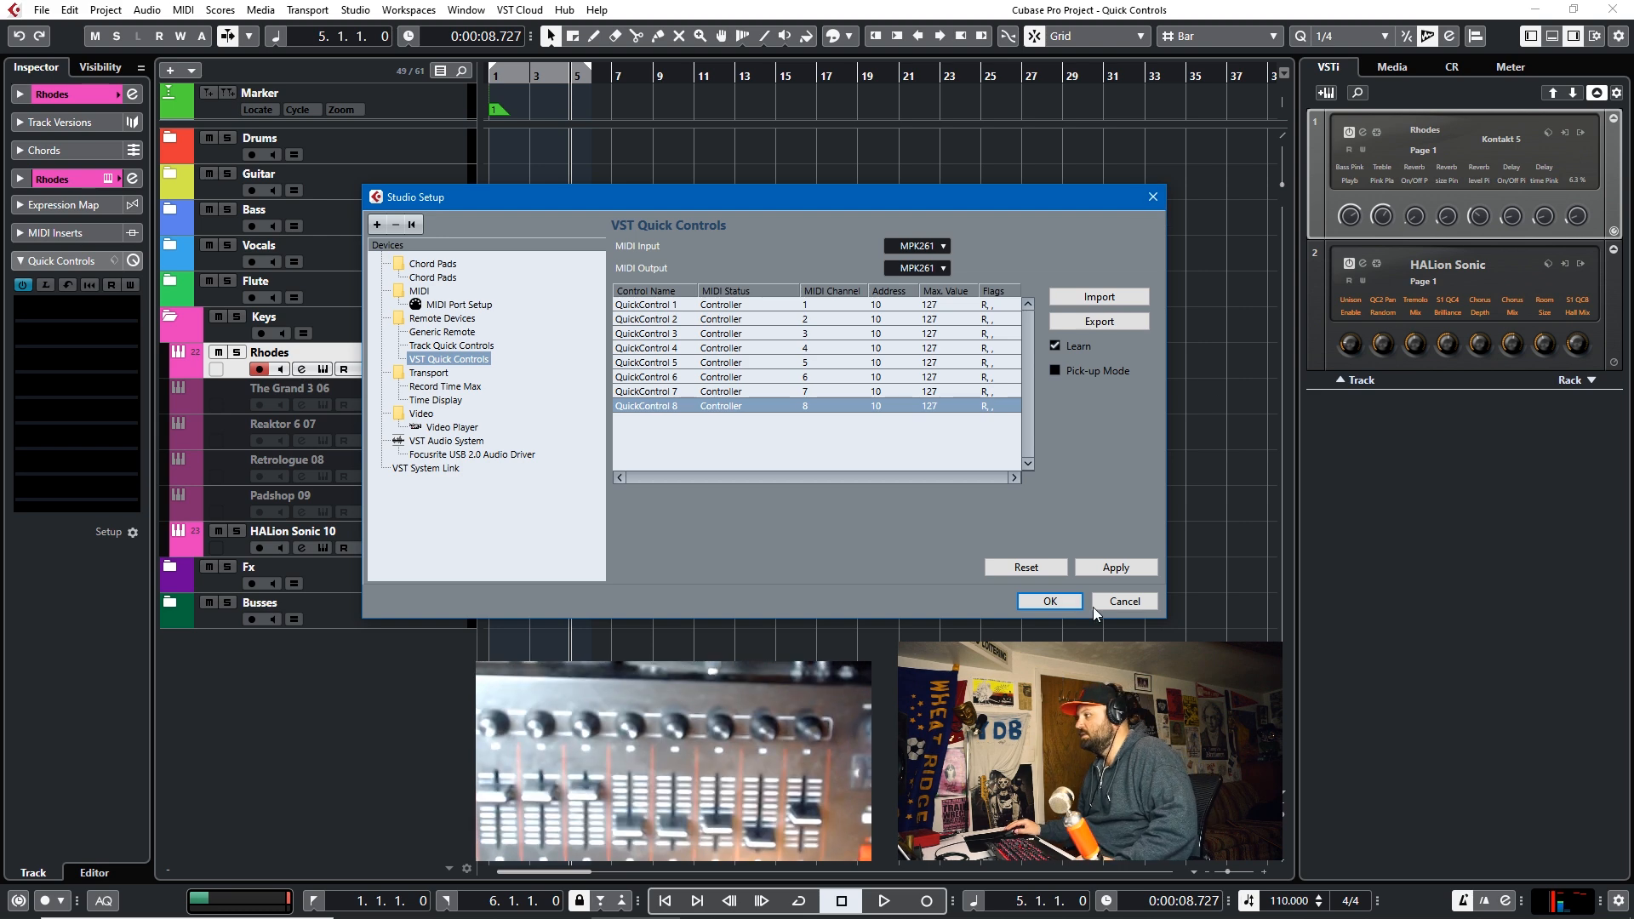
left_click(1048, 601)
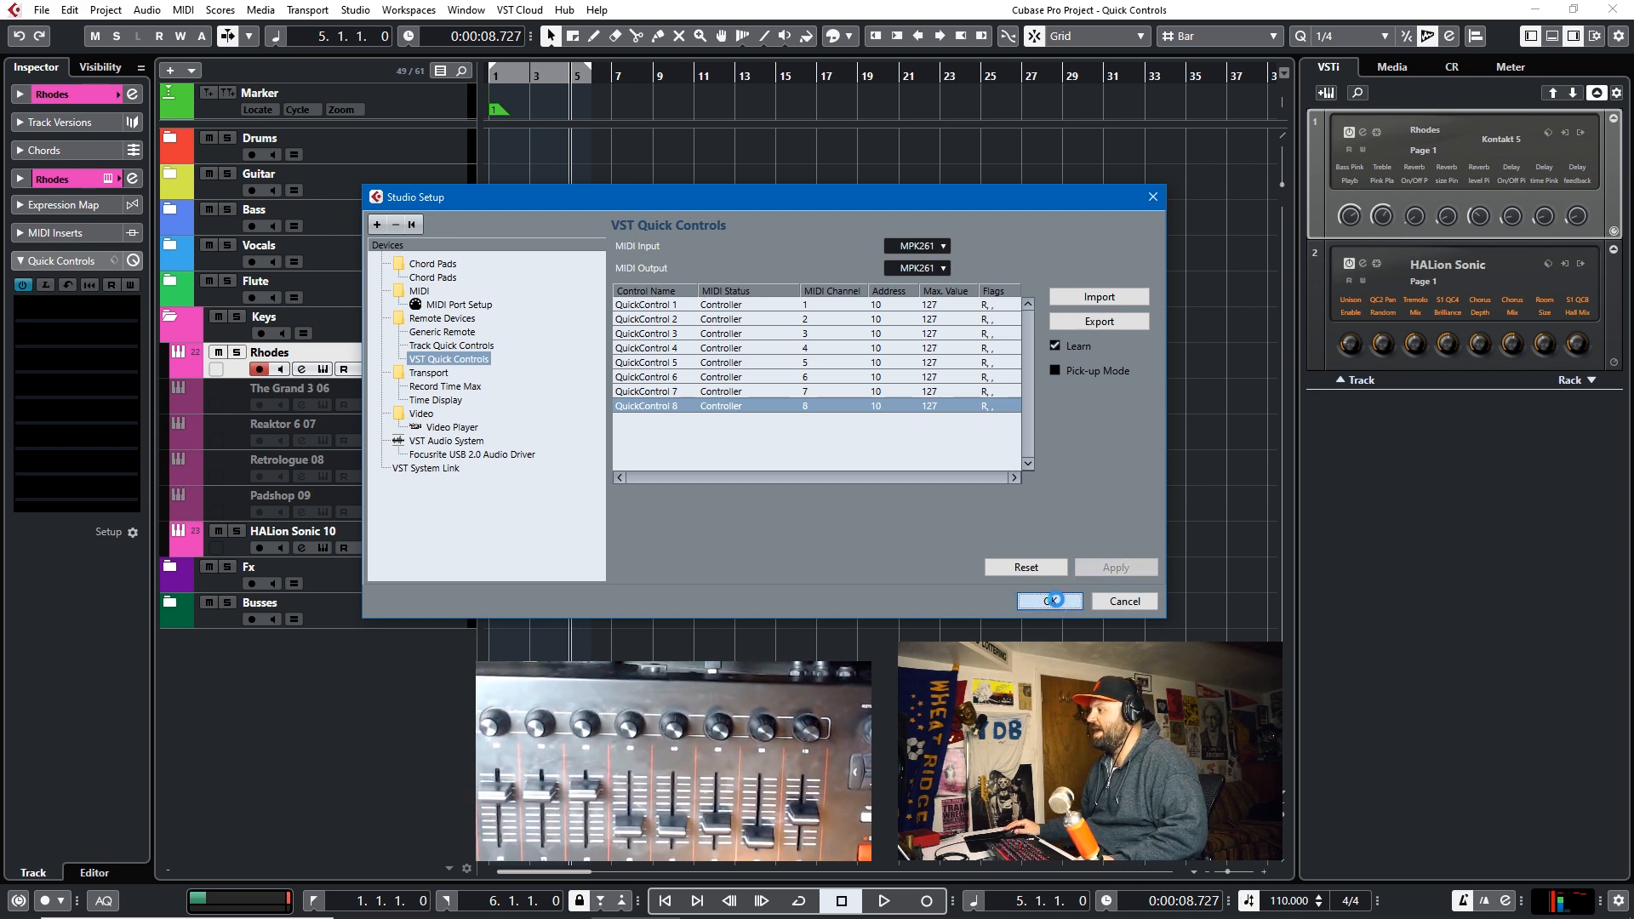
Step: Close Studio Setup and show the Rhodes channel settings with its inserts
left_click(1048, 601)
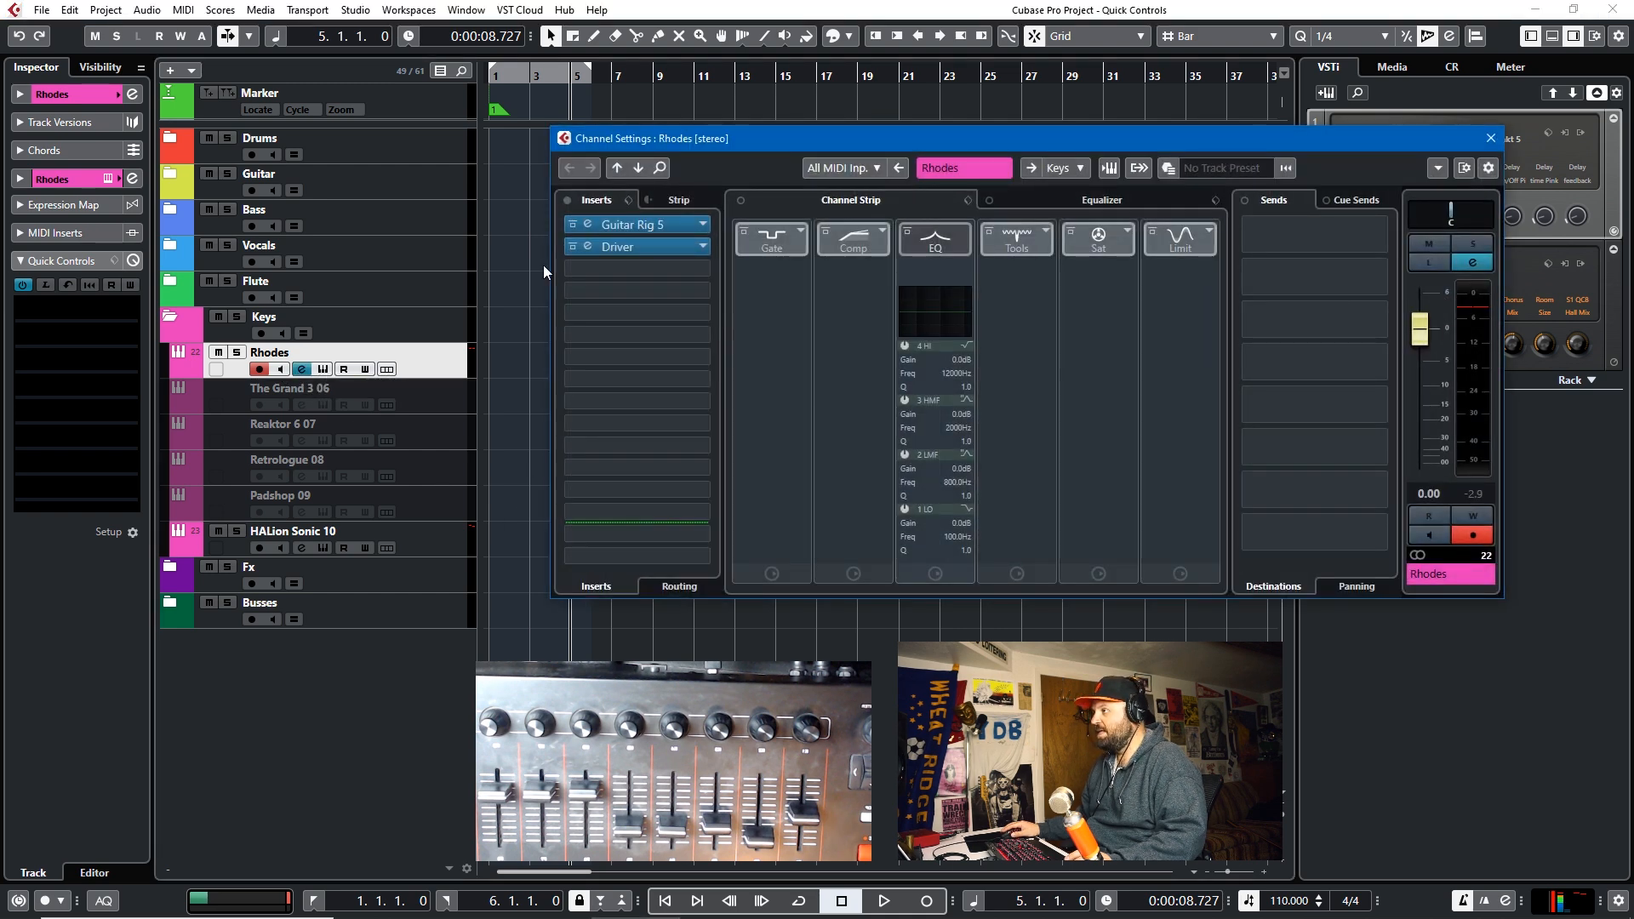
mouse_move(885, 250)
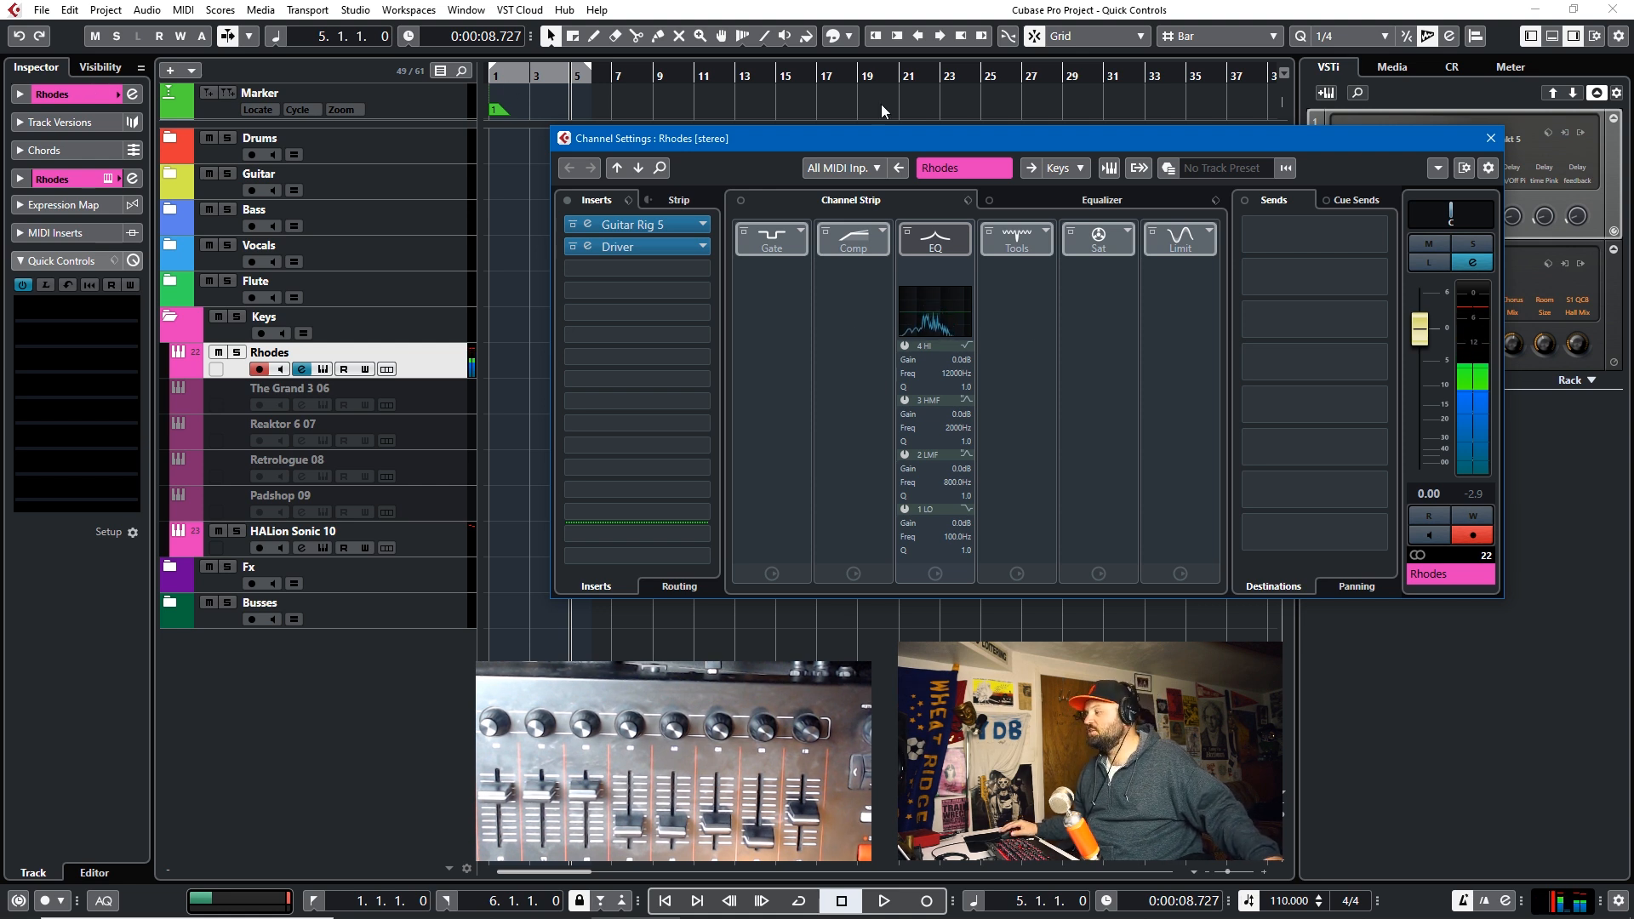
left_click(634, 225)
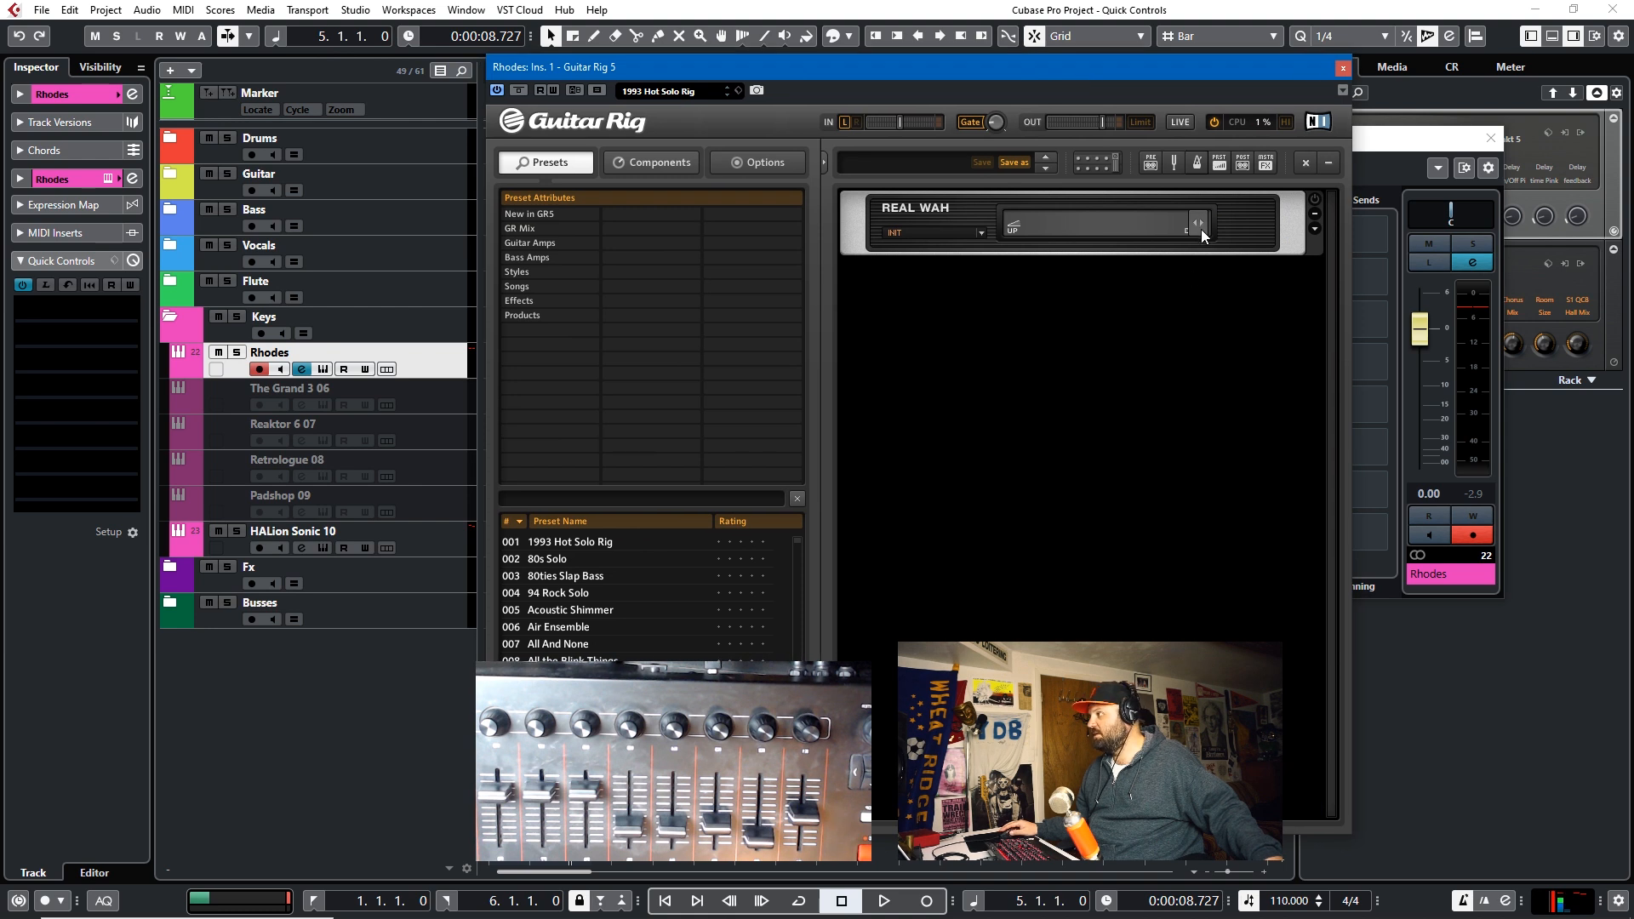
mouse_move(46, 289)
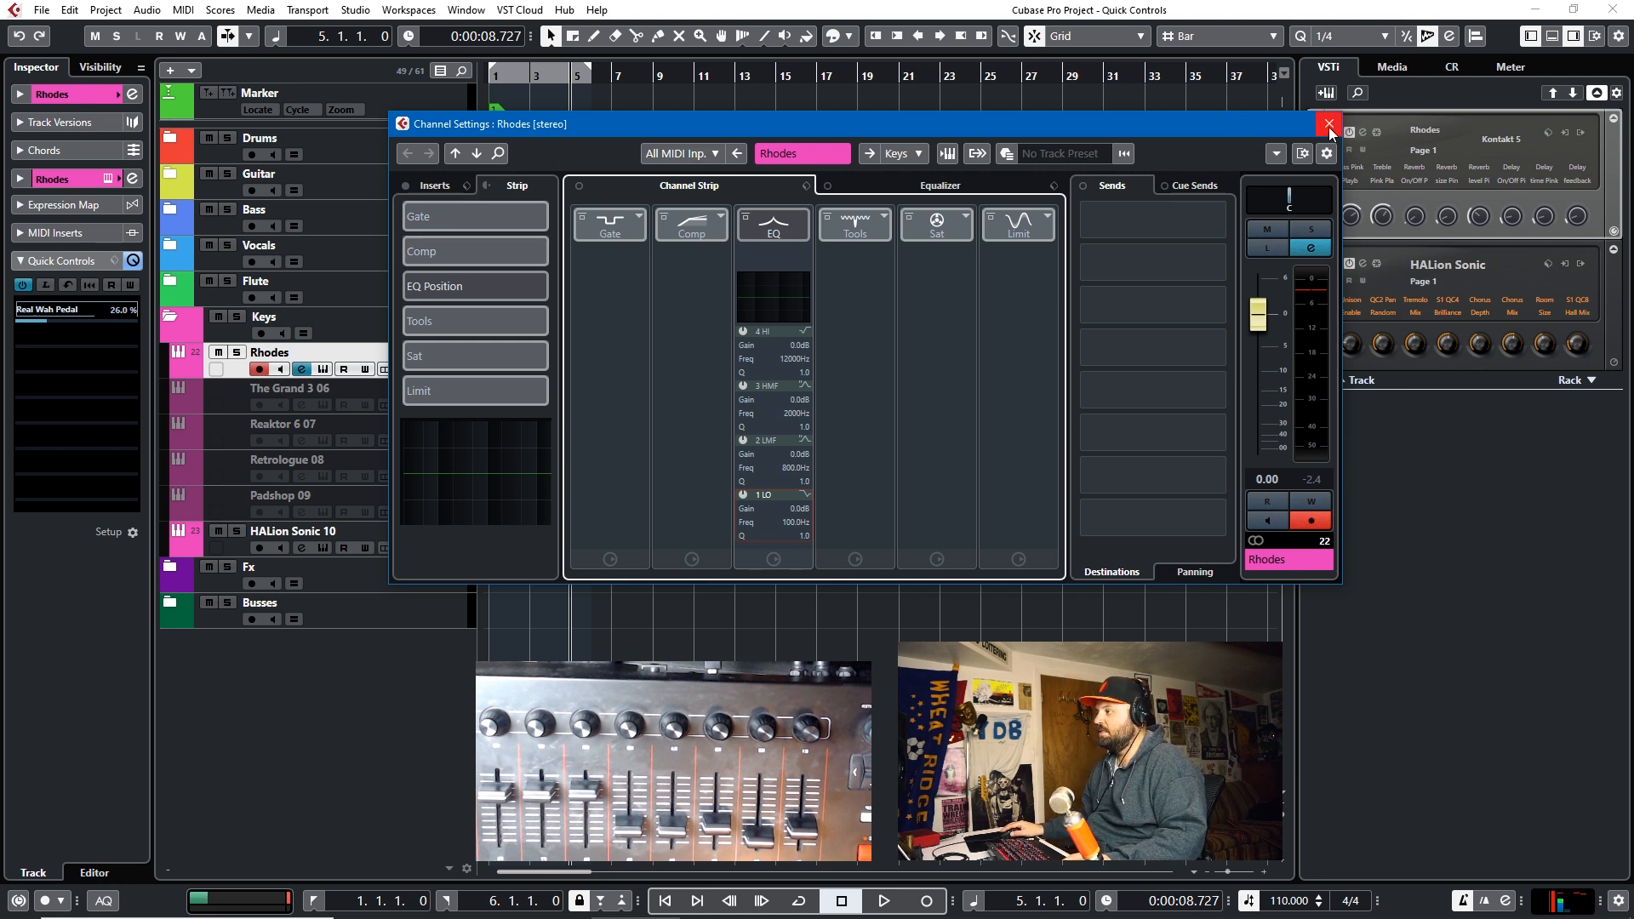
mouse_move(1329, 124)
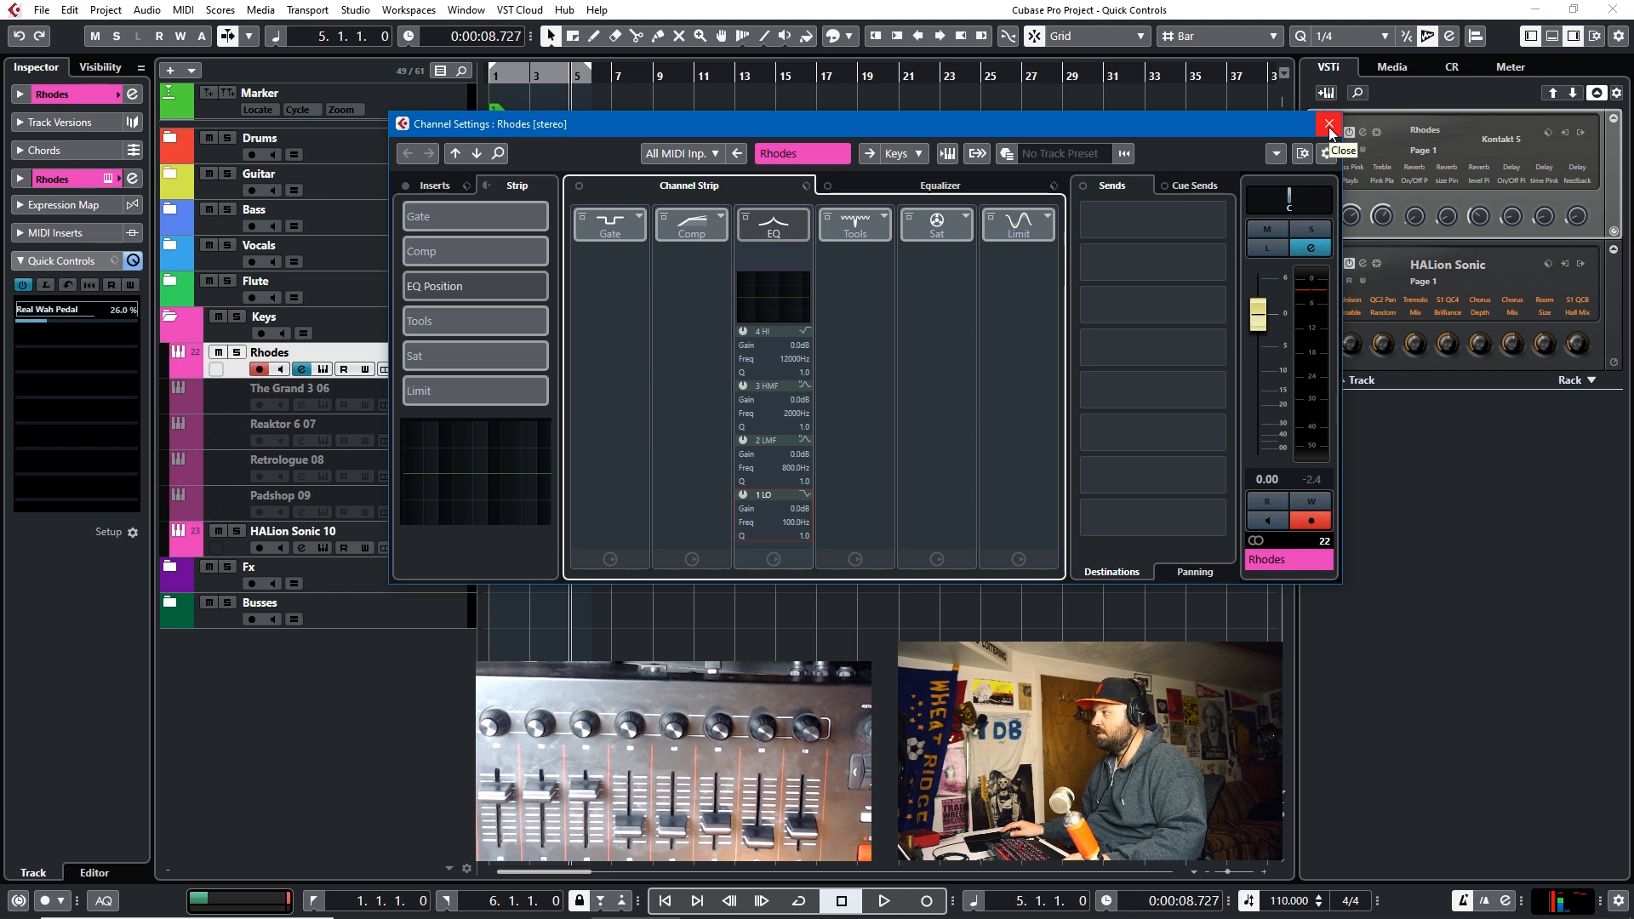
Step: Load Steinberg Frequency into the Rhodes track's empty third insert slot
left_click(1328, 124)
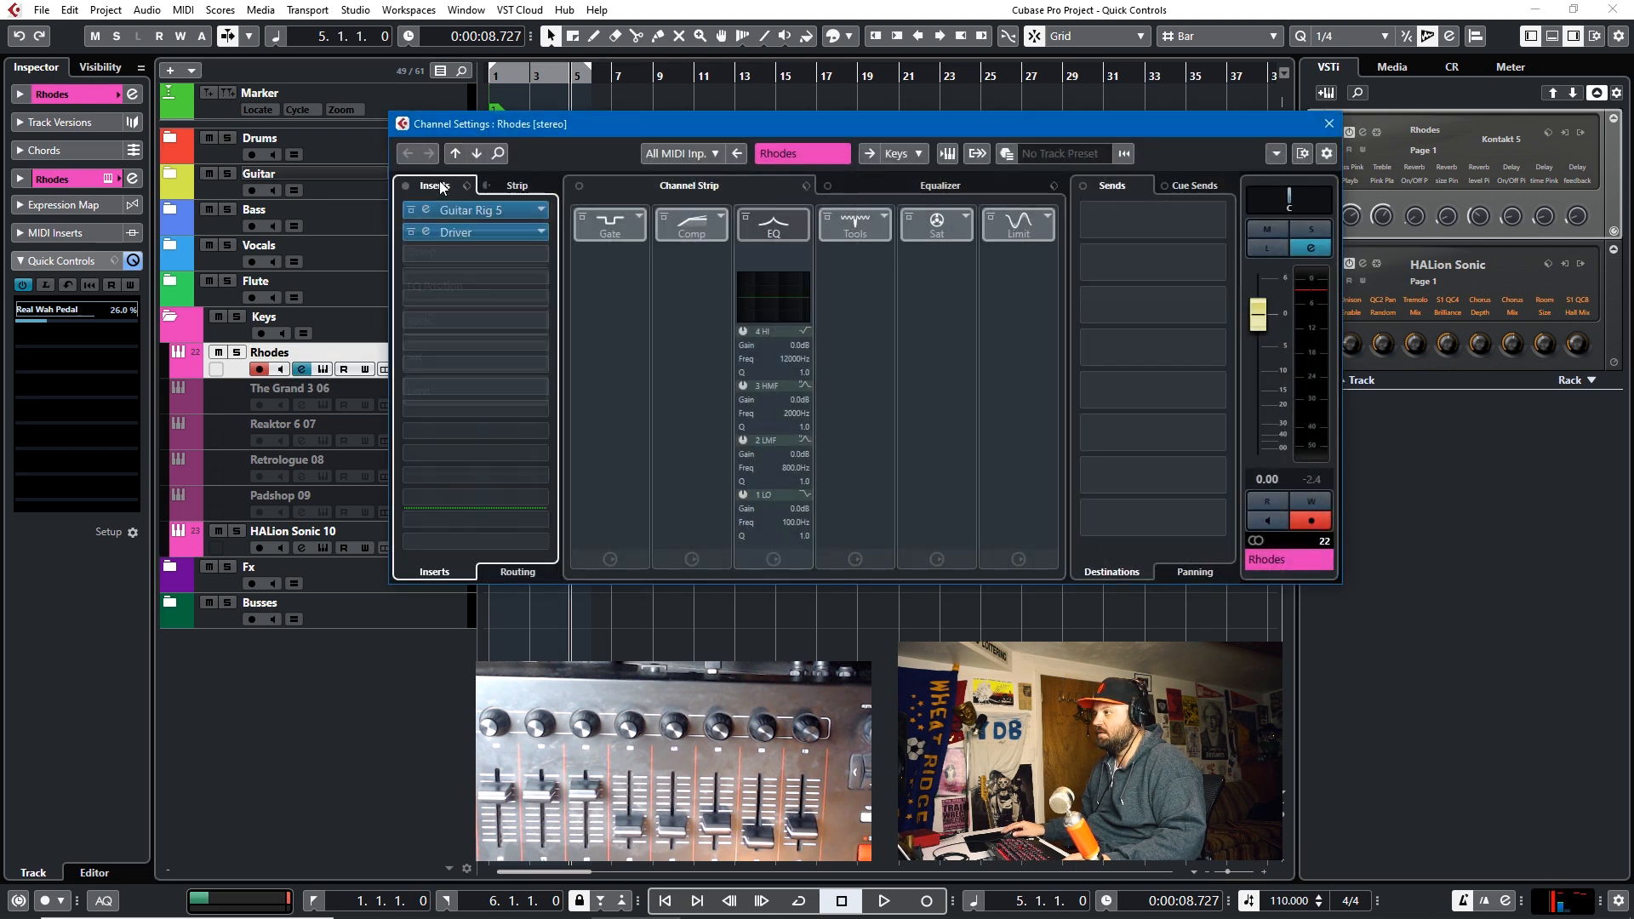
left_click(475, 253)
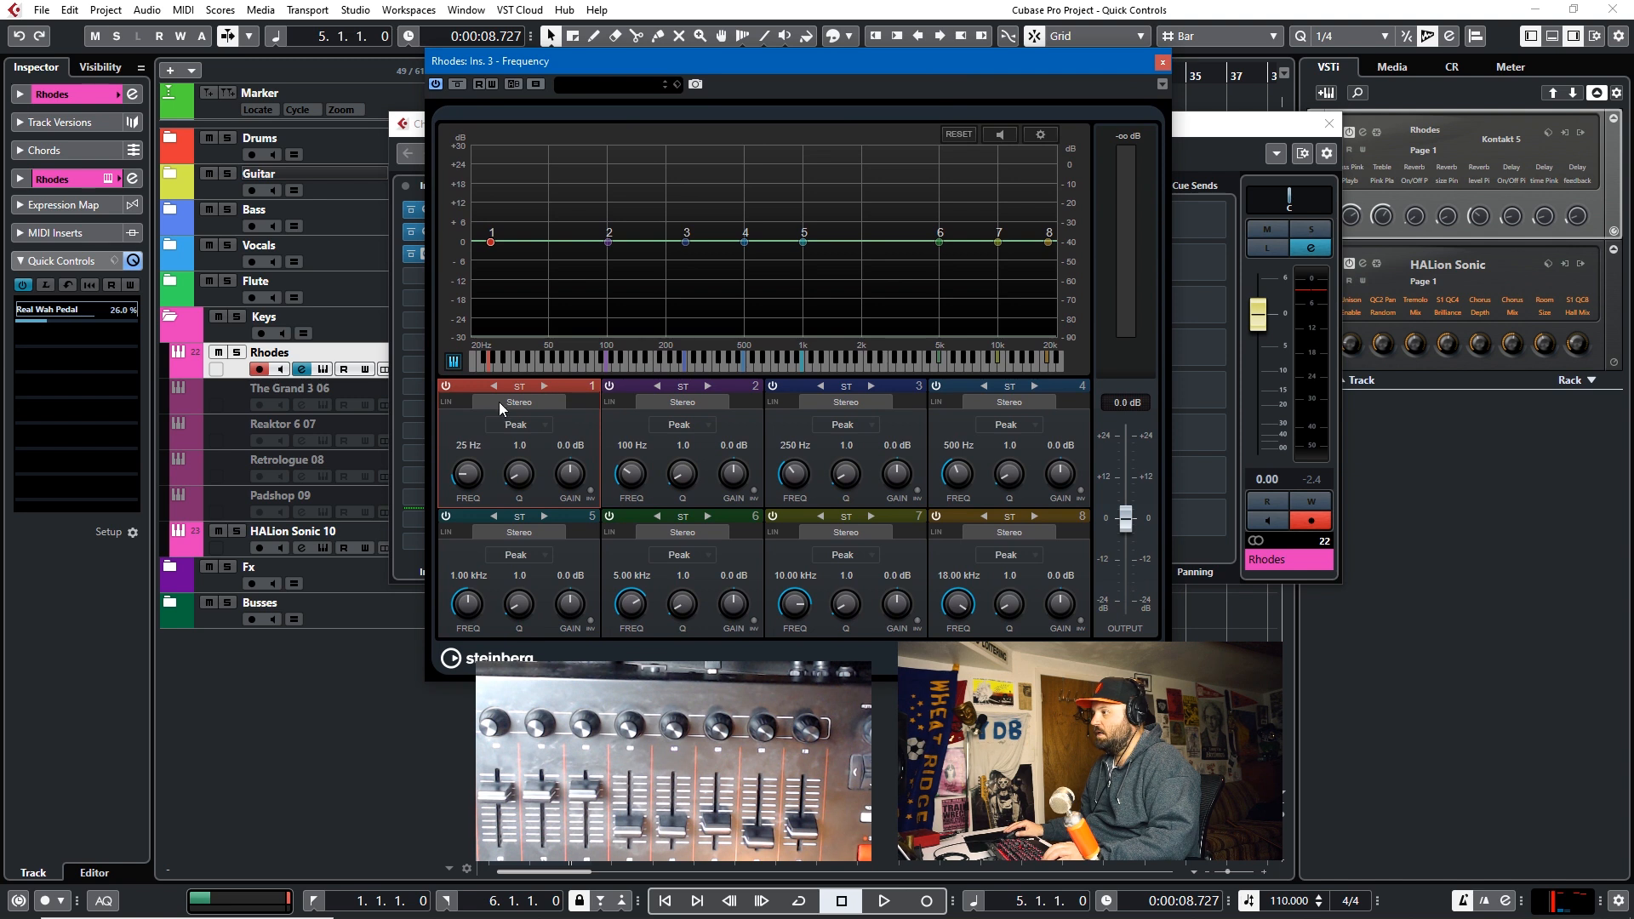
Step: Make band 1 a Cut 24 low cut and raise its cutoff to about 93 Hz
left_click(517, 425)
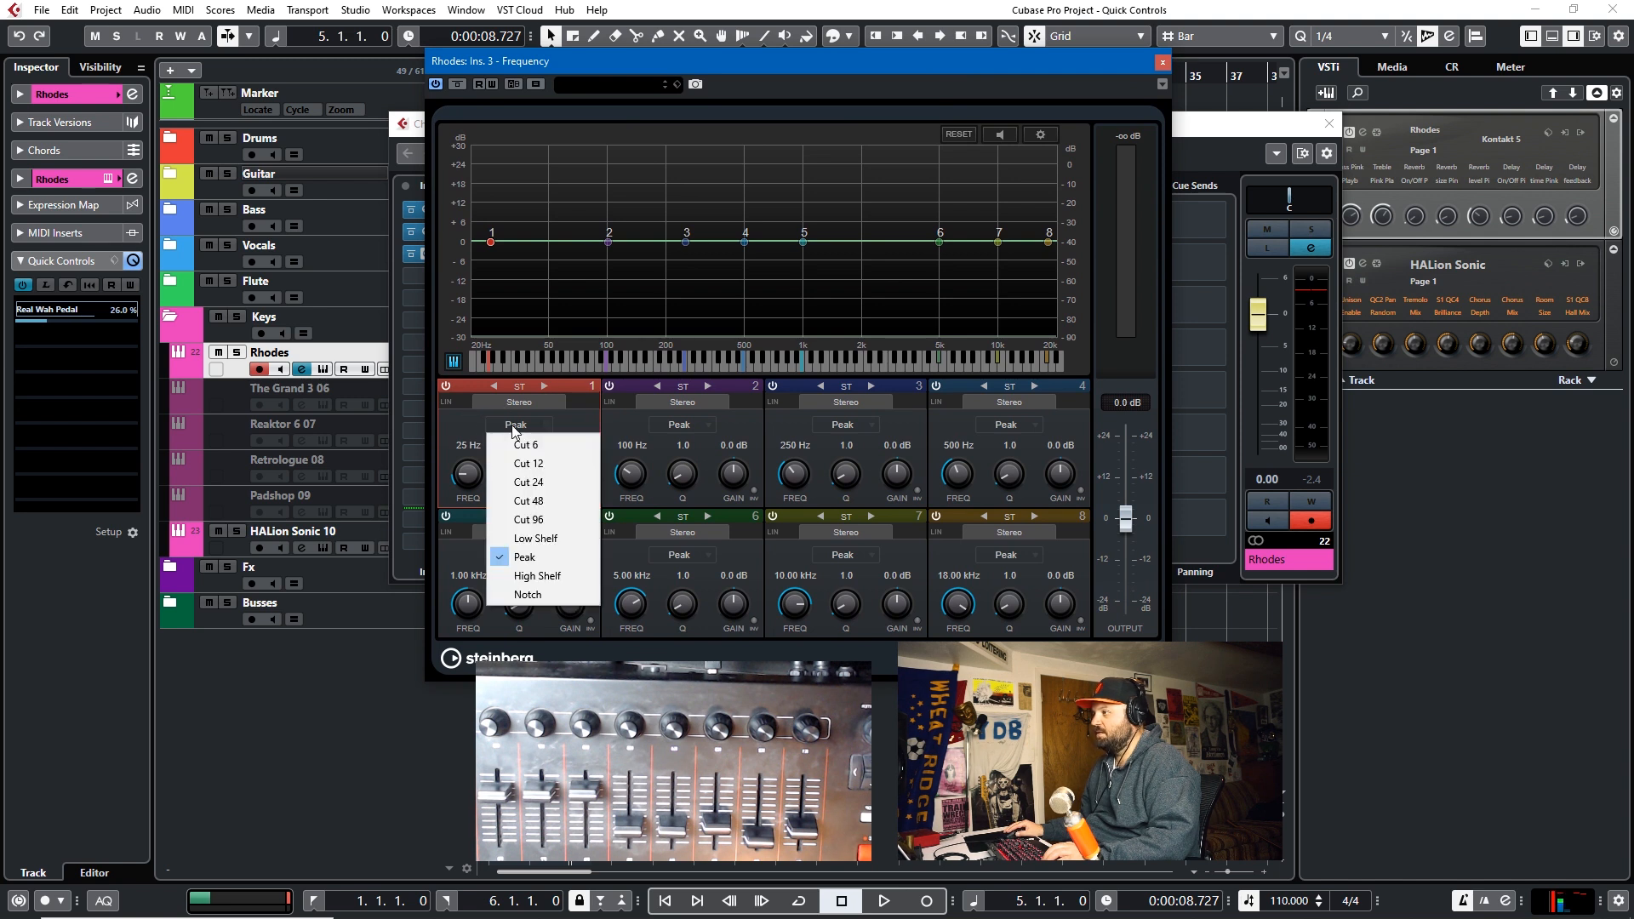
left_click(528, 482)
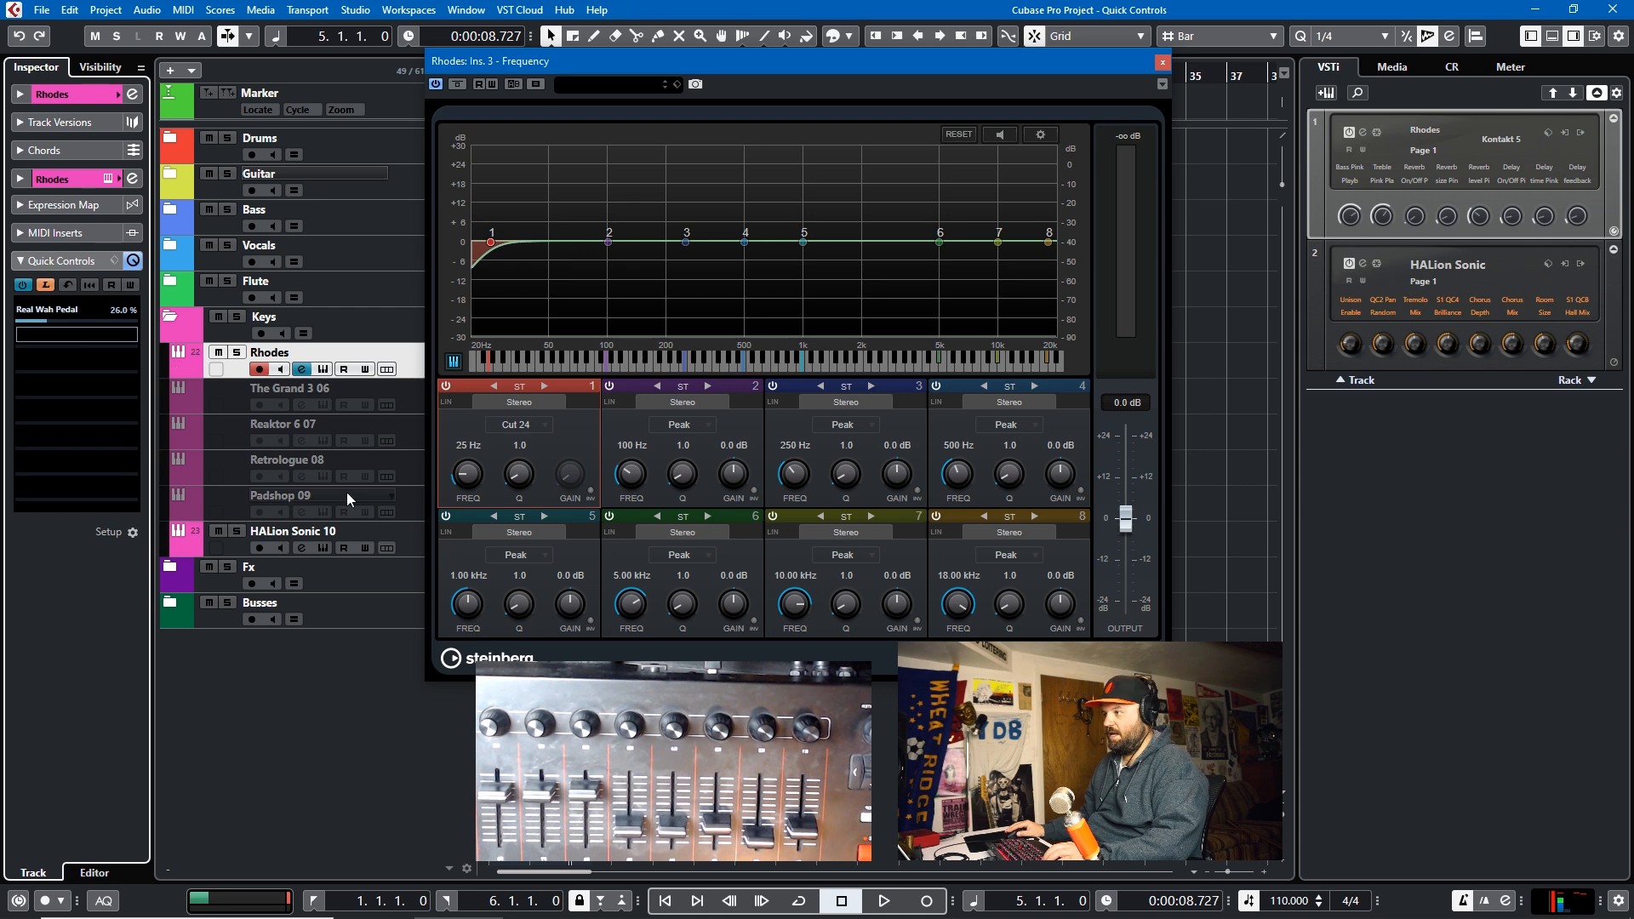
left_click_drag(466, 475, 469, 458)
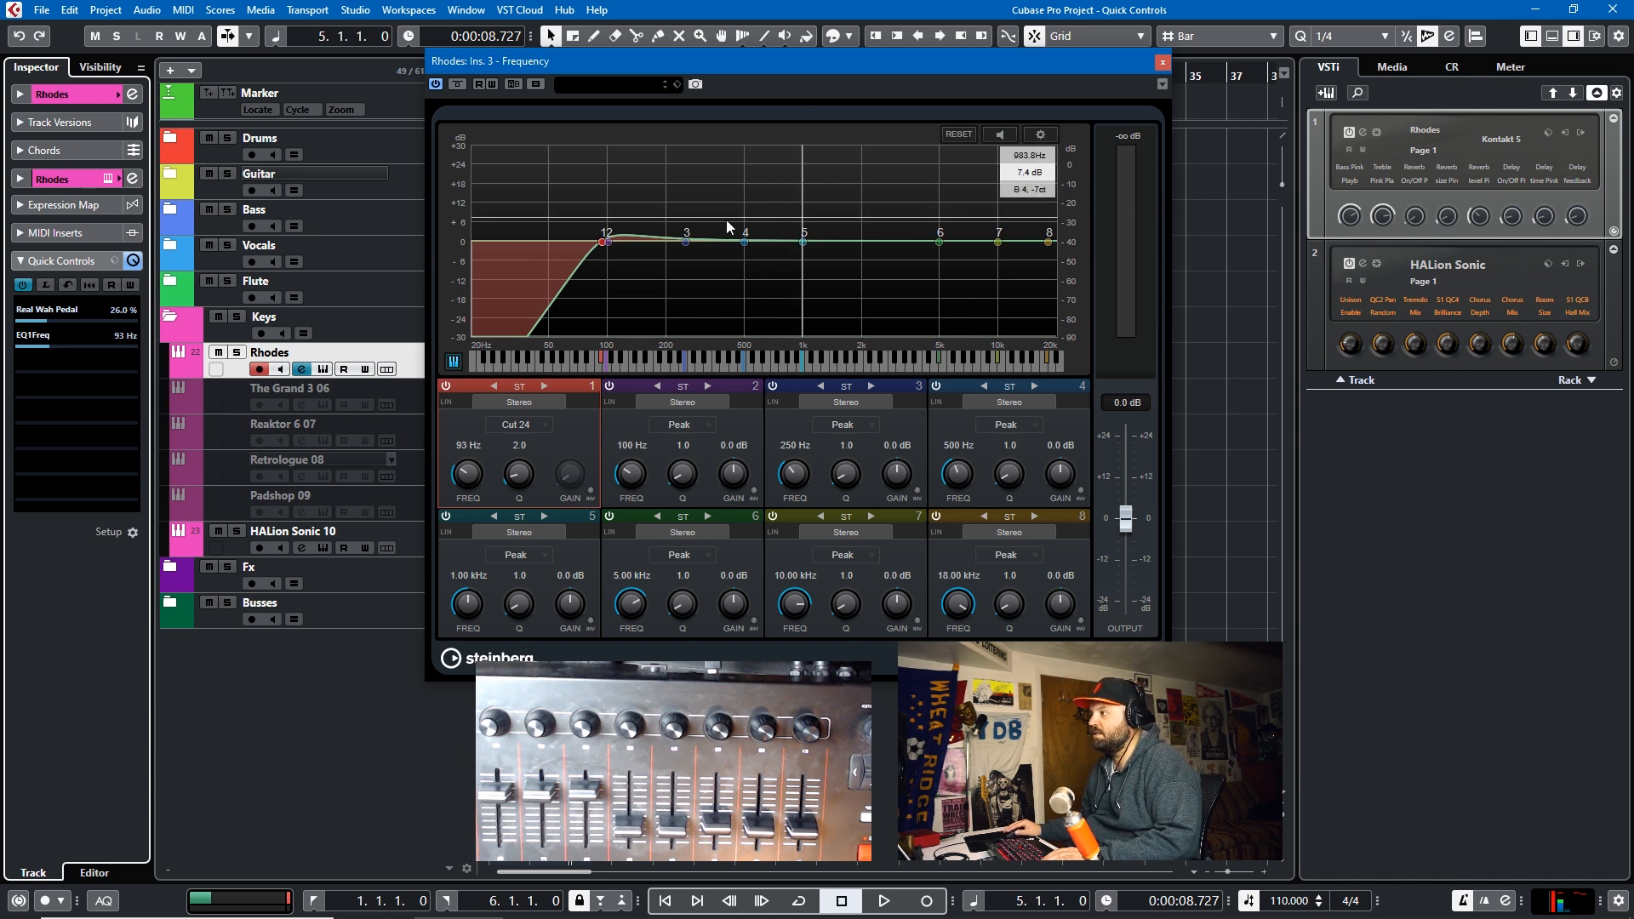
mouse_move(620, 59)
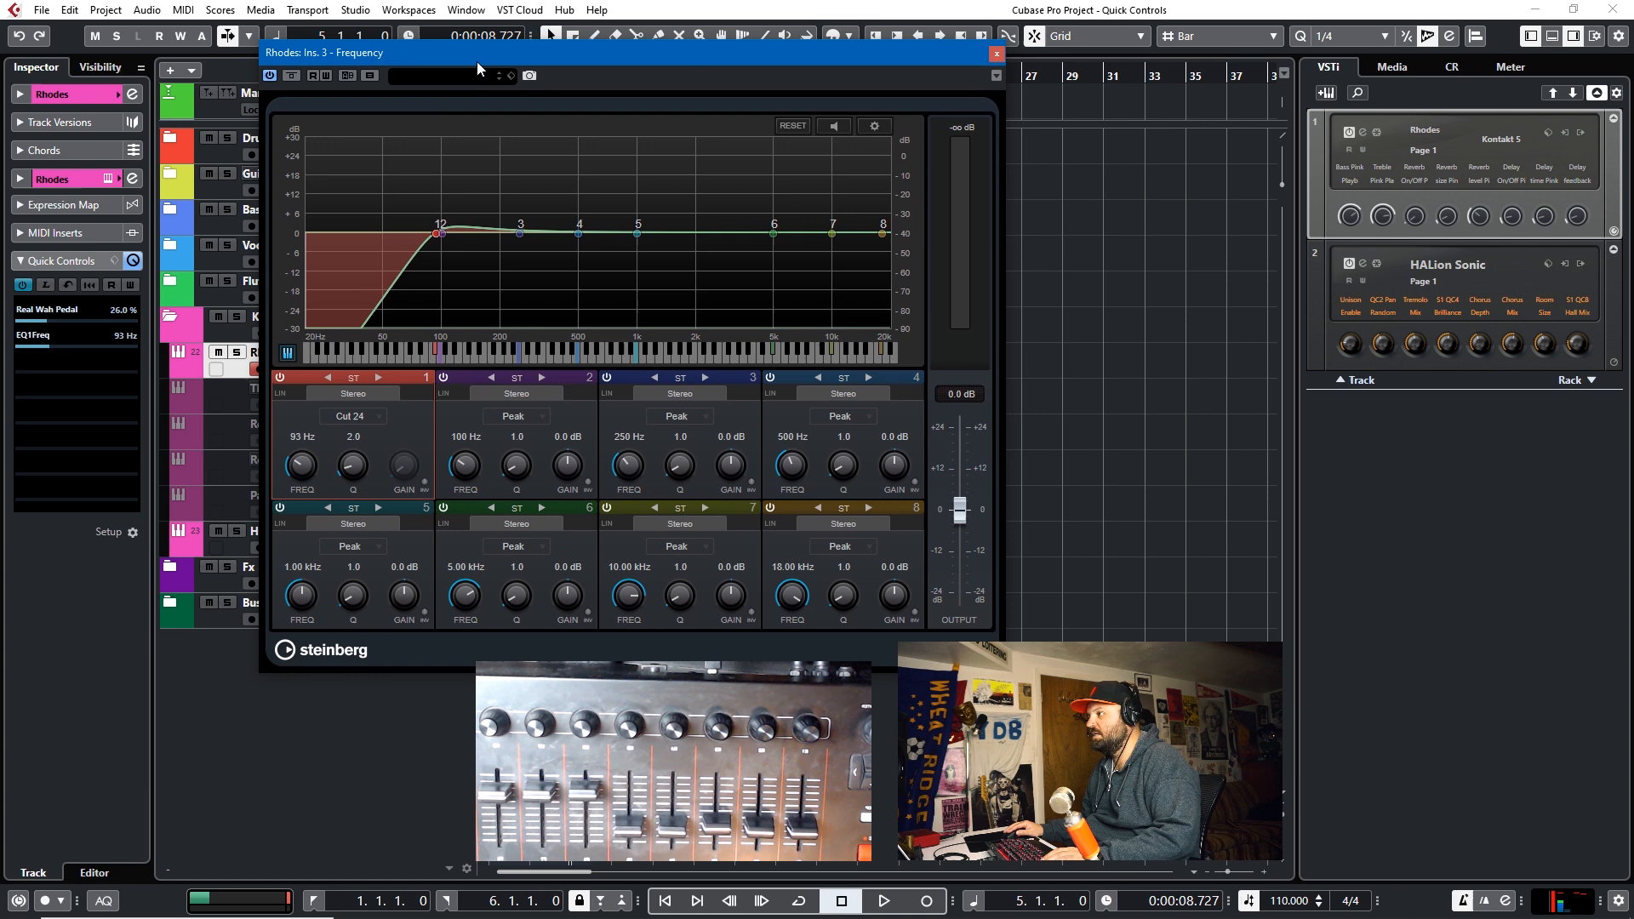
Step: Add band 1's Freq and Q to the quick controls, leaving Q at 18.5
right_click(301, 466)
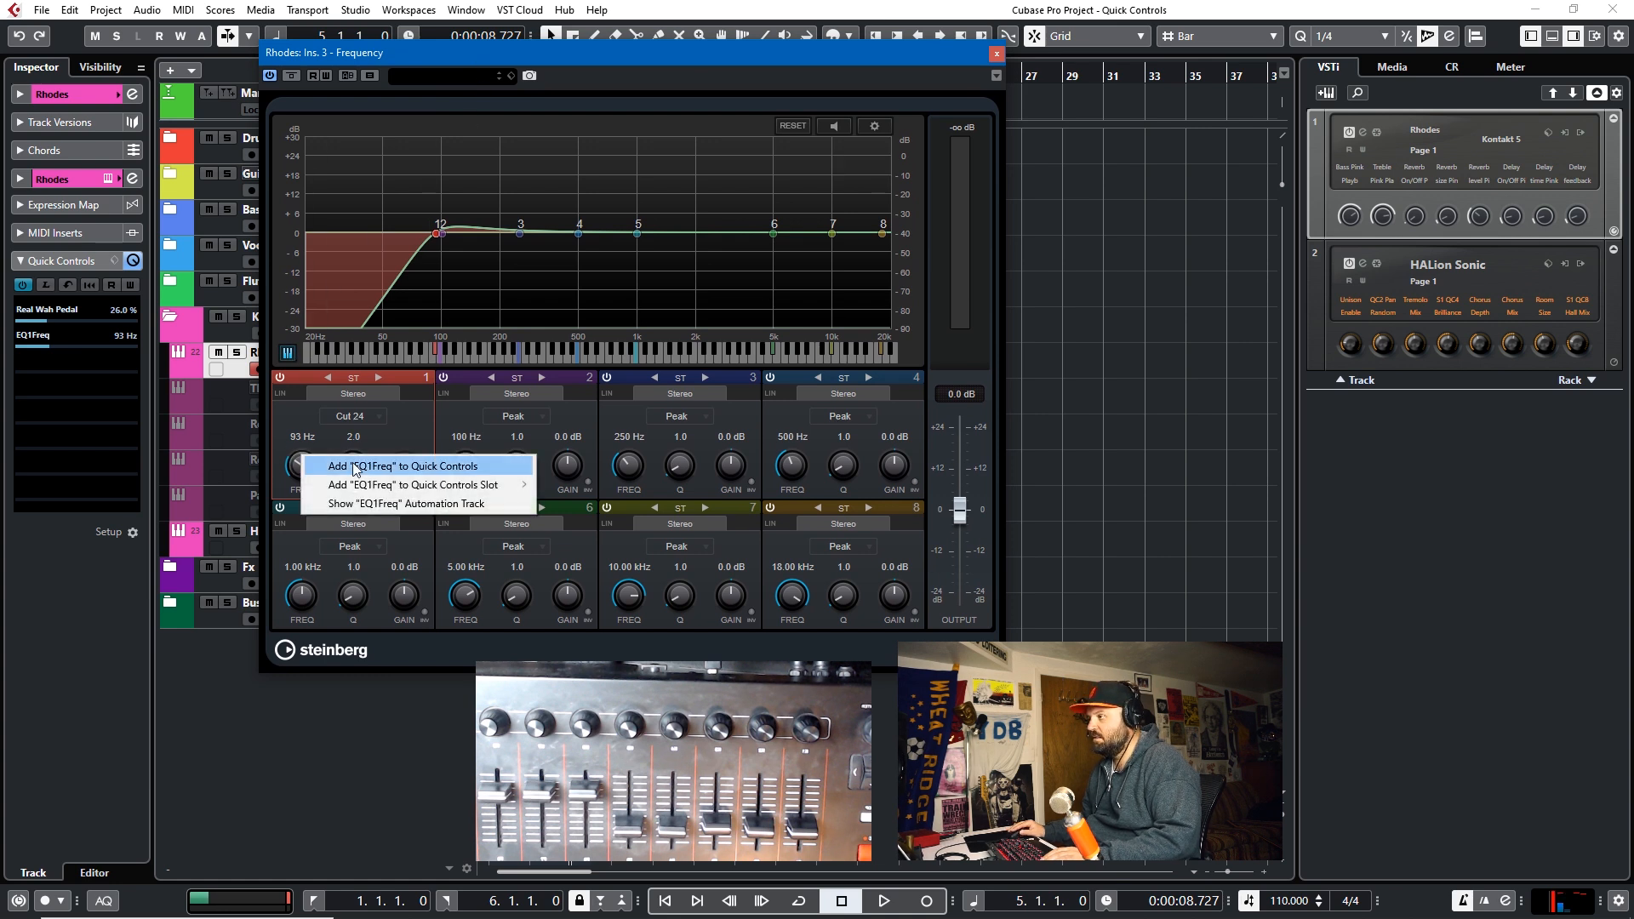
mouse_move(413, 485)
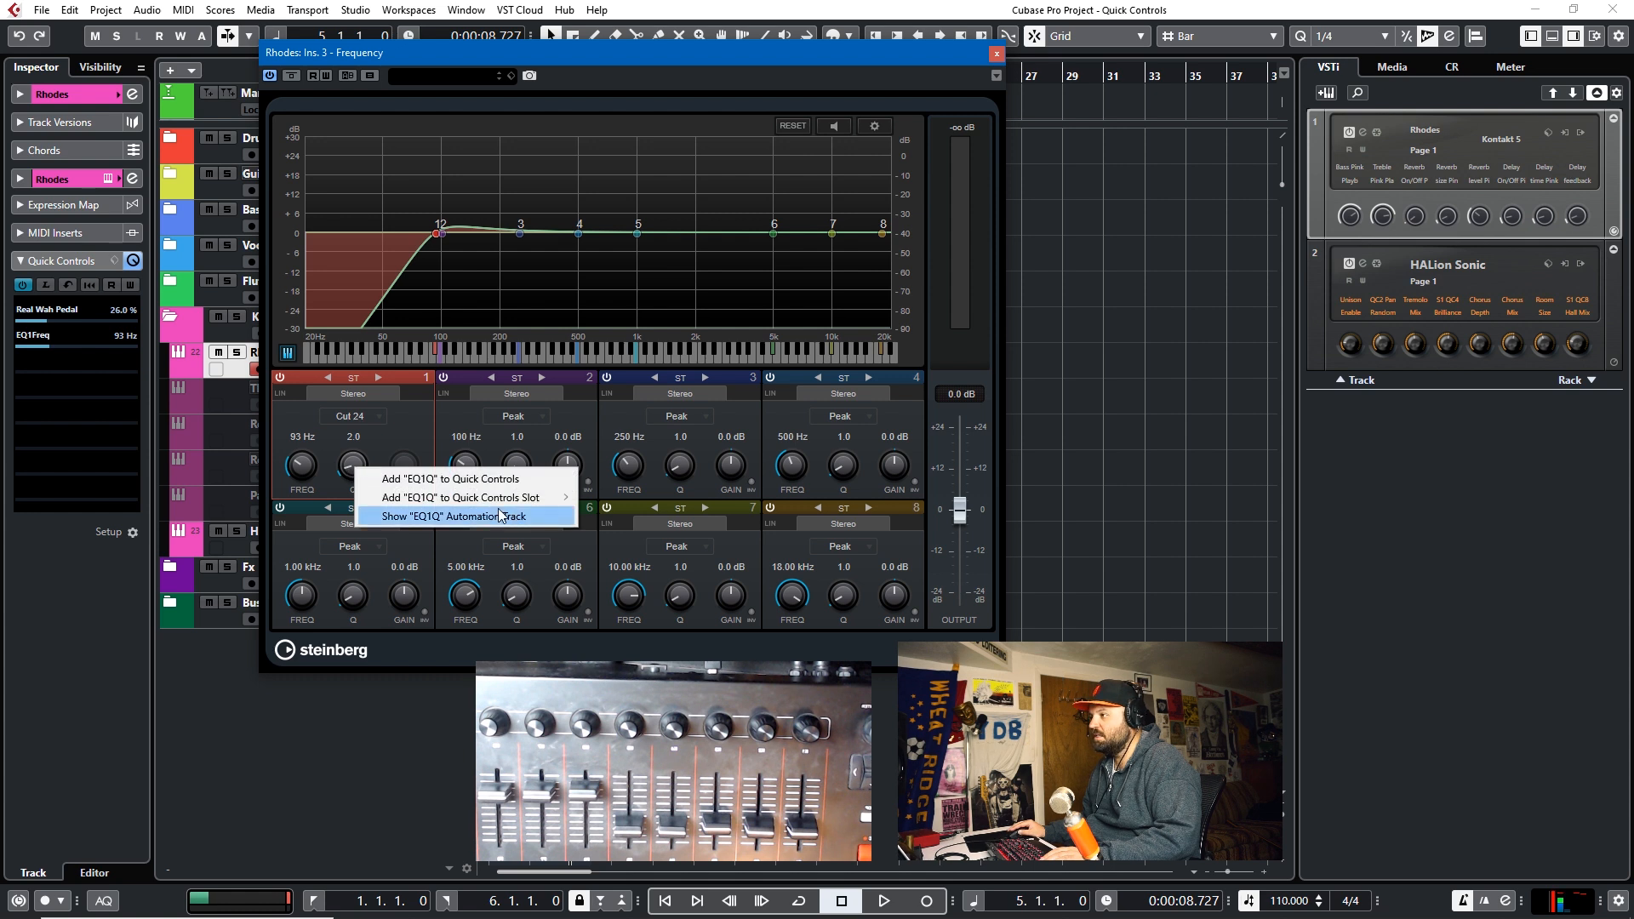
left_click(449, 479)
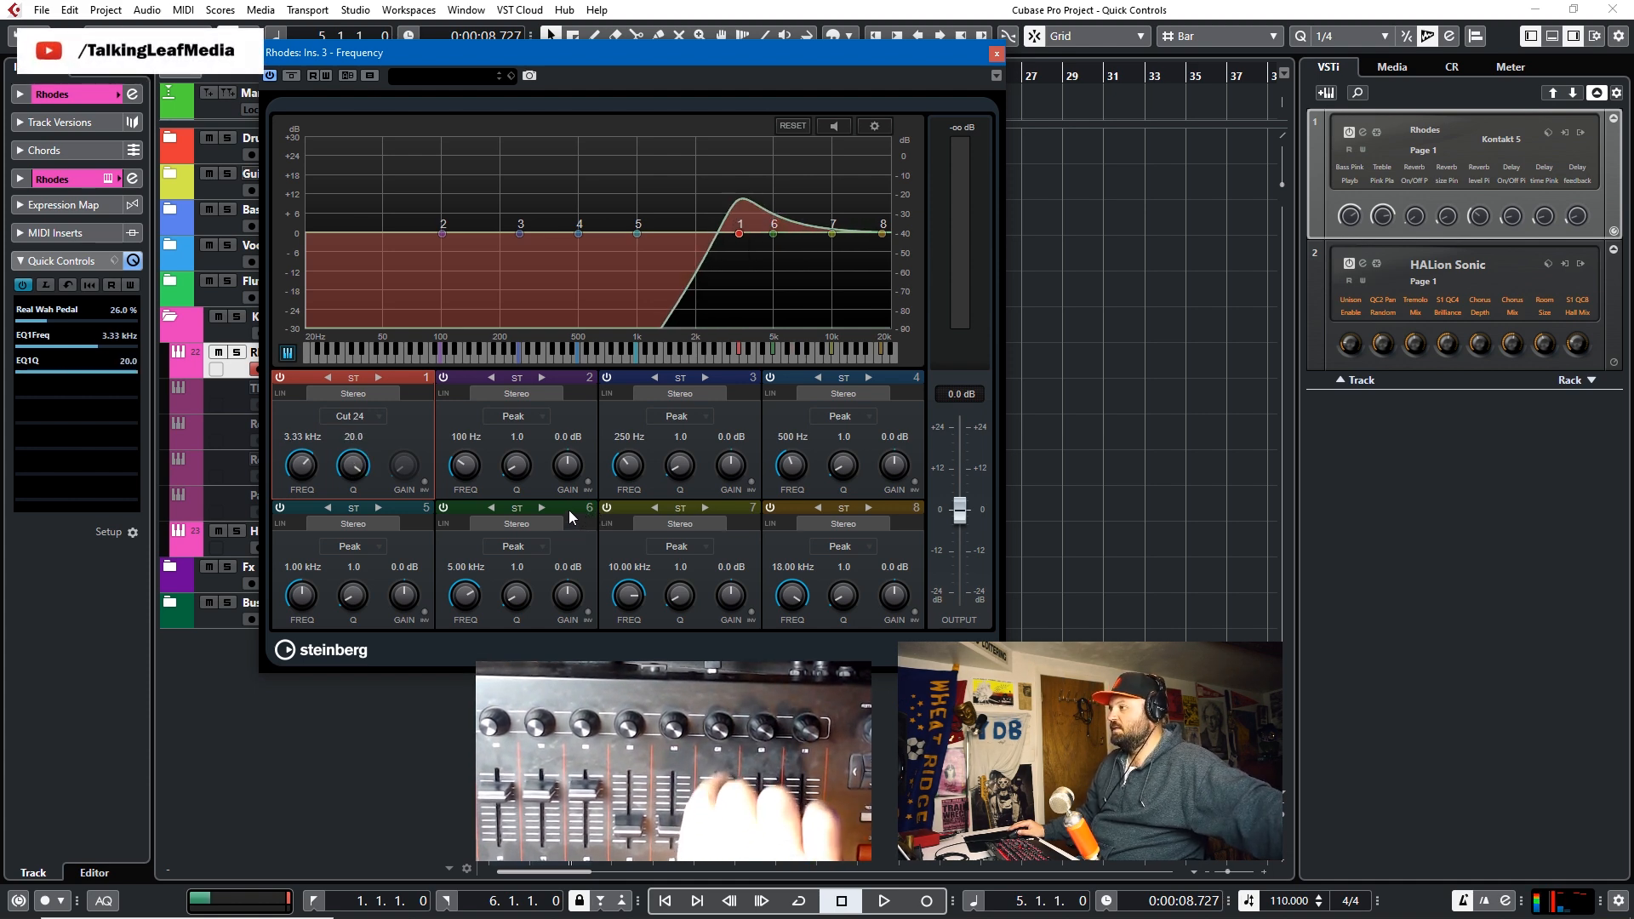
left_click_drag(352, 463, 352, 480)
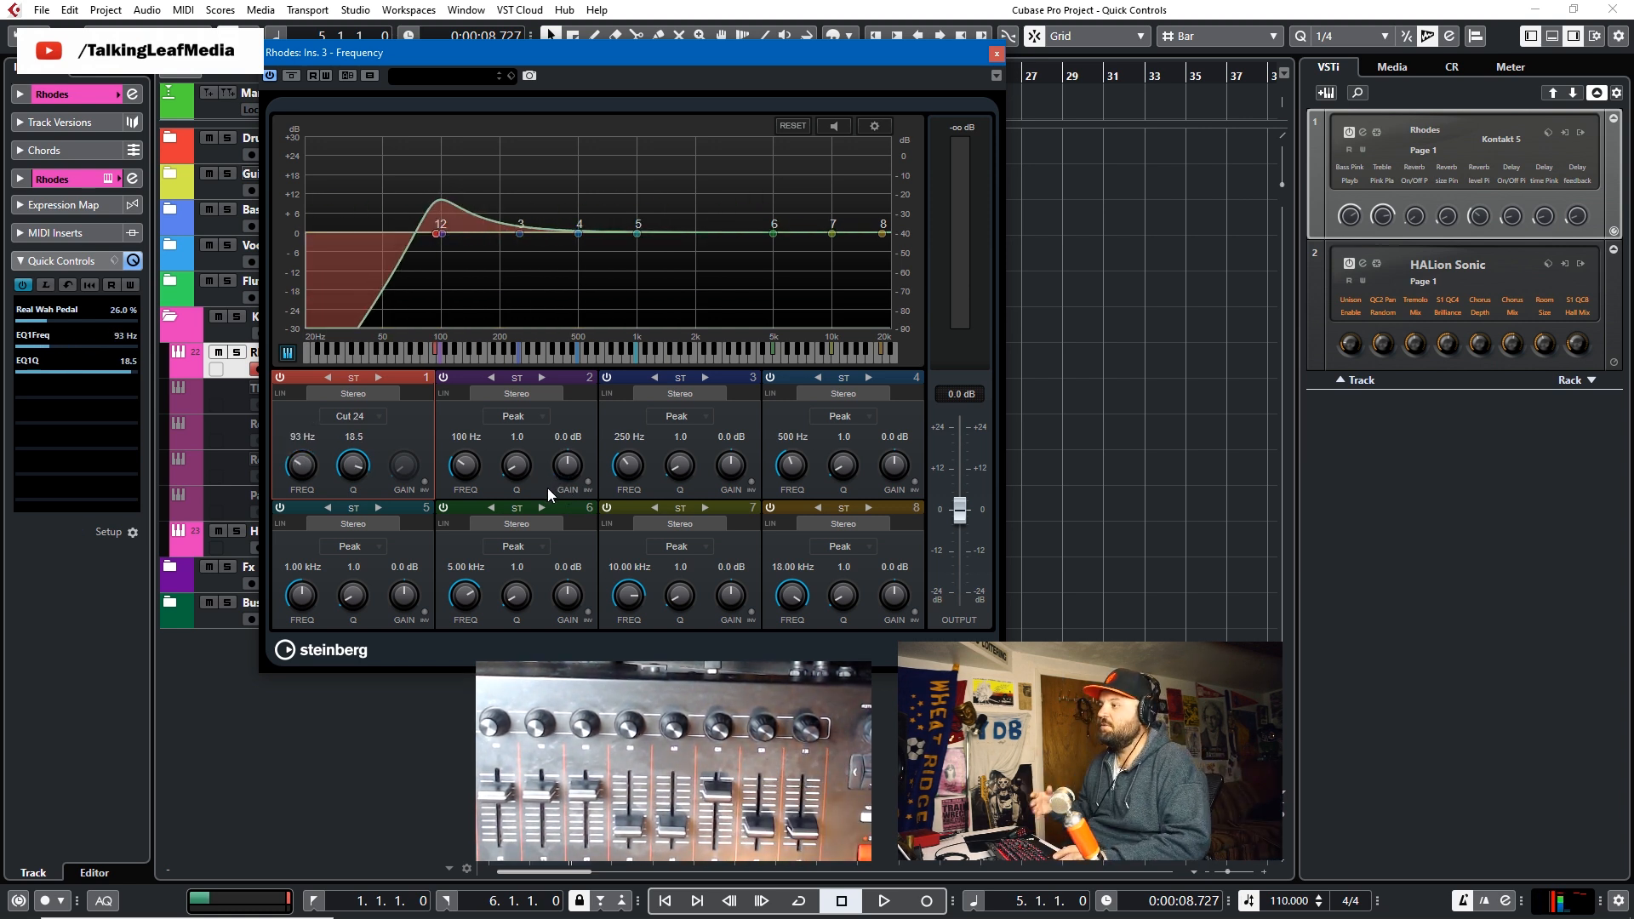
mouse_move(690, 80)
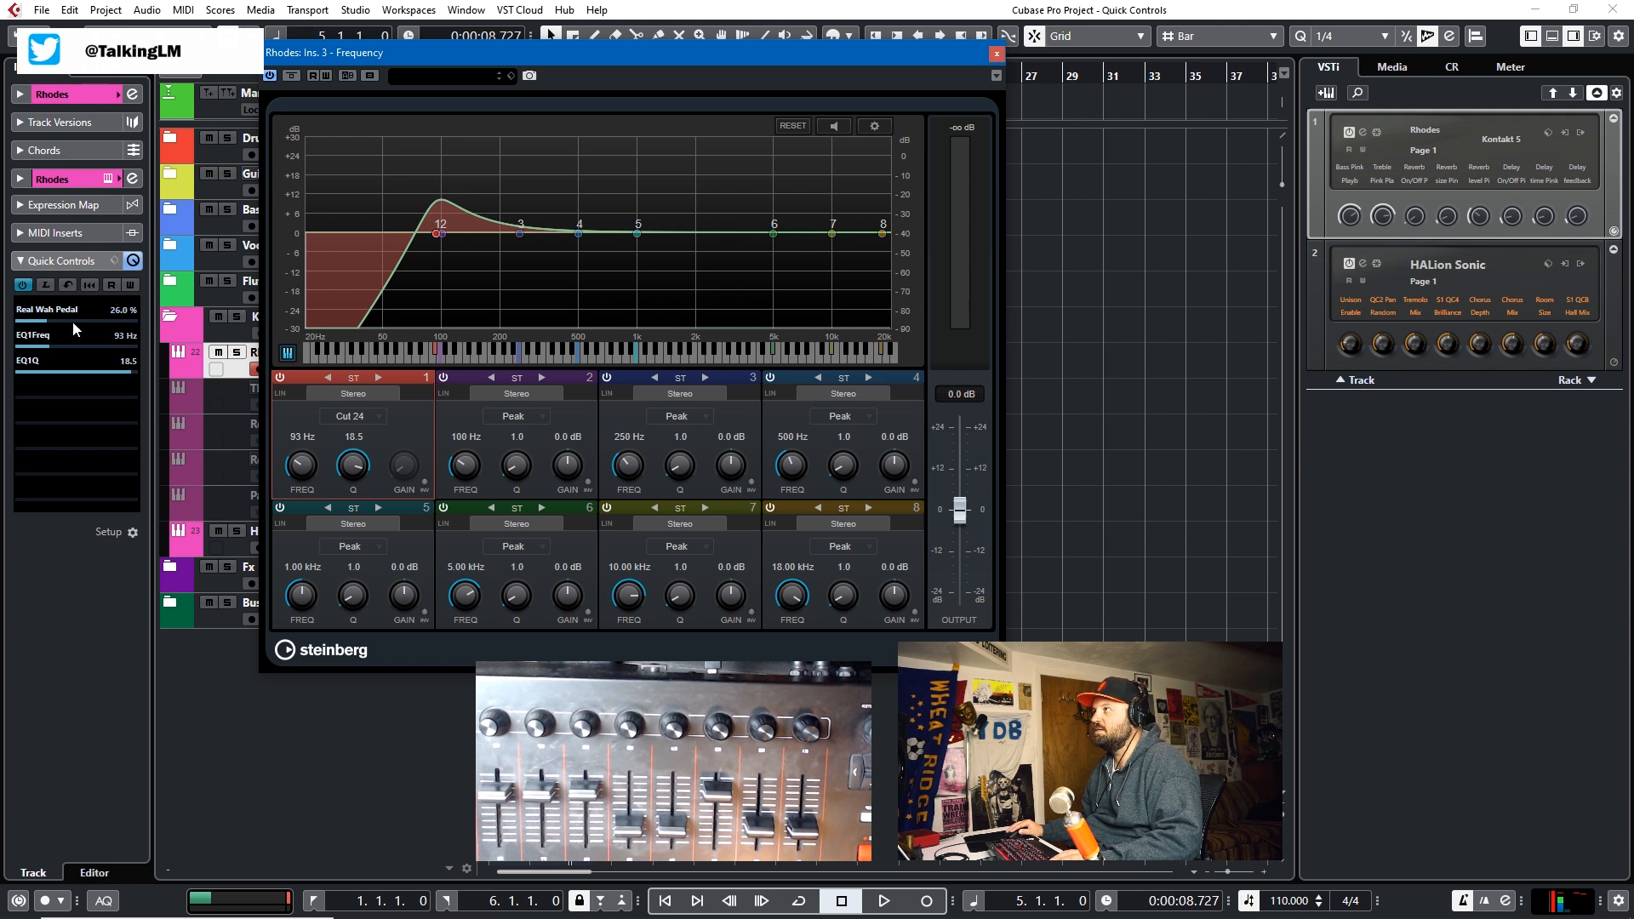
mouse_move(325, 457)
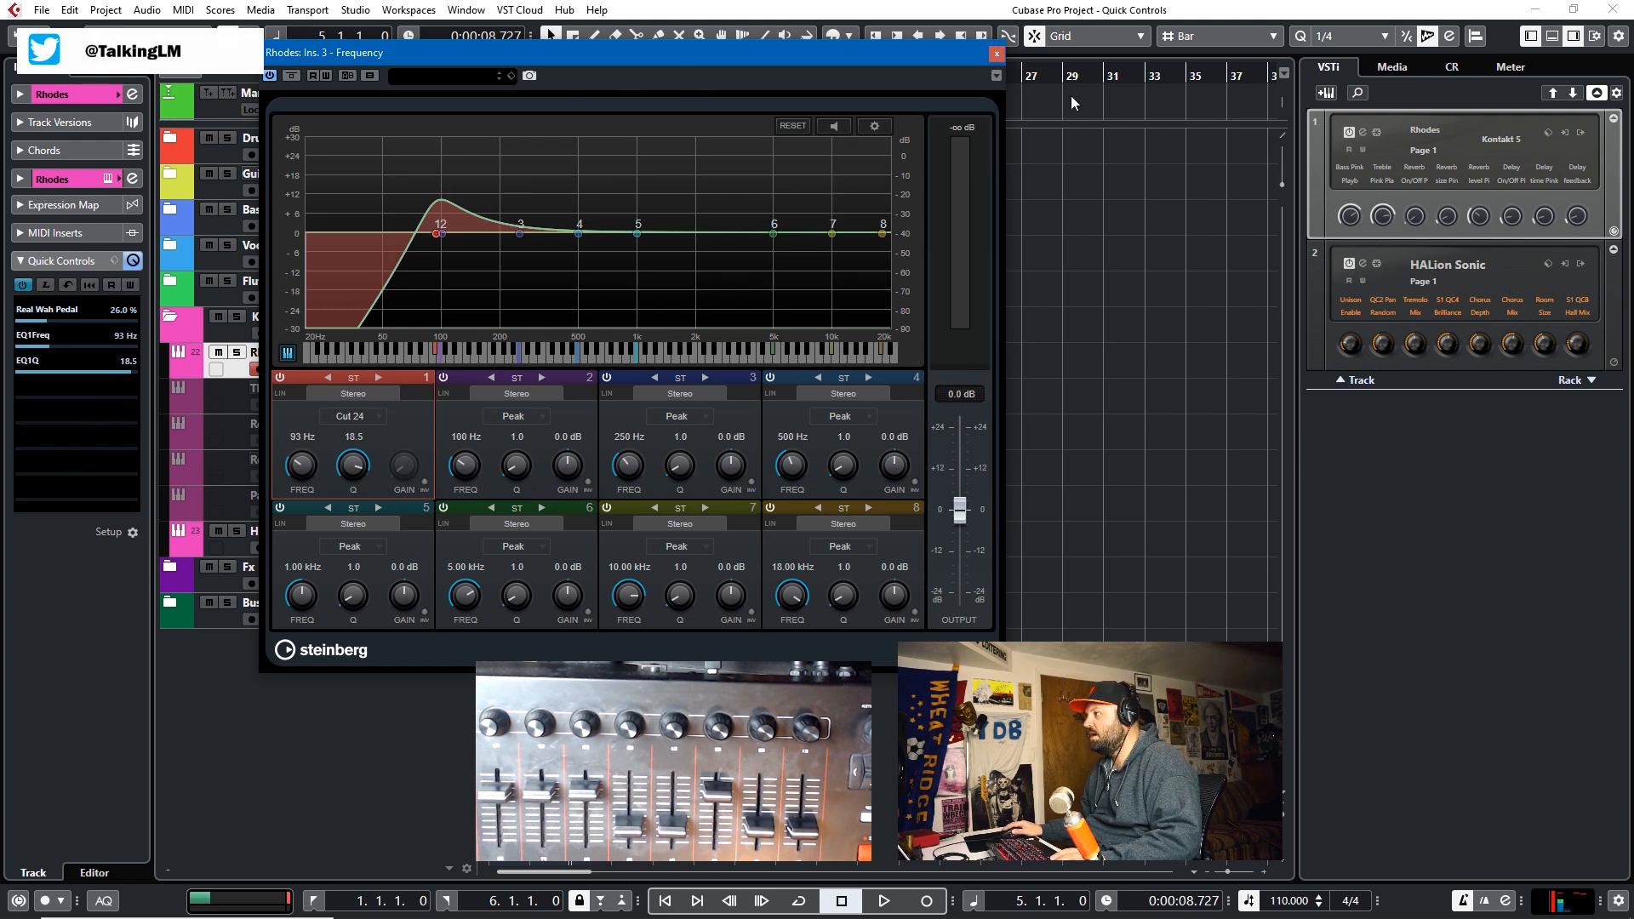
Step: Route a Rhodes send to VOX VERB and add its level to the quick controls
left_click(995, 53)
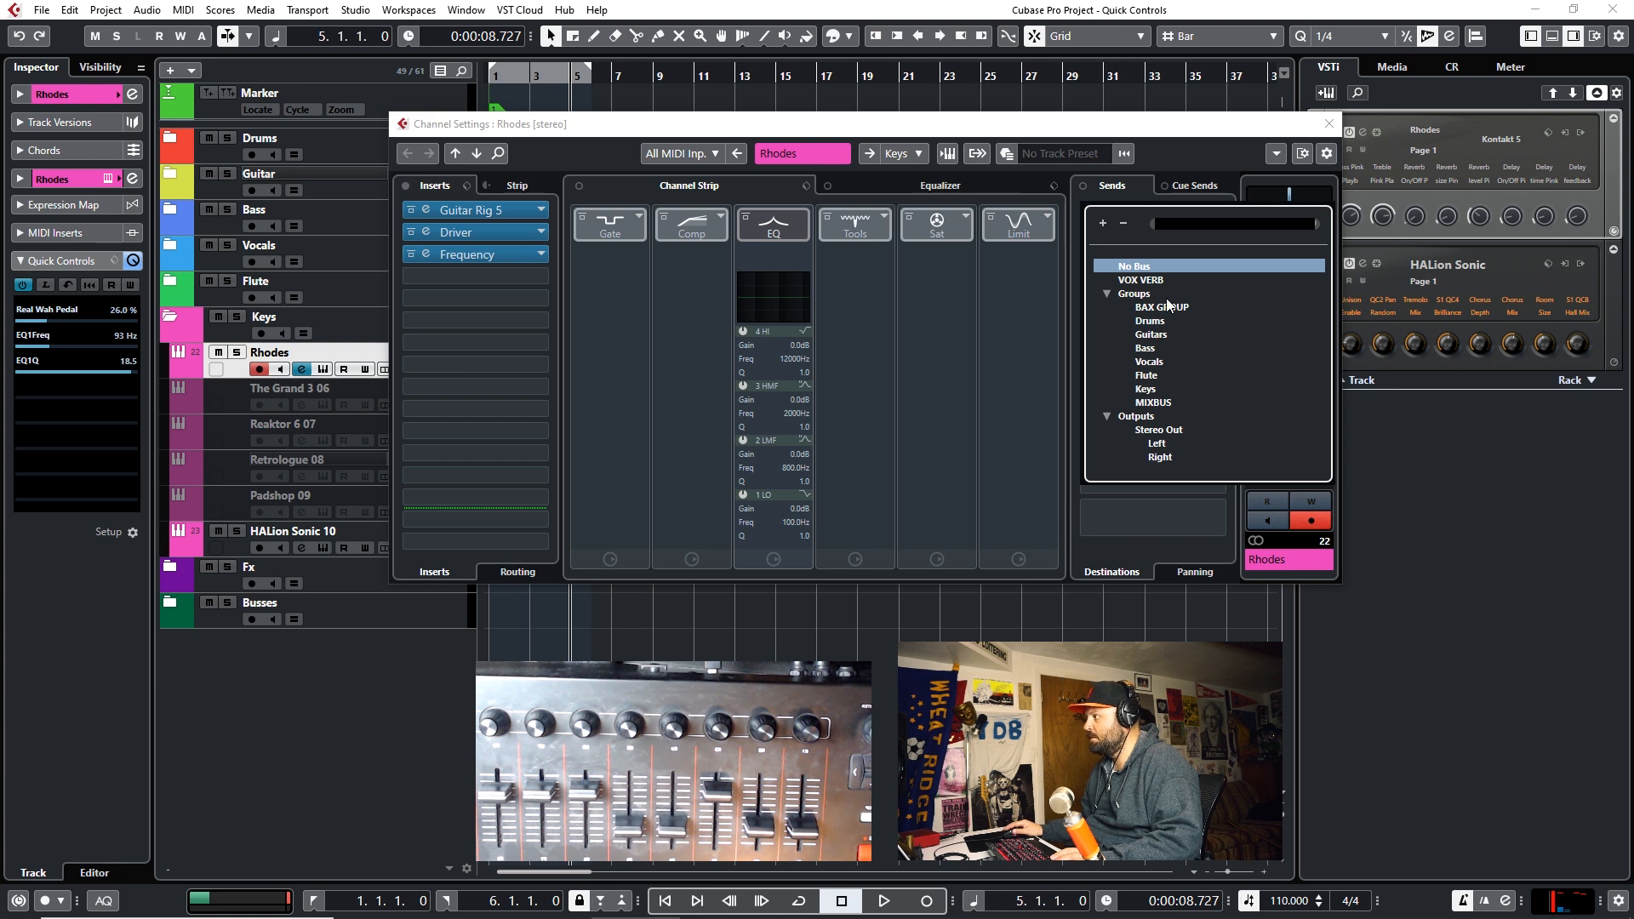
left_click(1139, 279)
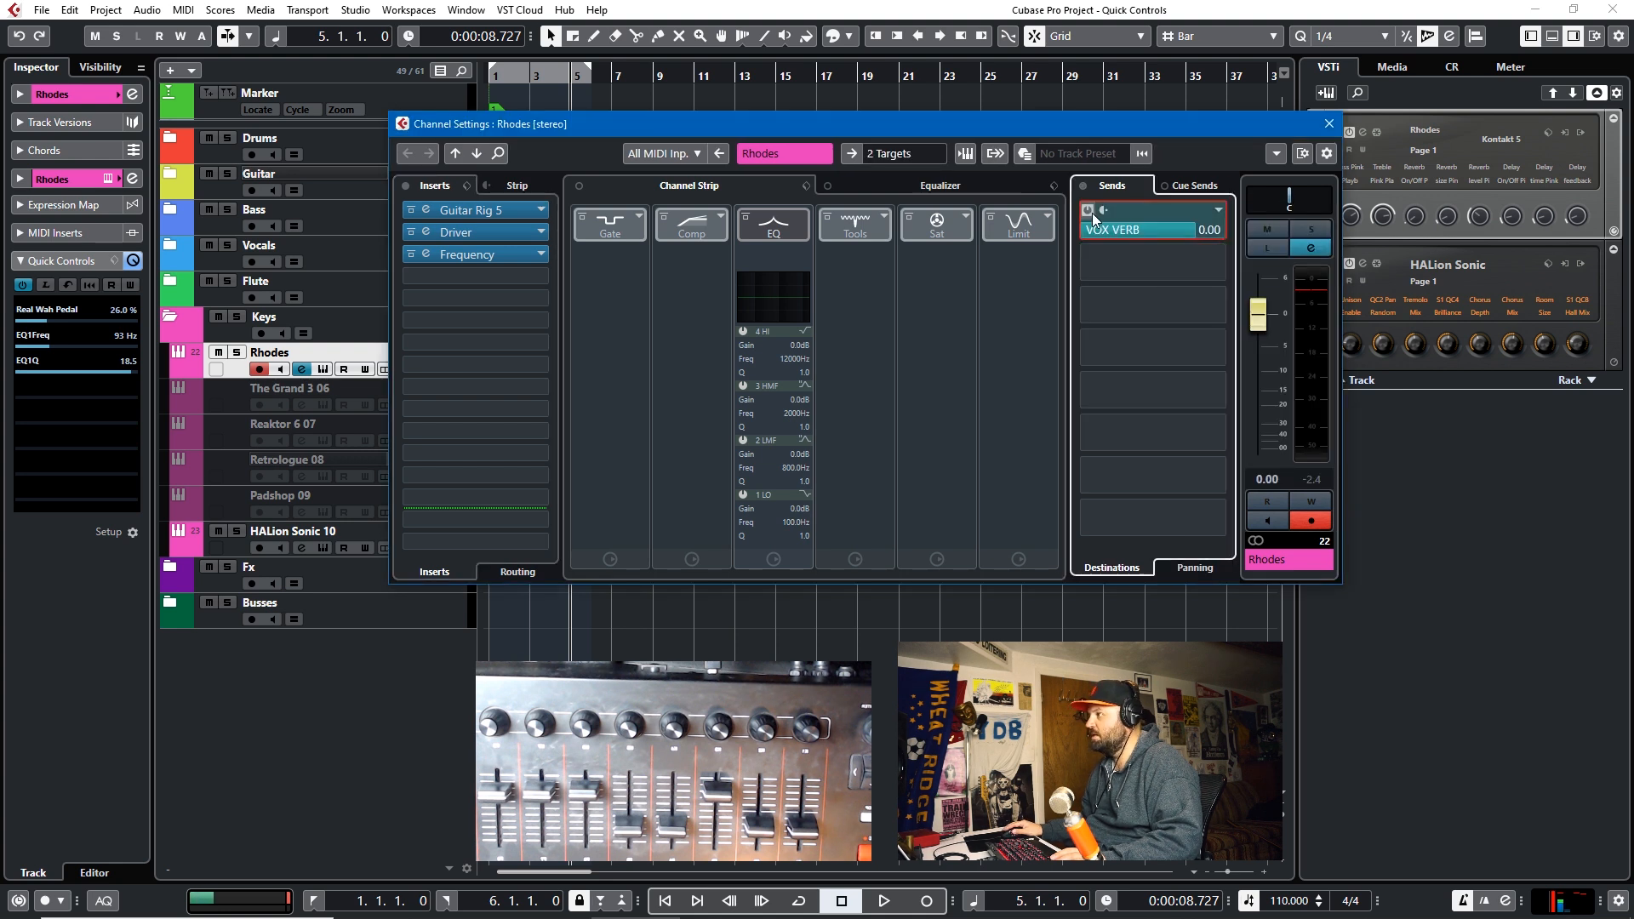
right_click(1145, 211)
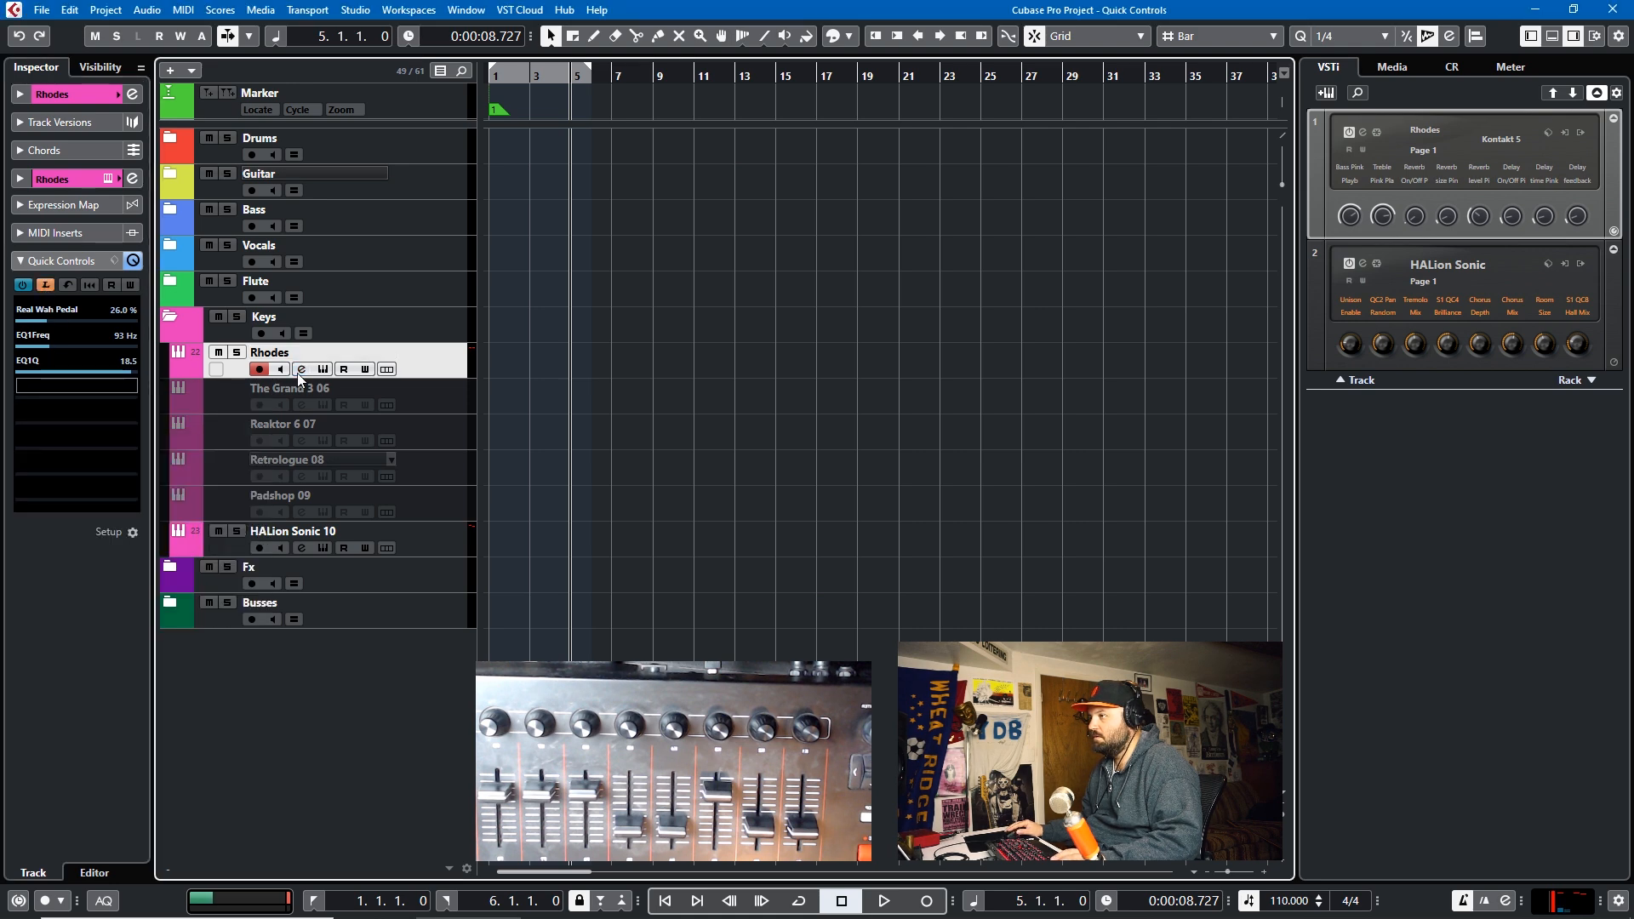
left_click(301, 369)
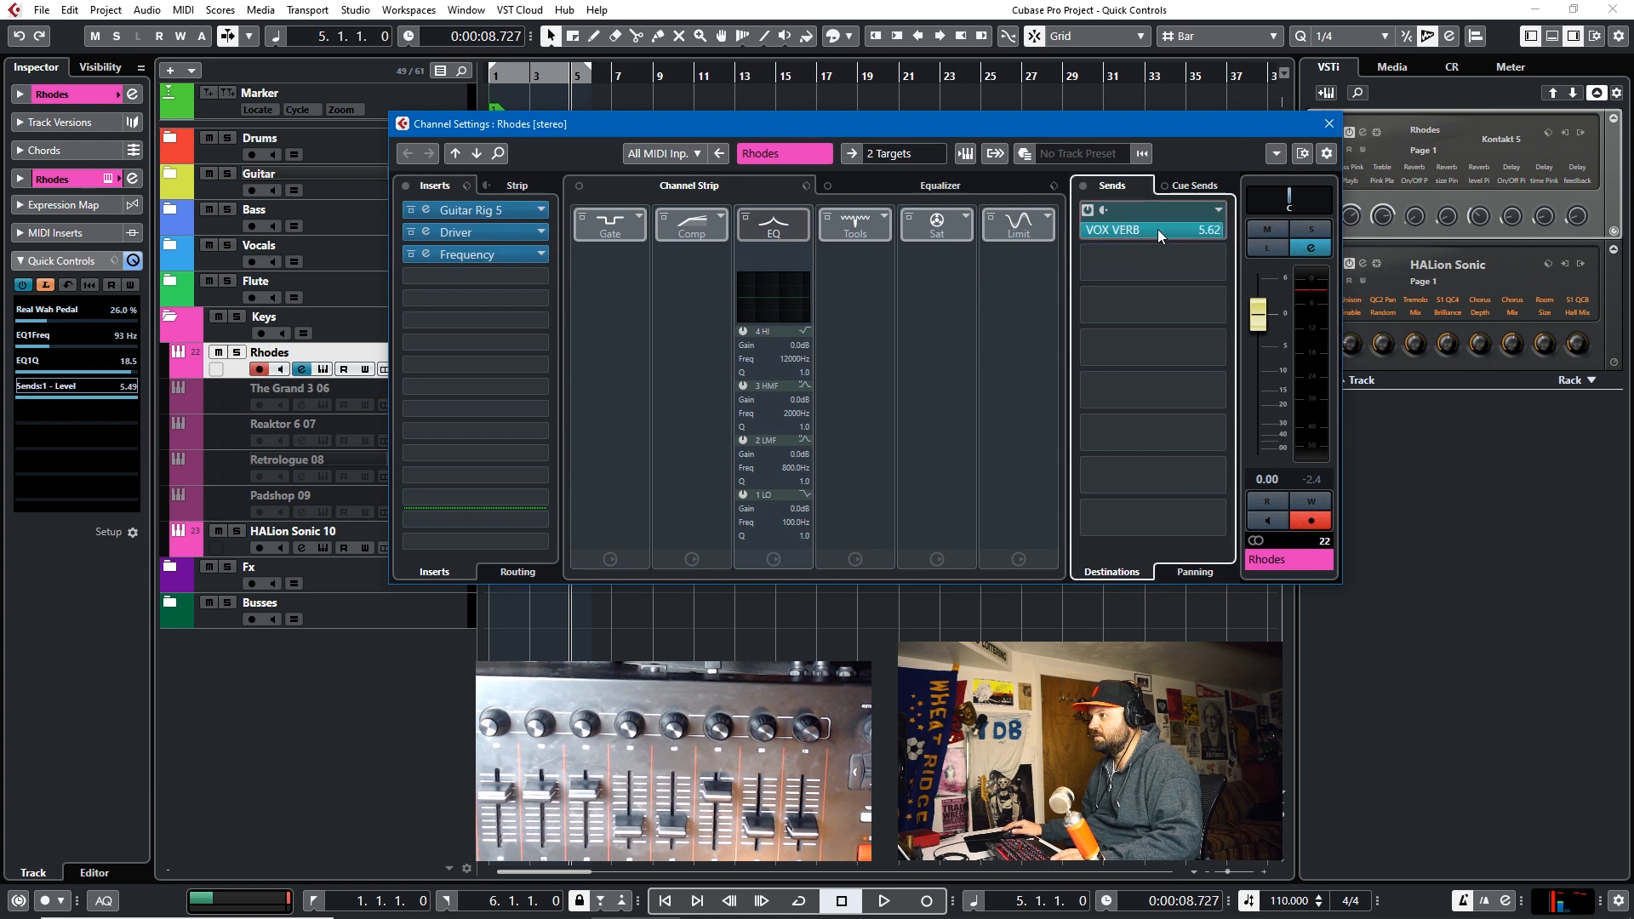
Step: Set the VOX VERB send level to about -18.7 and close channel settings
left_click_drag(1198, 228, 1114, 228)
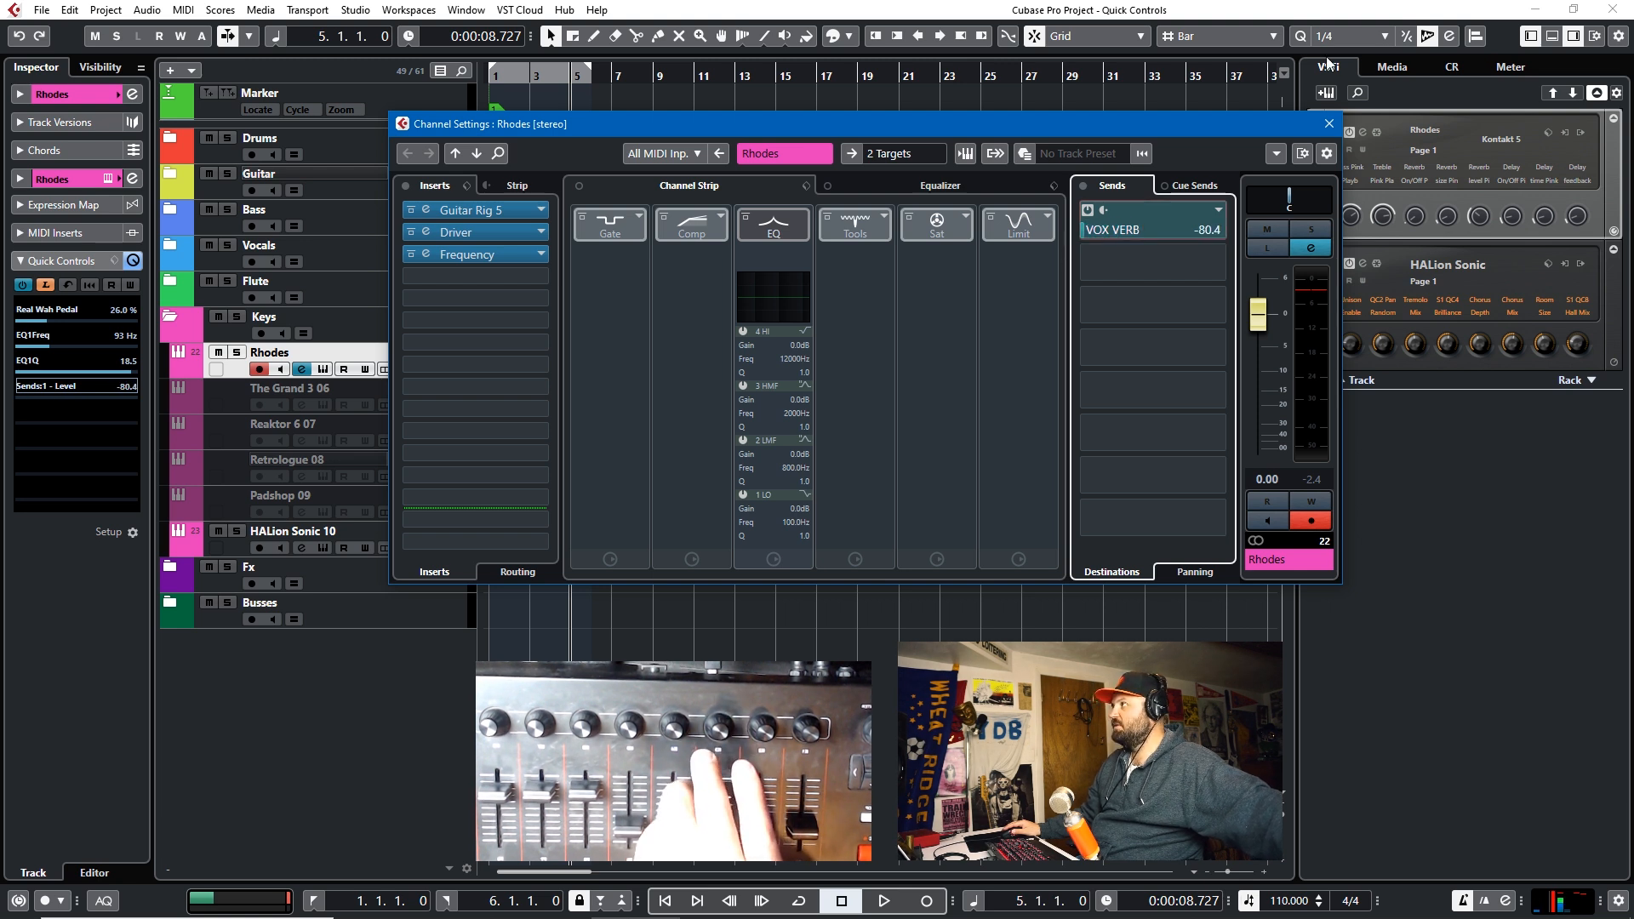
left_click_drag(1198, 230, 1198, 197)
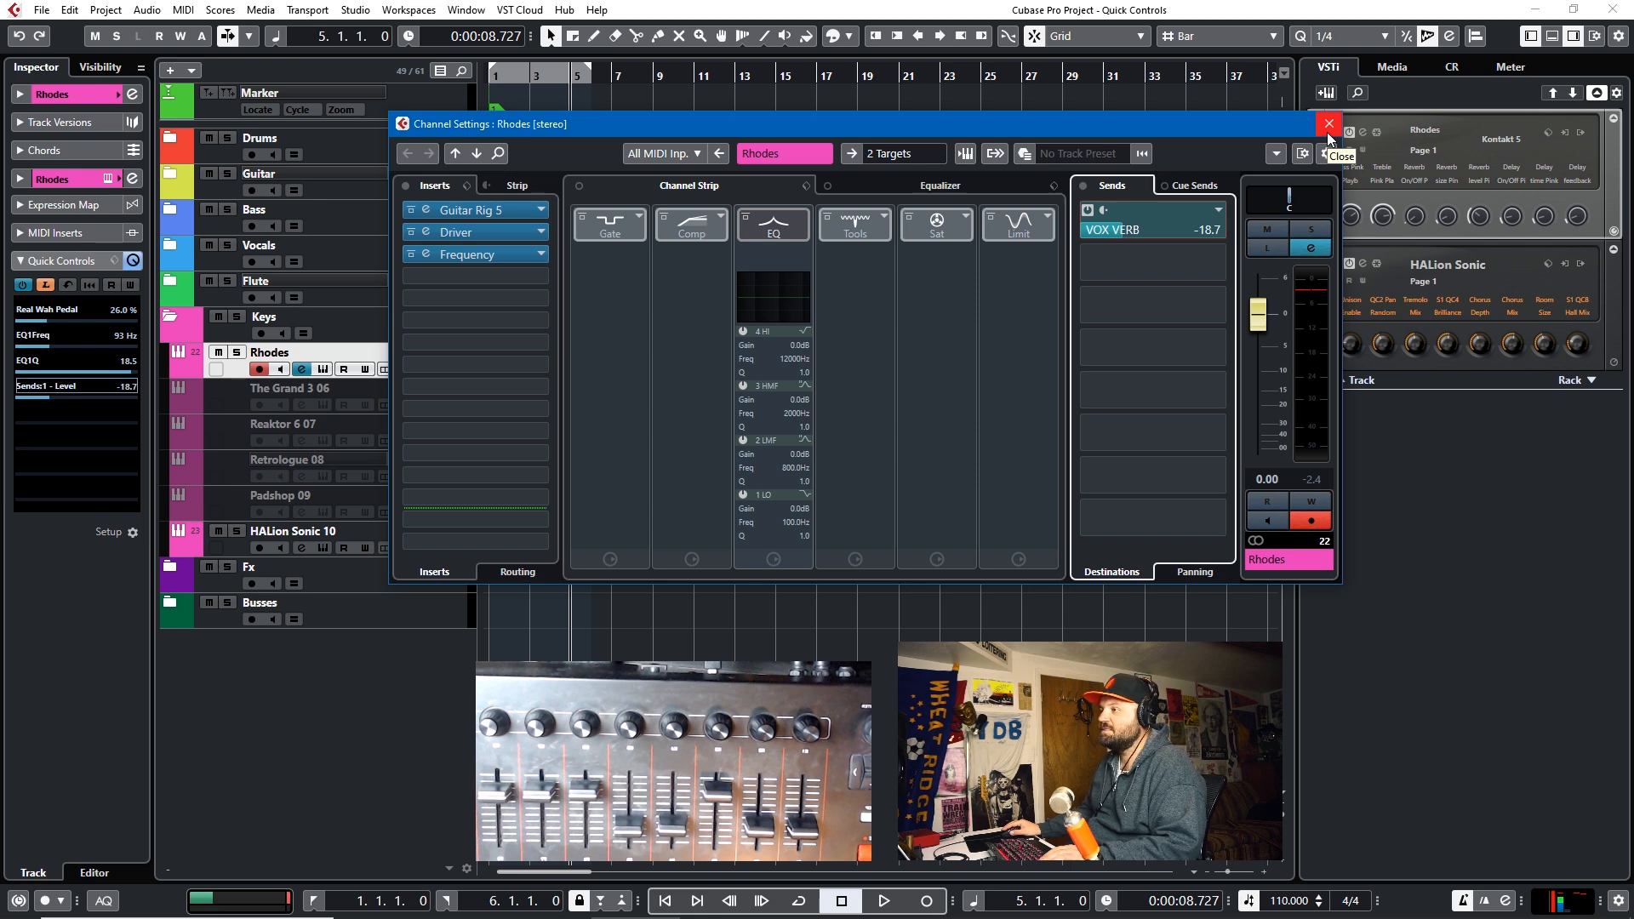
left_click(1329, 123)
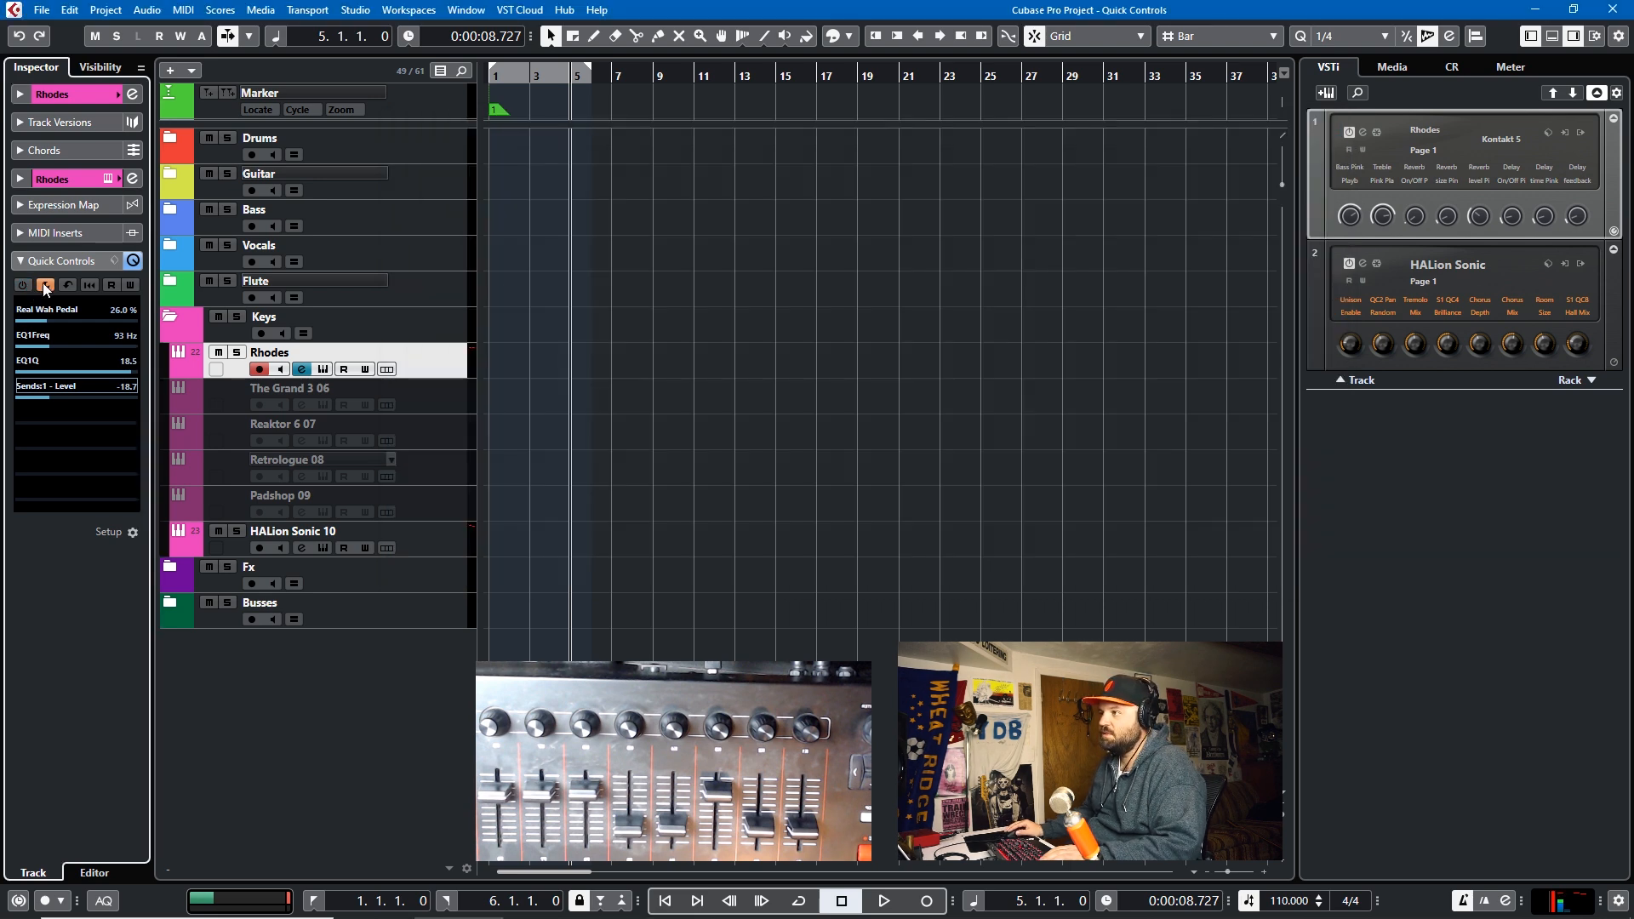
Step: Add a MIDI track named Guitar Rig Control
right_click(448, 374)
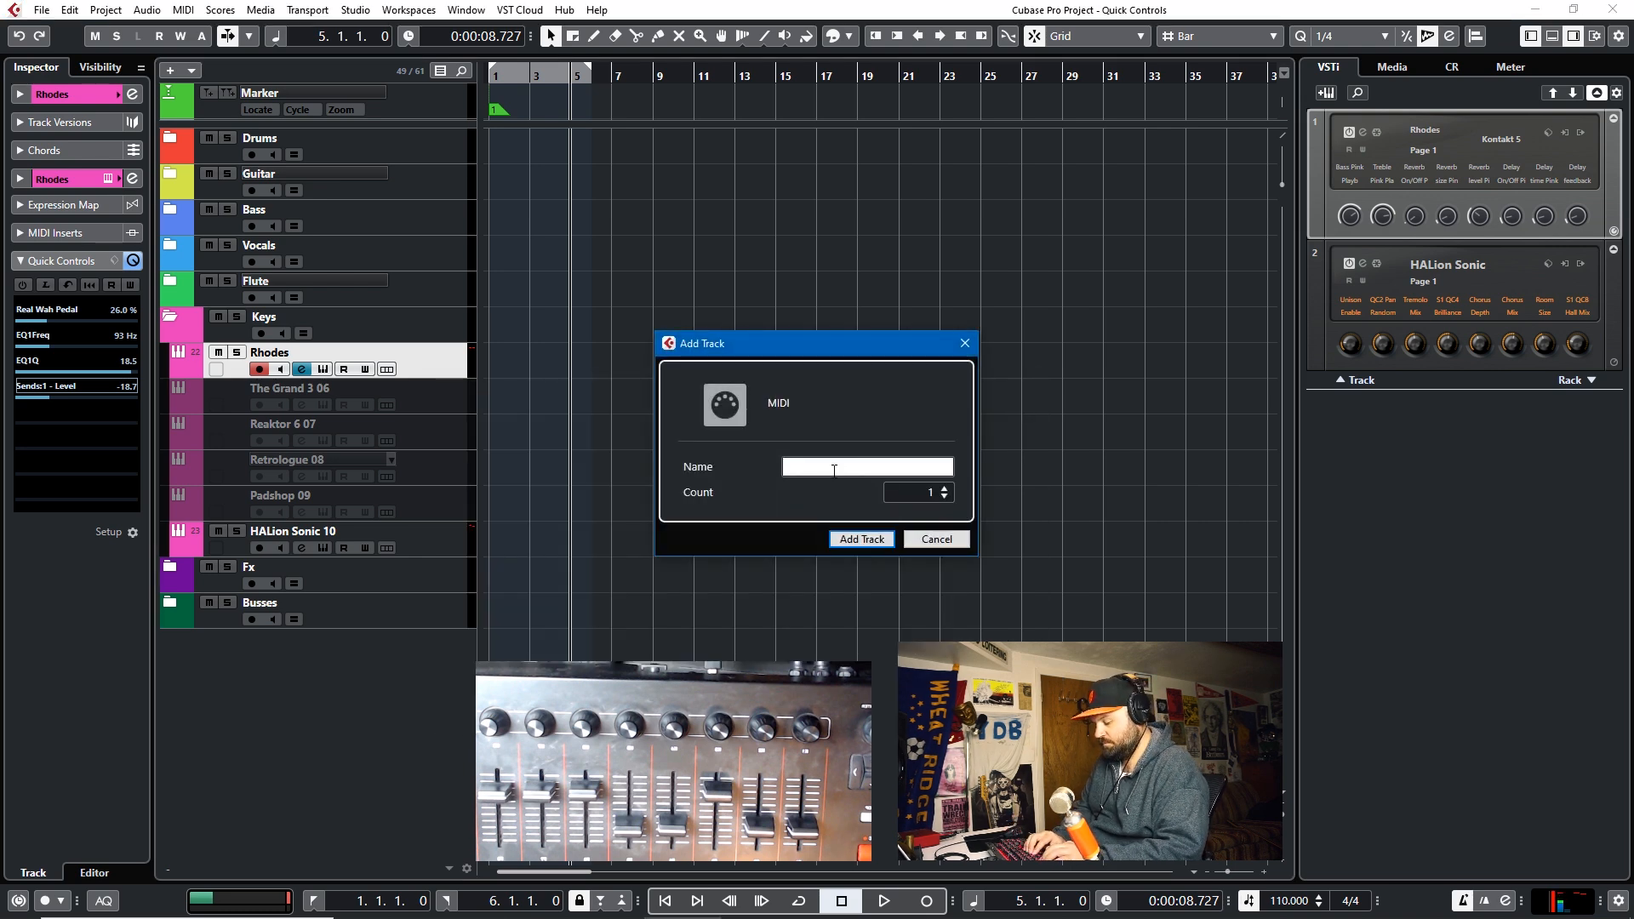
type("Guitar Rig Contro")
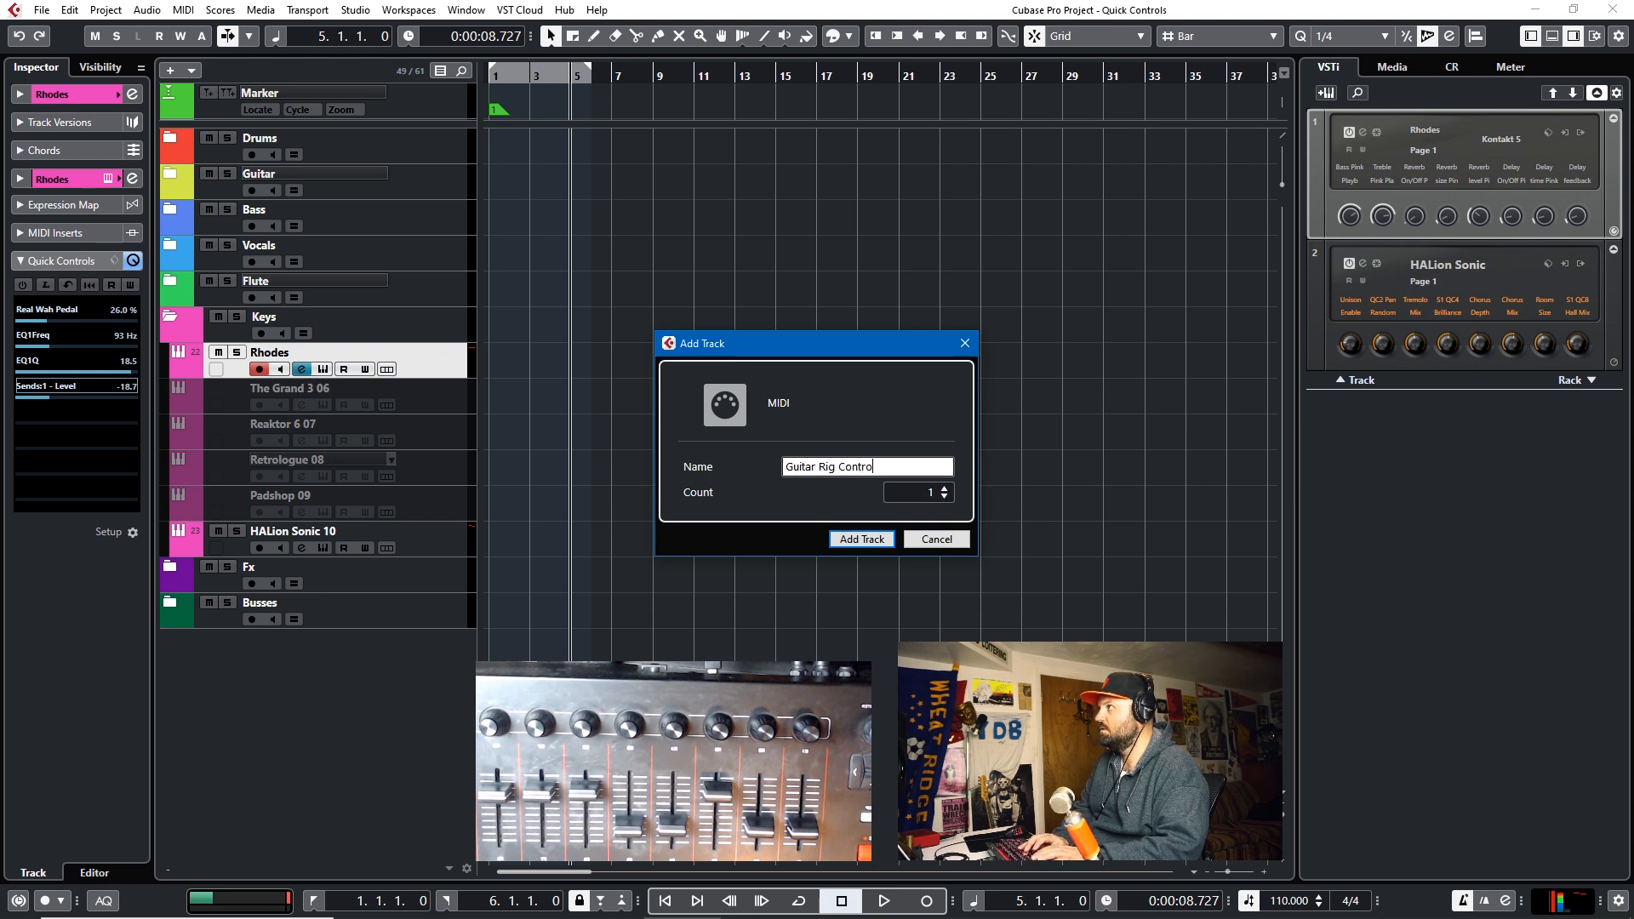
left_click(859, 540)
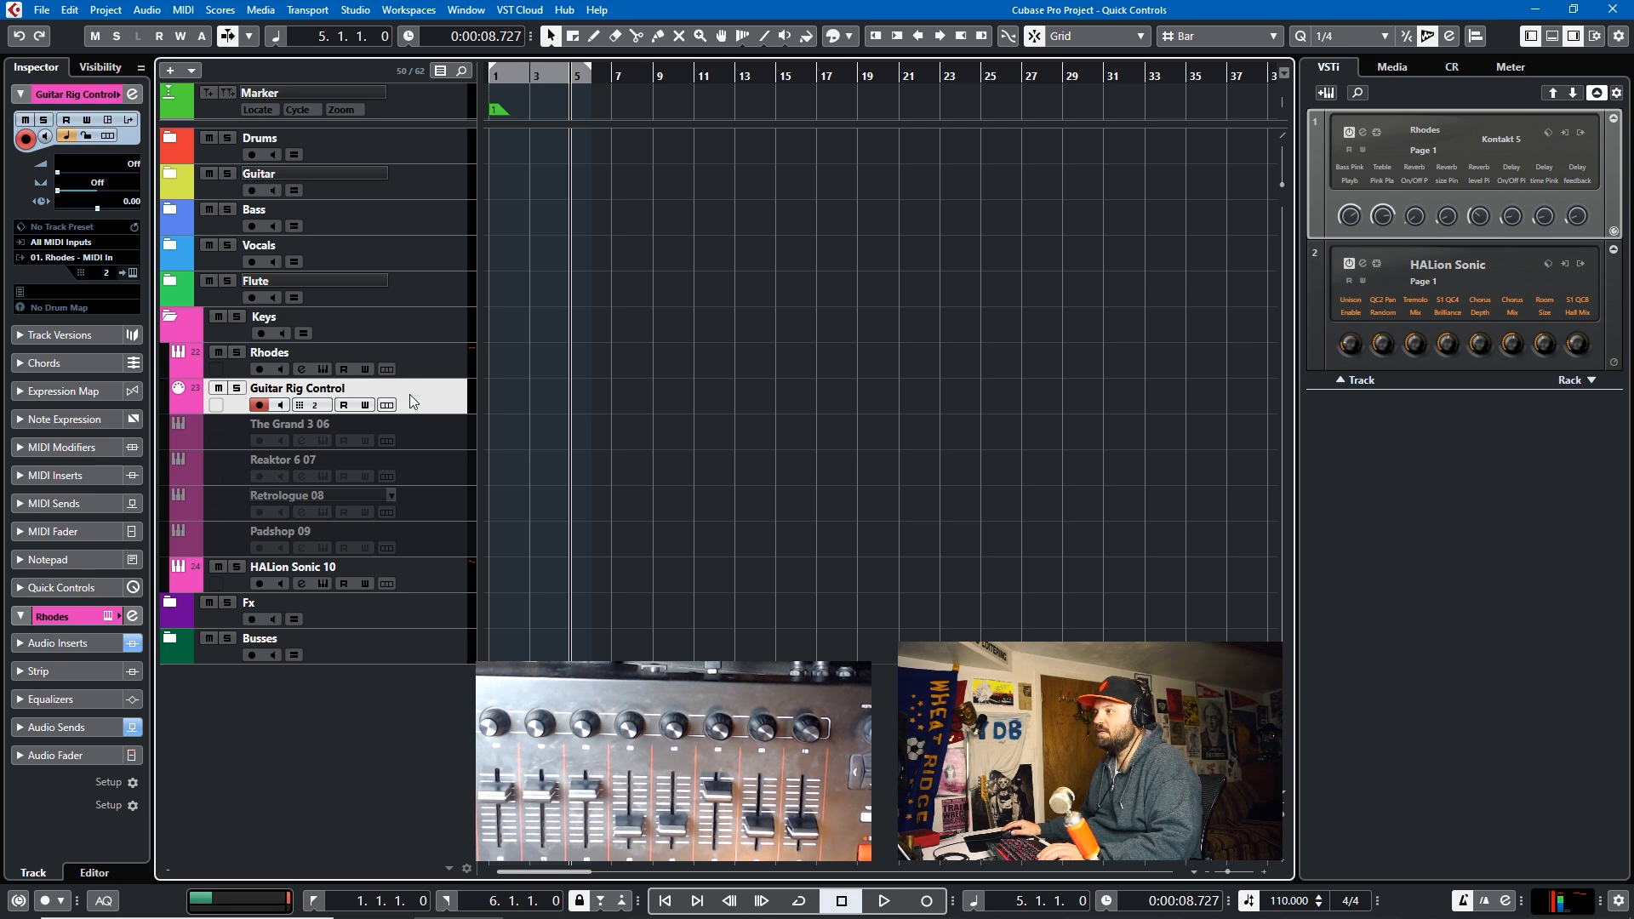
Step: Route the new track's MIDI output to Rhodes Ins. 1 Guitar Rig 5 MIDI In
left_click(73, 257)
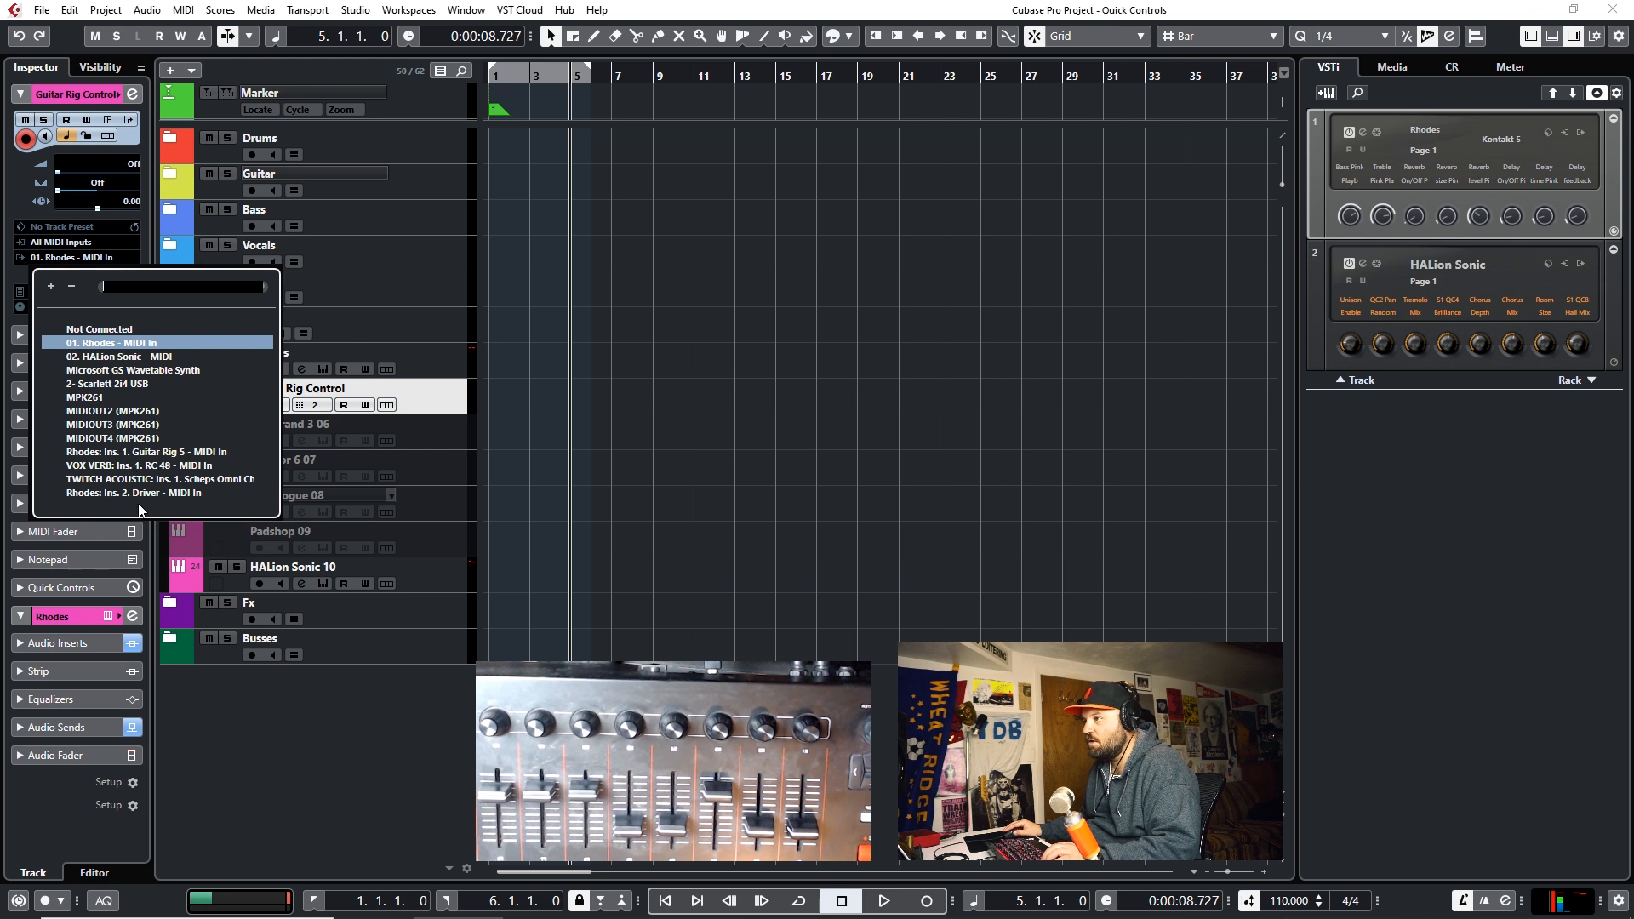
left_click(148, 451)
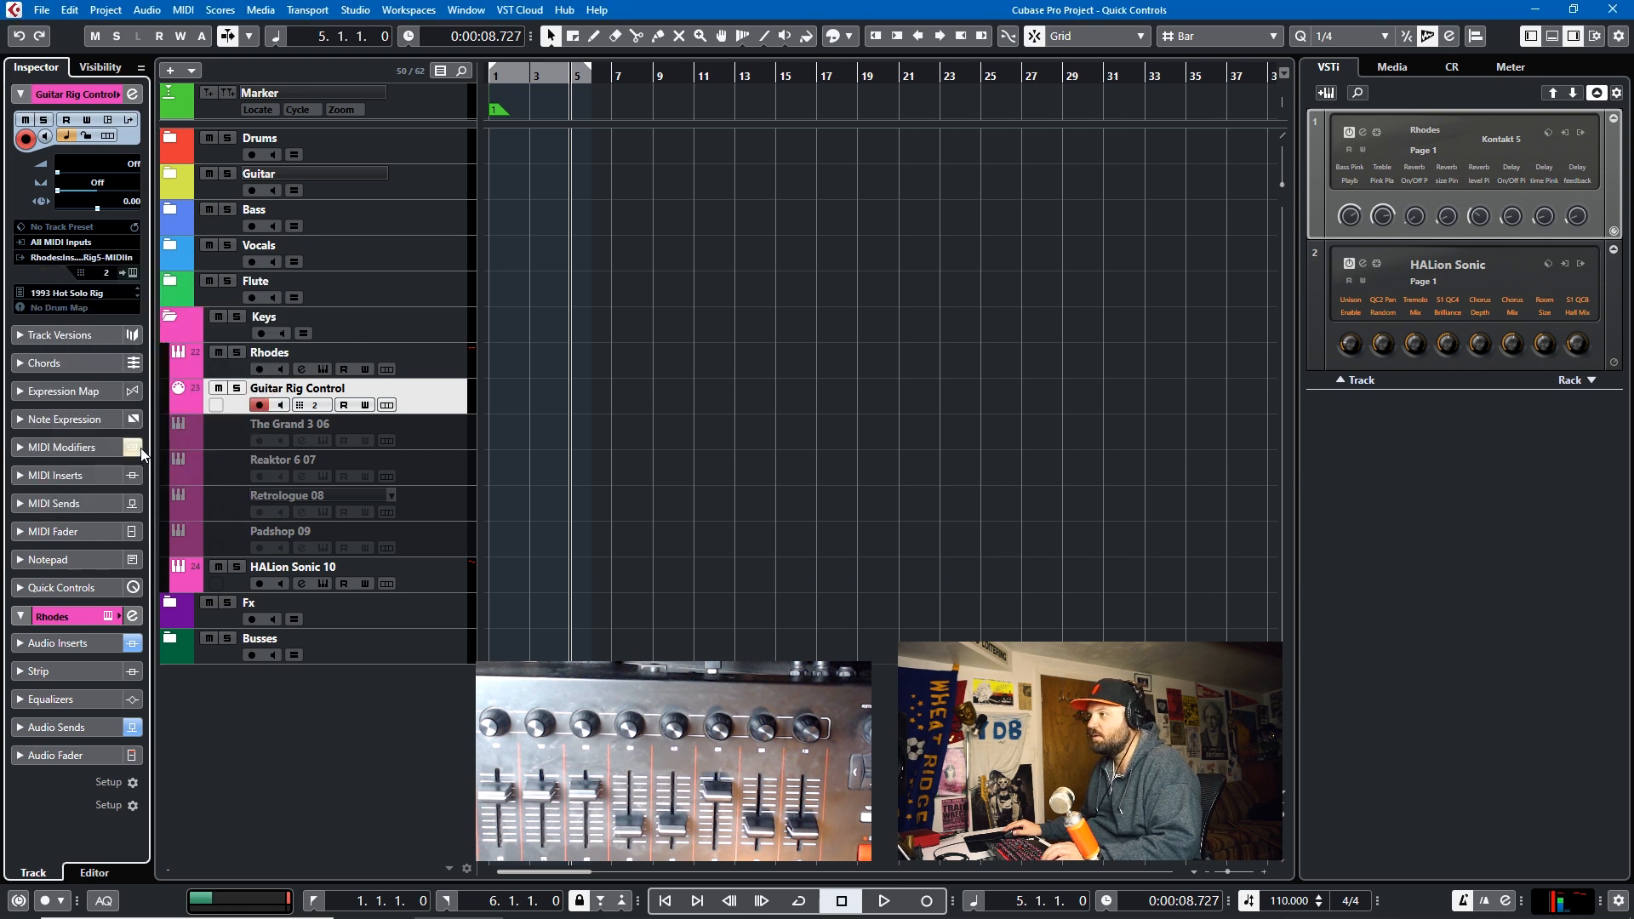
mouse_move(279, 405)
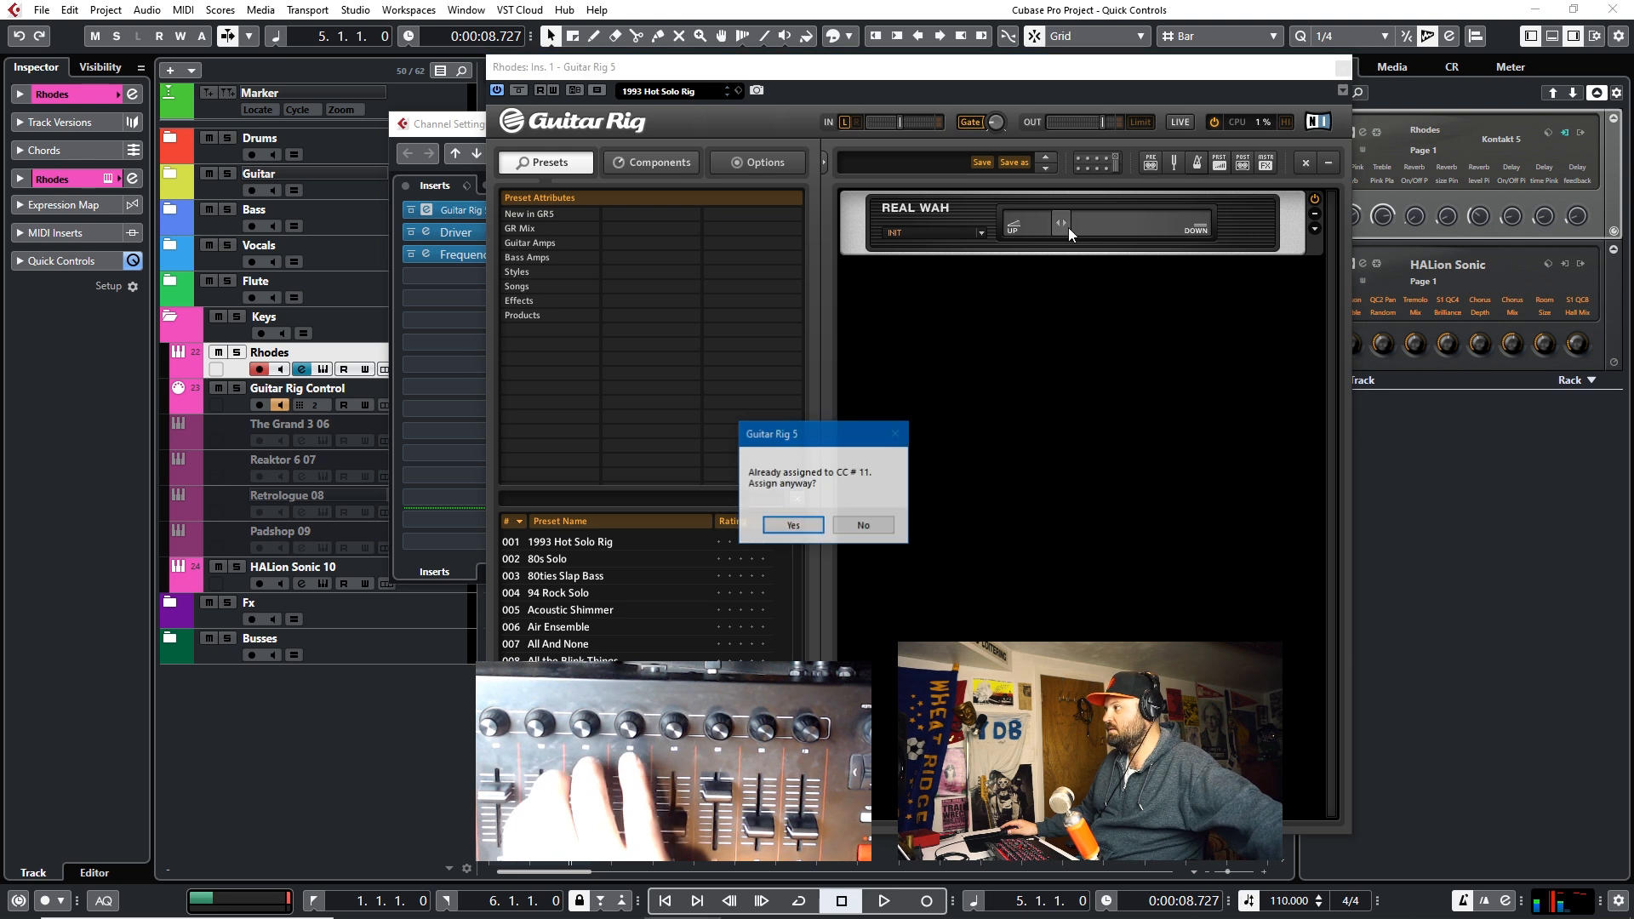
Step: Accept the learned MIDI controller for the Real Wah pedal and close the Guitar Rig 5 window
left_click(791, 524)
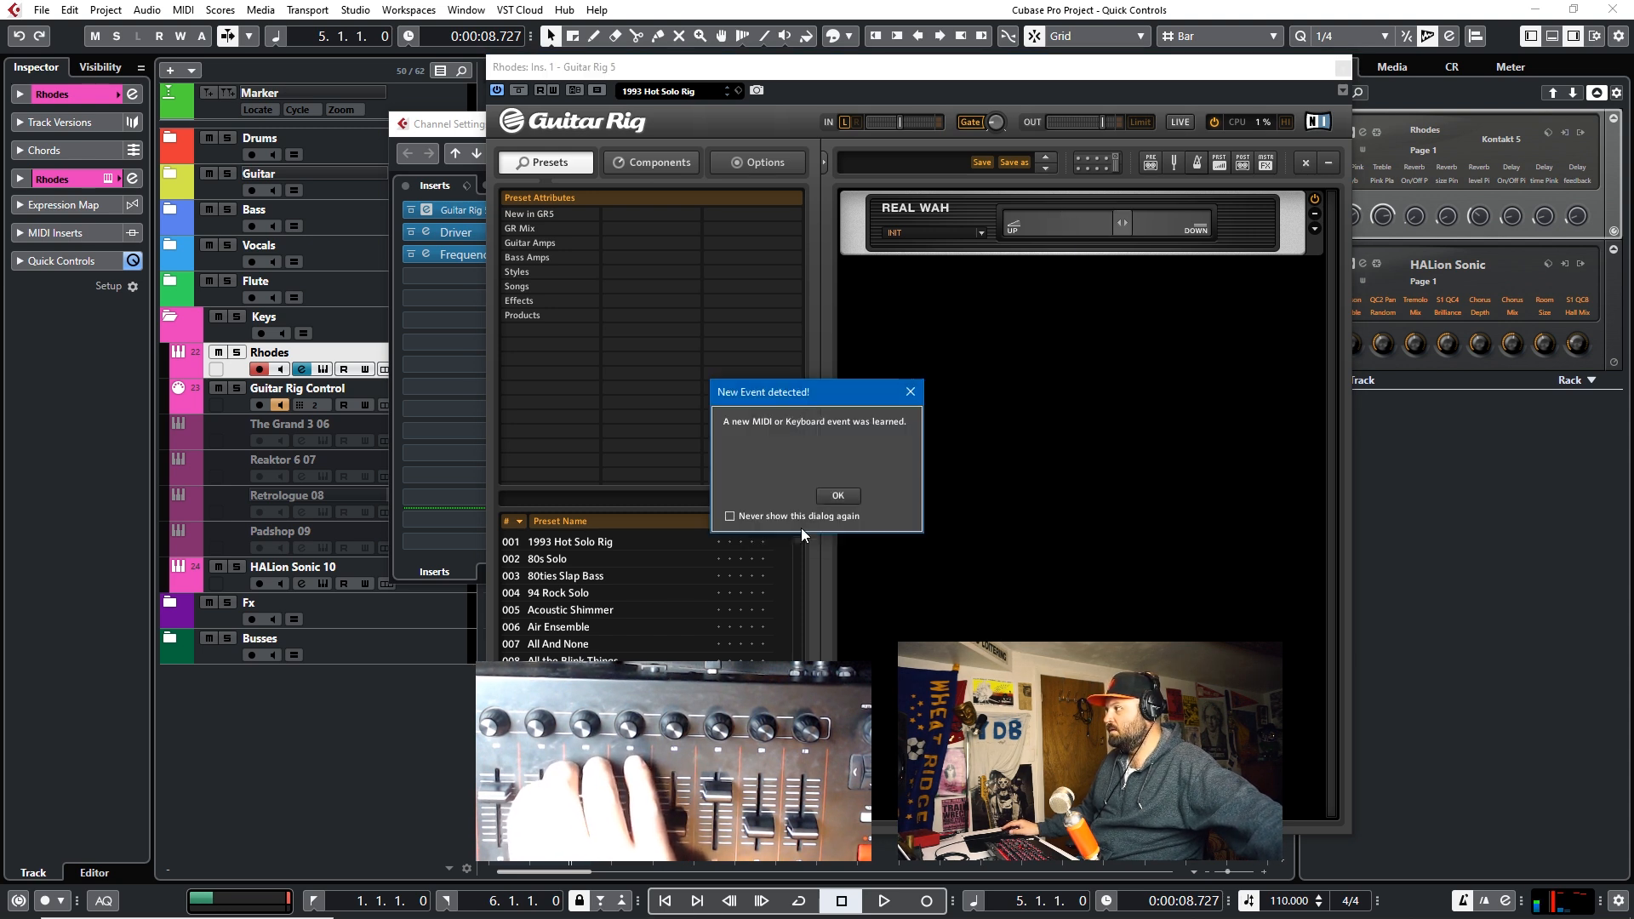
left_click(838, 495)
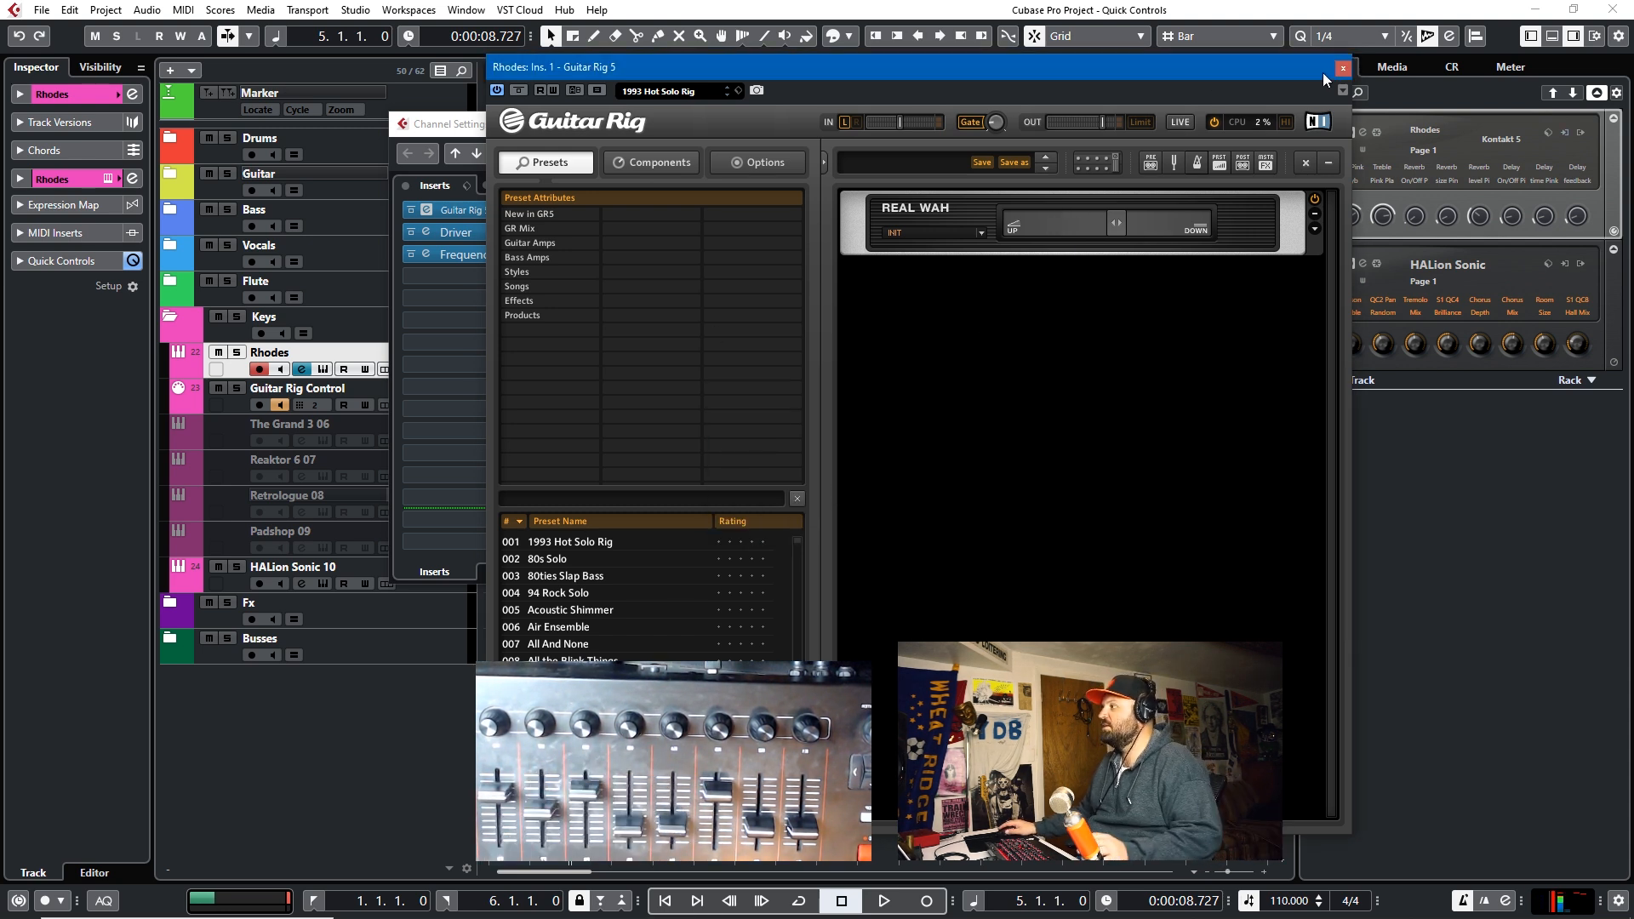
left_click(1342, 67)
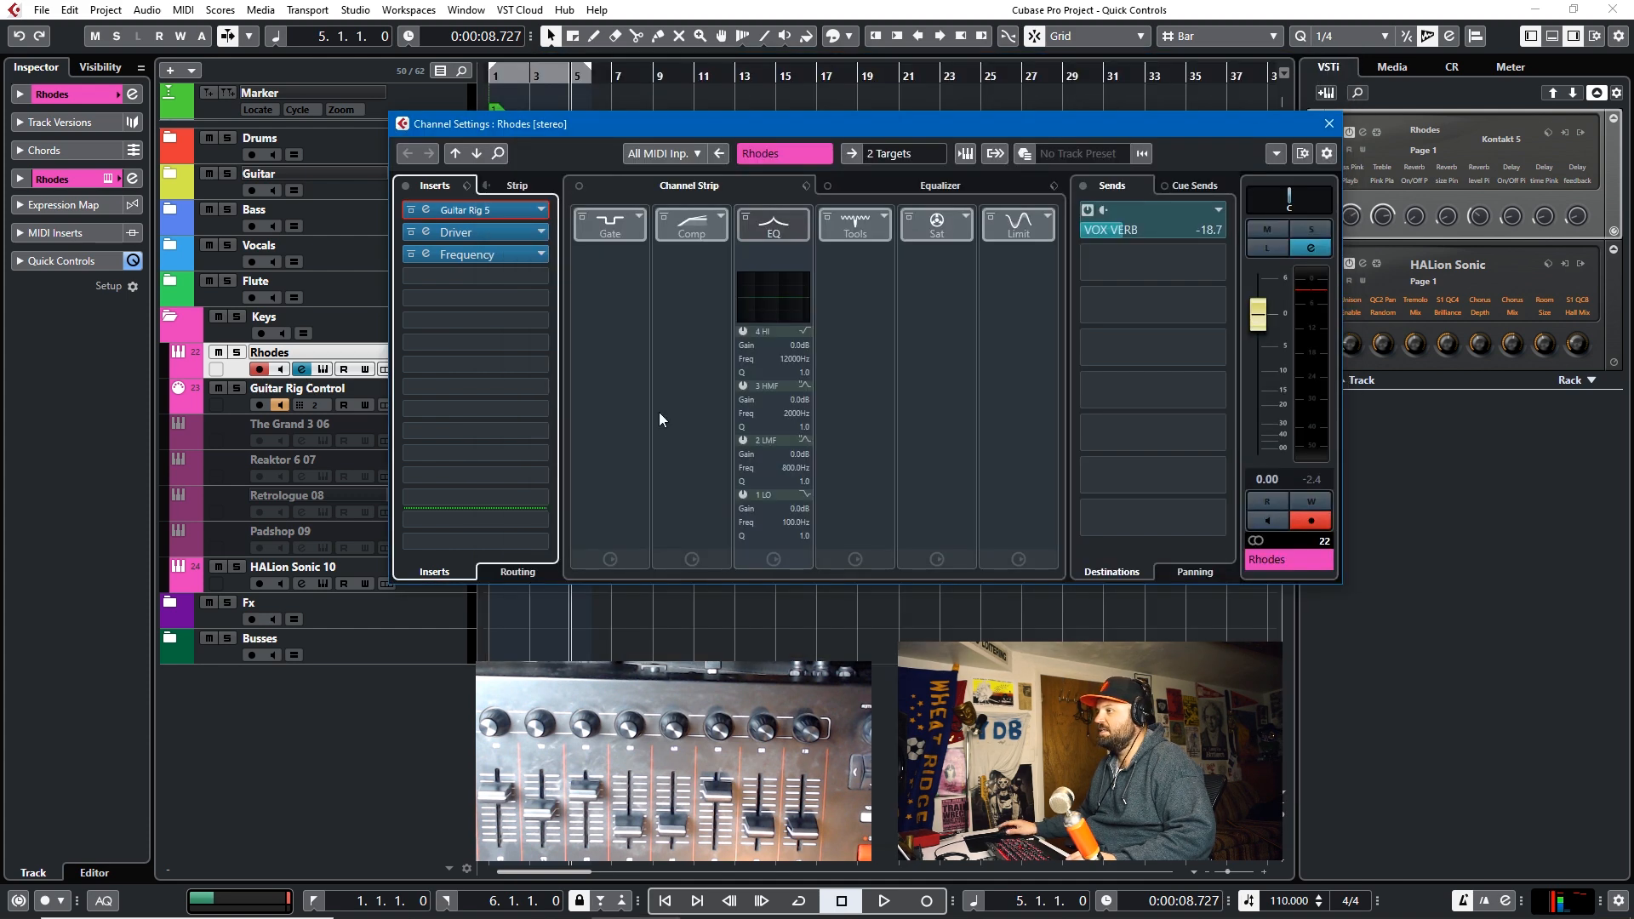
left_click(1327, 123)
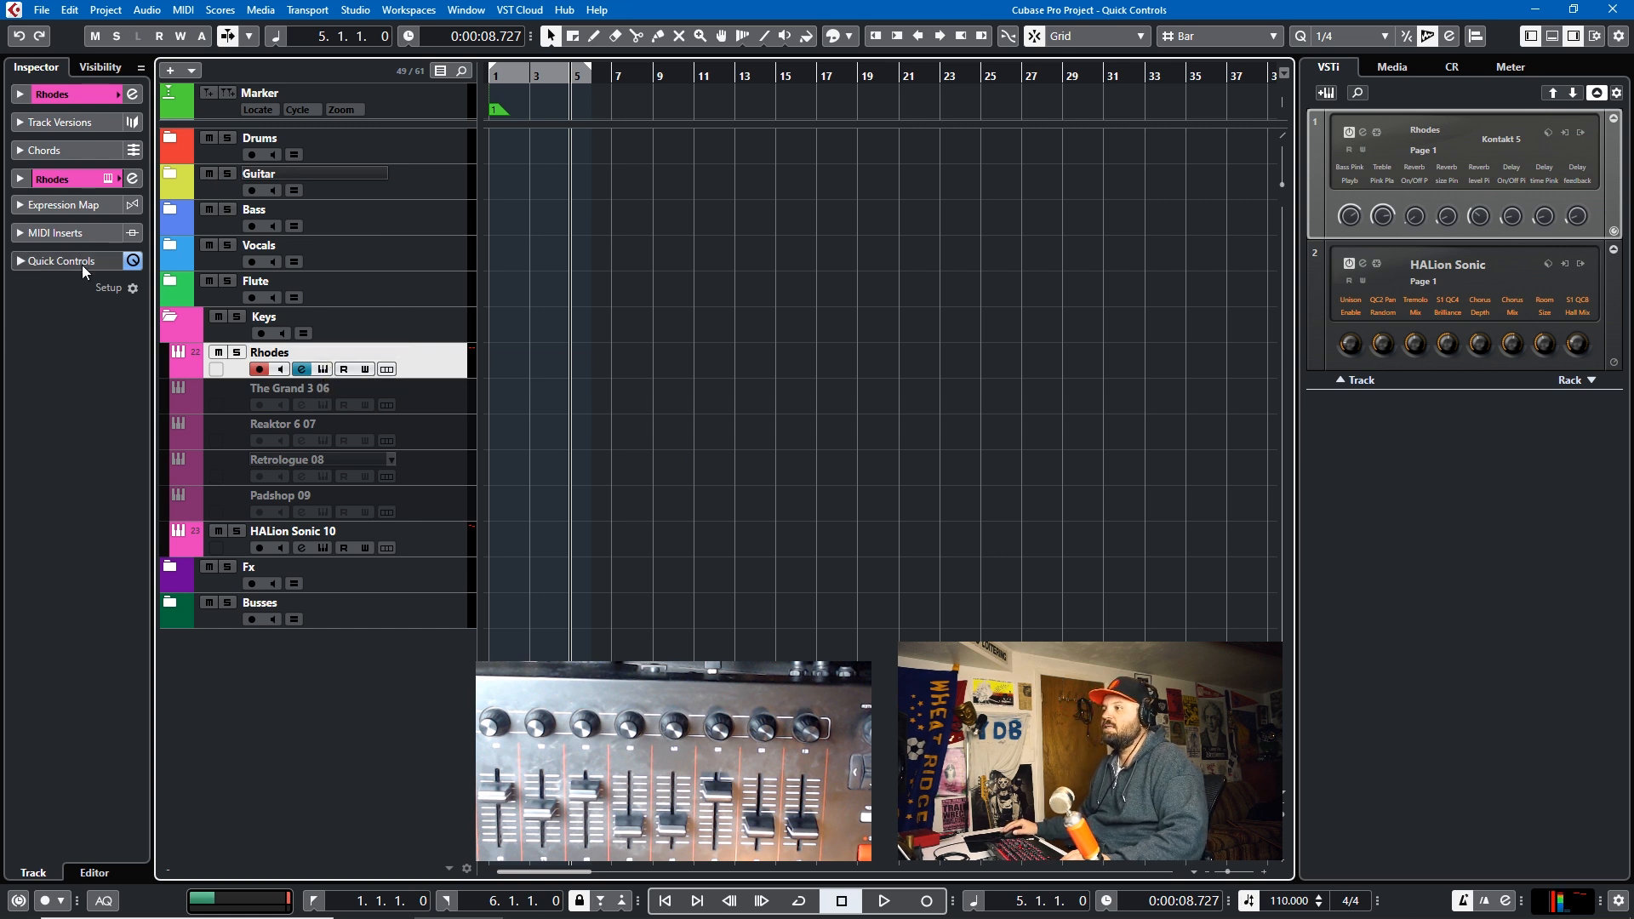
Step: Review Kontakt's Host Automation and MIDI CC lists for the Pink Playboy Rhodes instrument
left_click(63, 261)
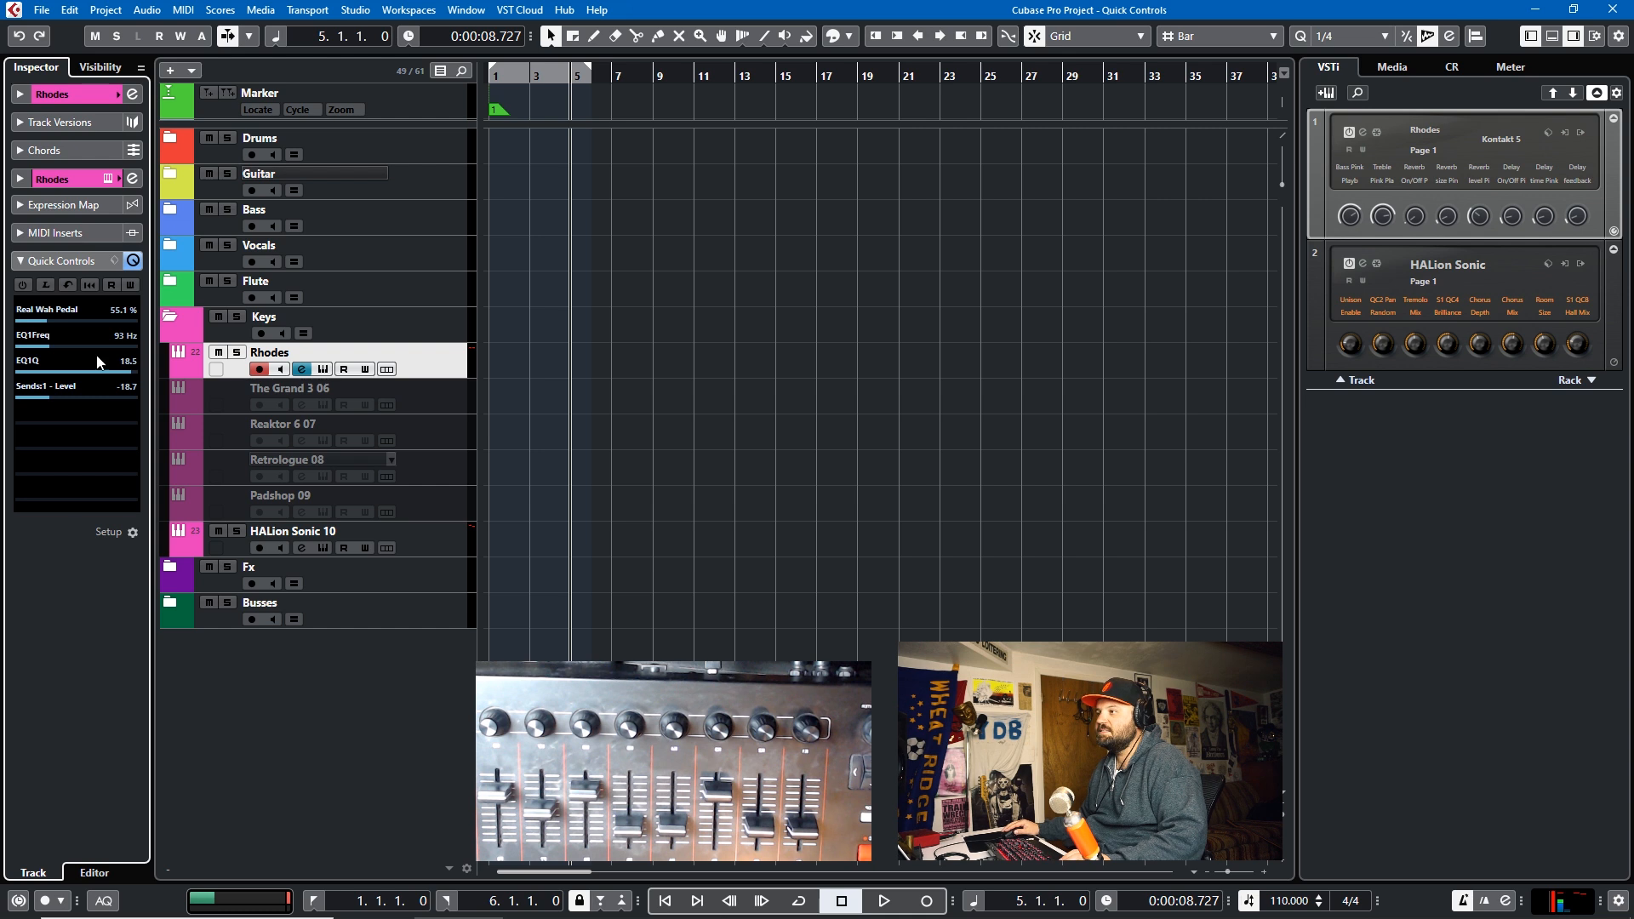
mouse_move(1528, 117)
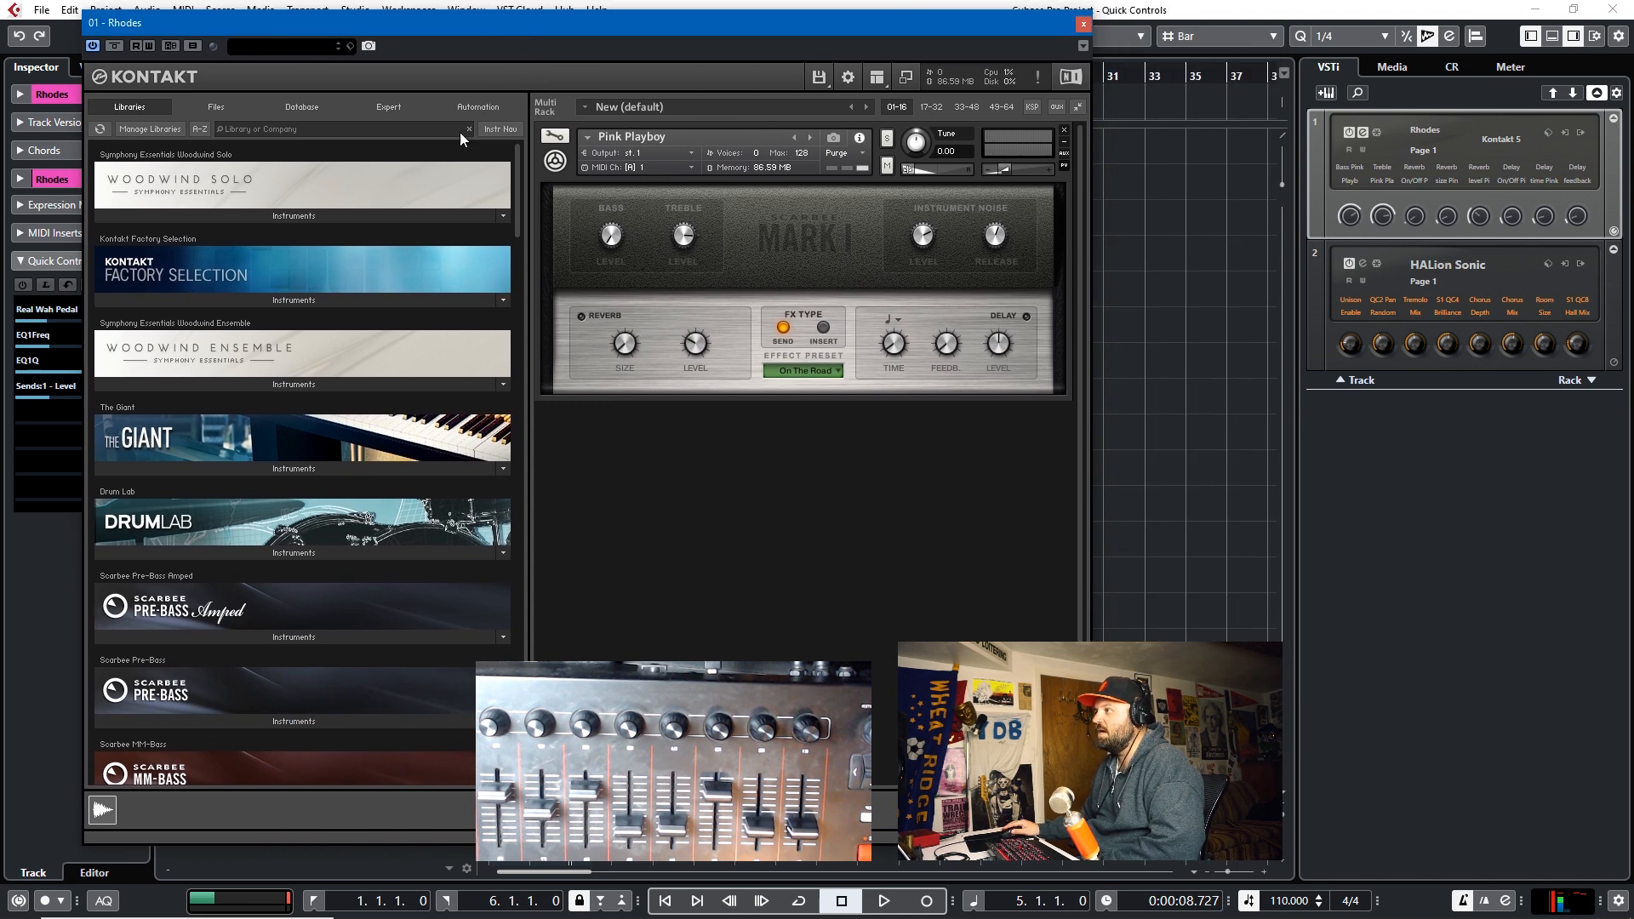
left_click(477, 105)
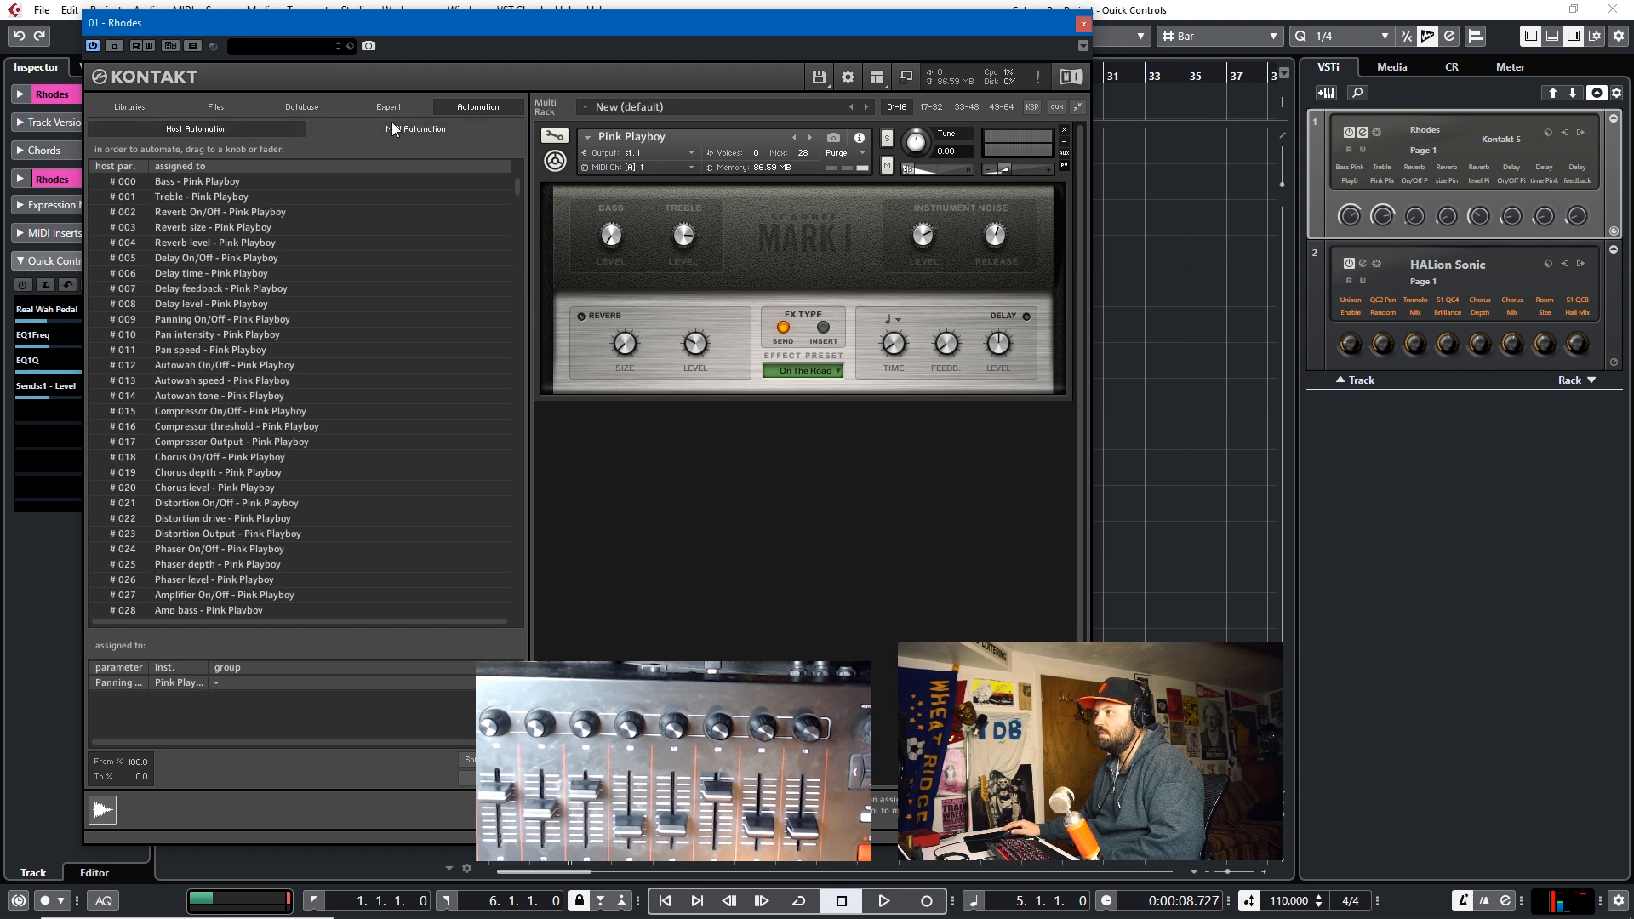
left_click(415, 127)
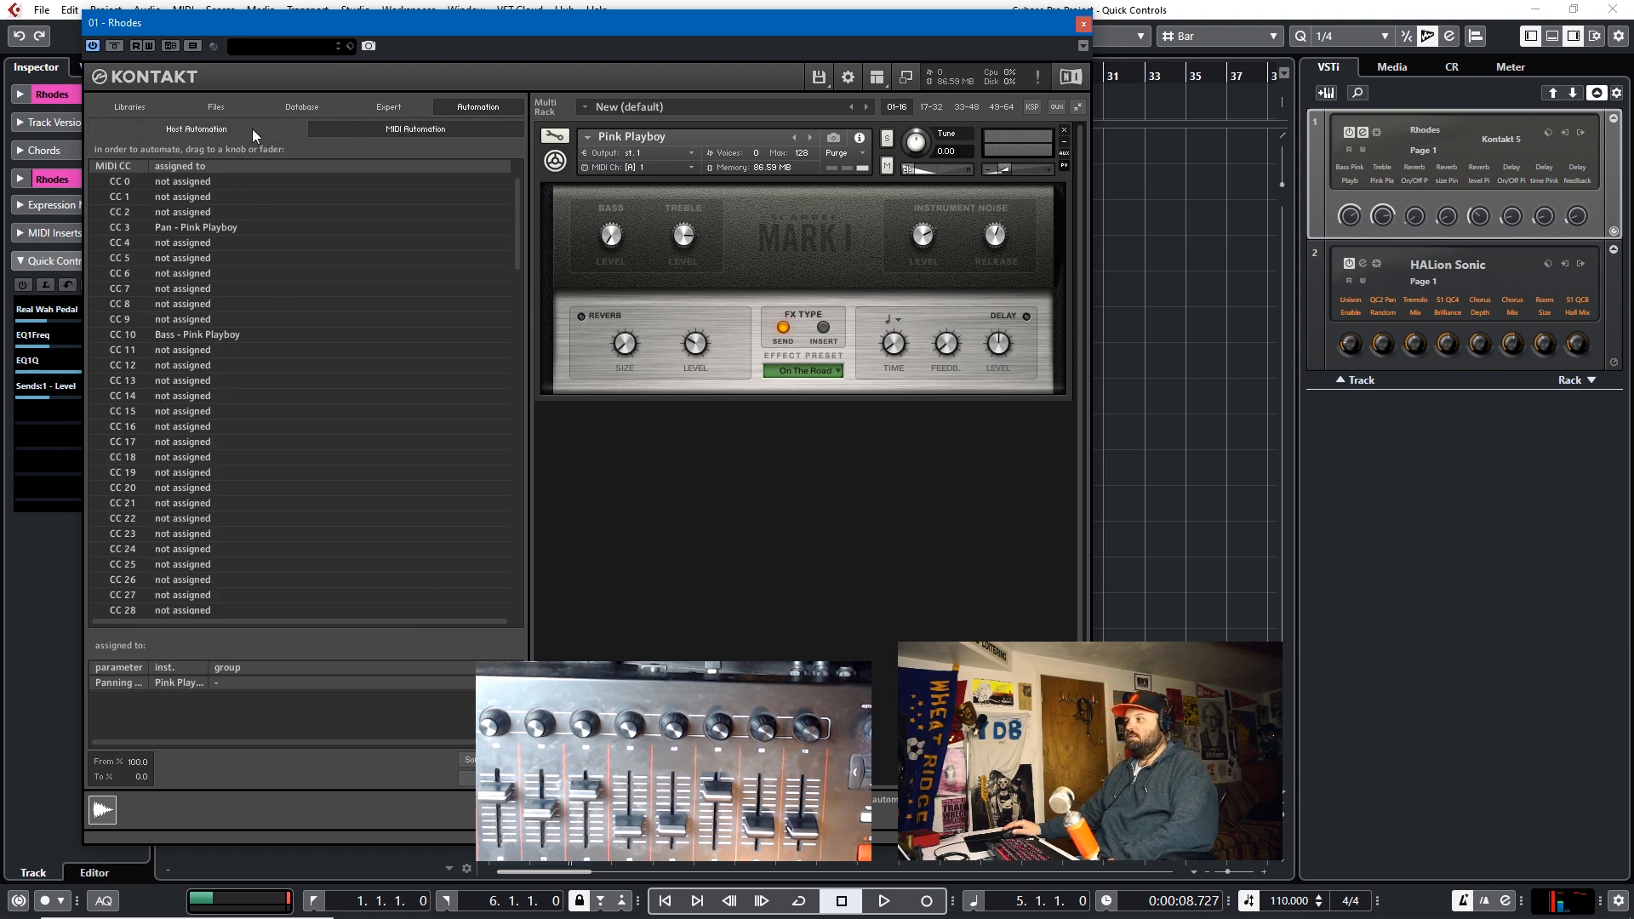
left_click(195, 127)
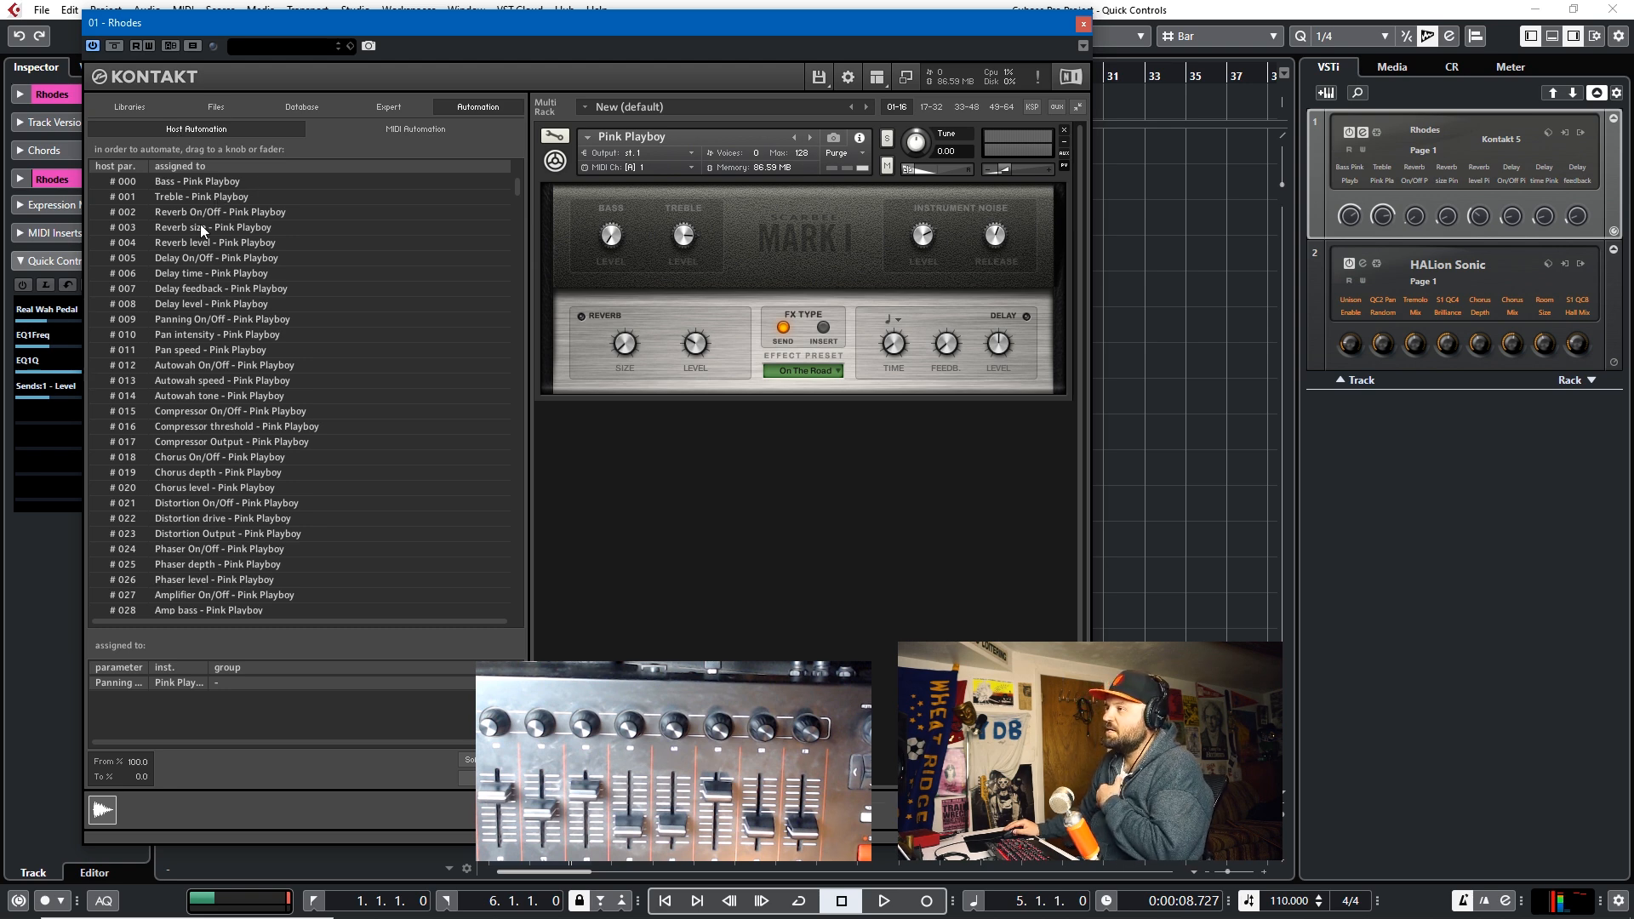
scroll("down", 3)
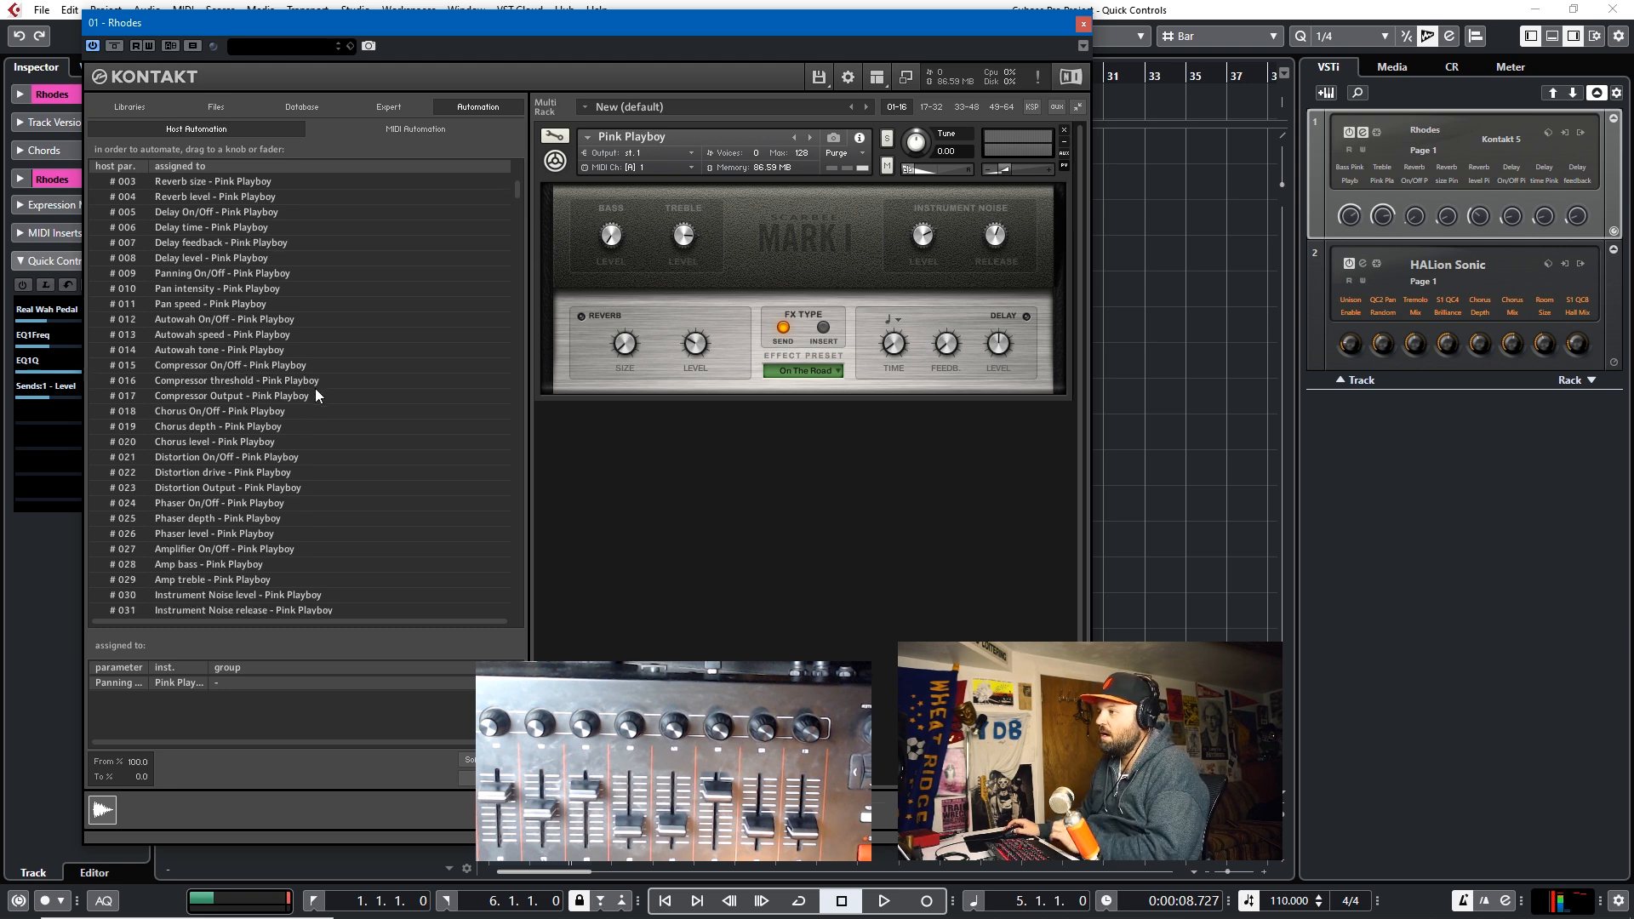
scroll("down", 3)
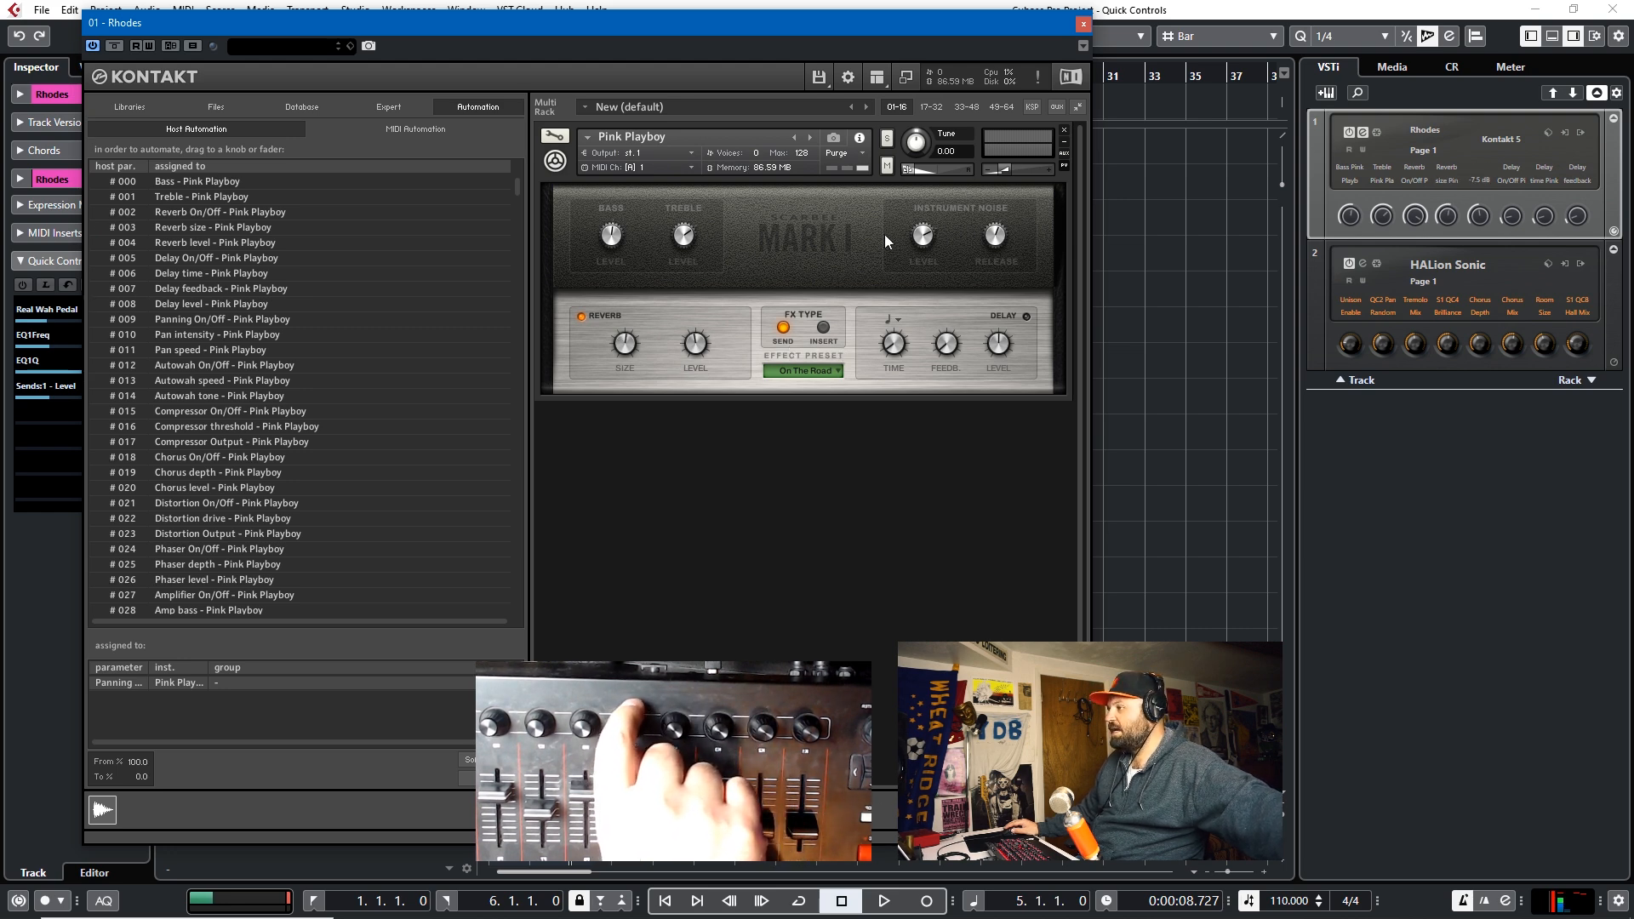
left_click(1422, 149)
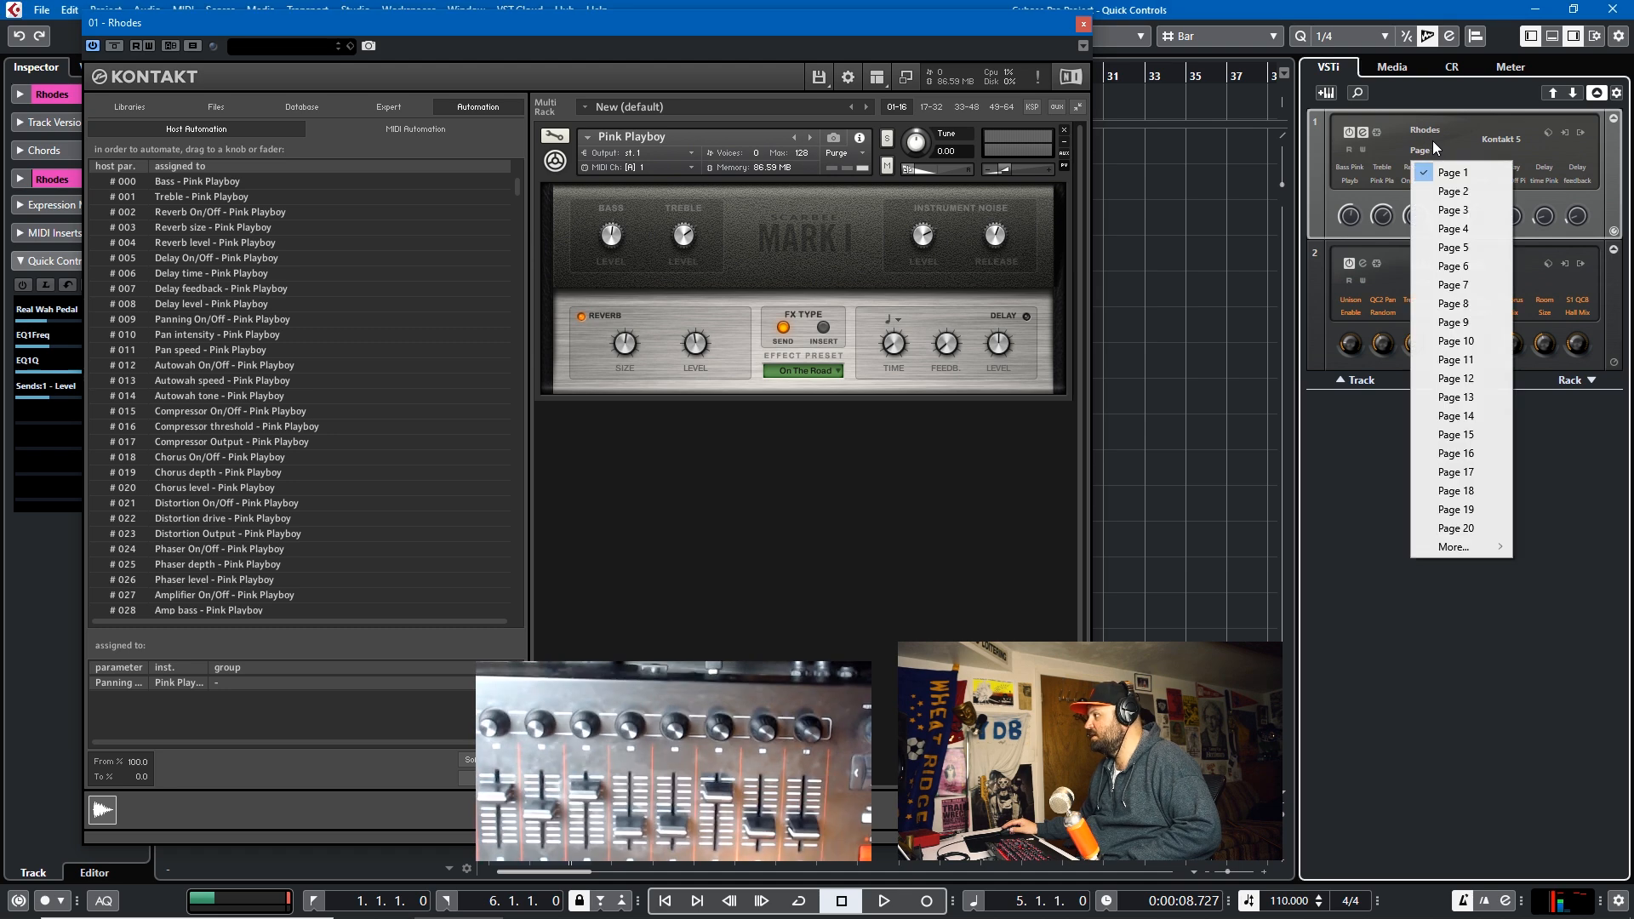
Step: Switch the Rhodes VSTi quick controls to Page 2 and bring up the slot's options menu
left_click(1451, 190)
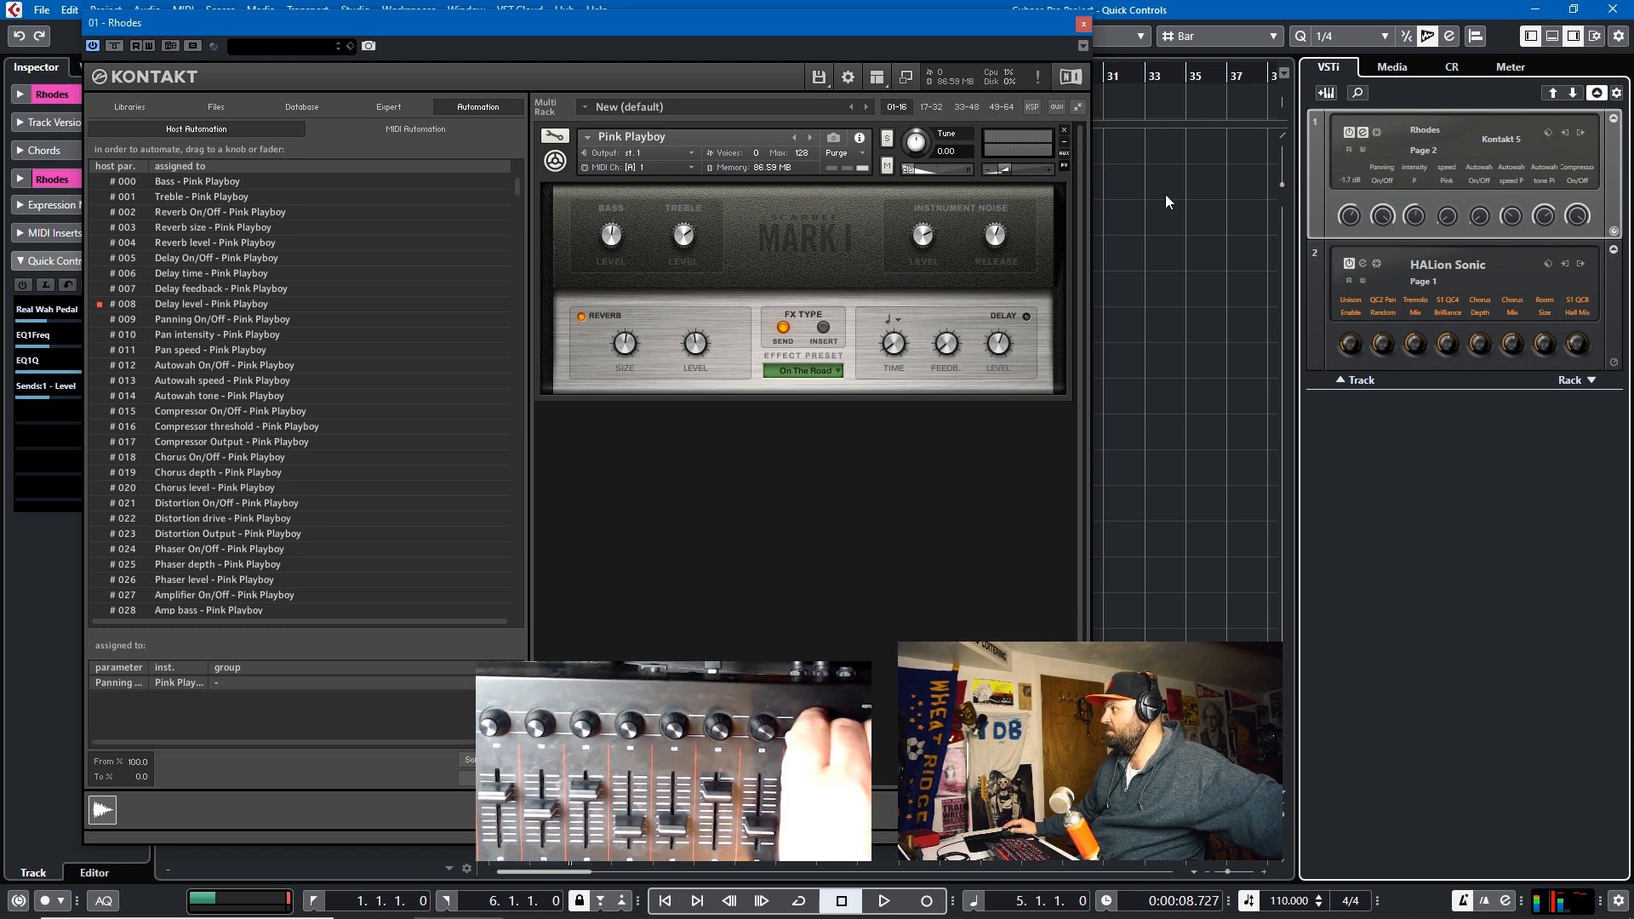
mouse_move(1444, 167)
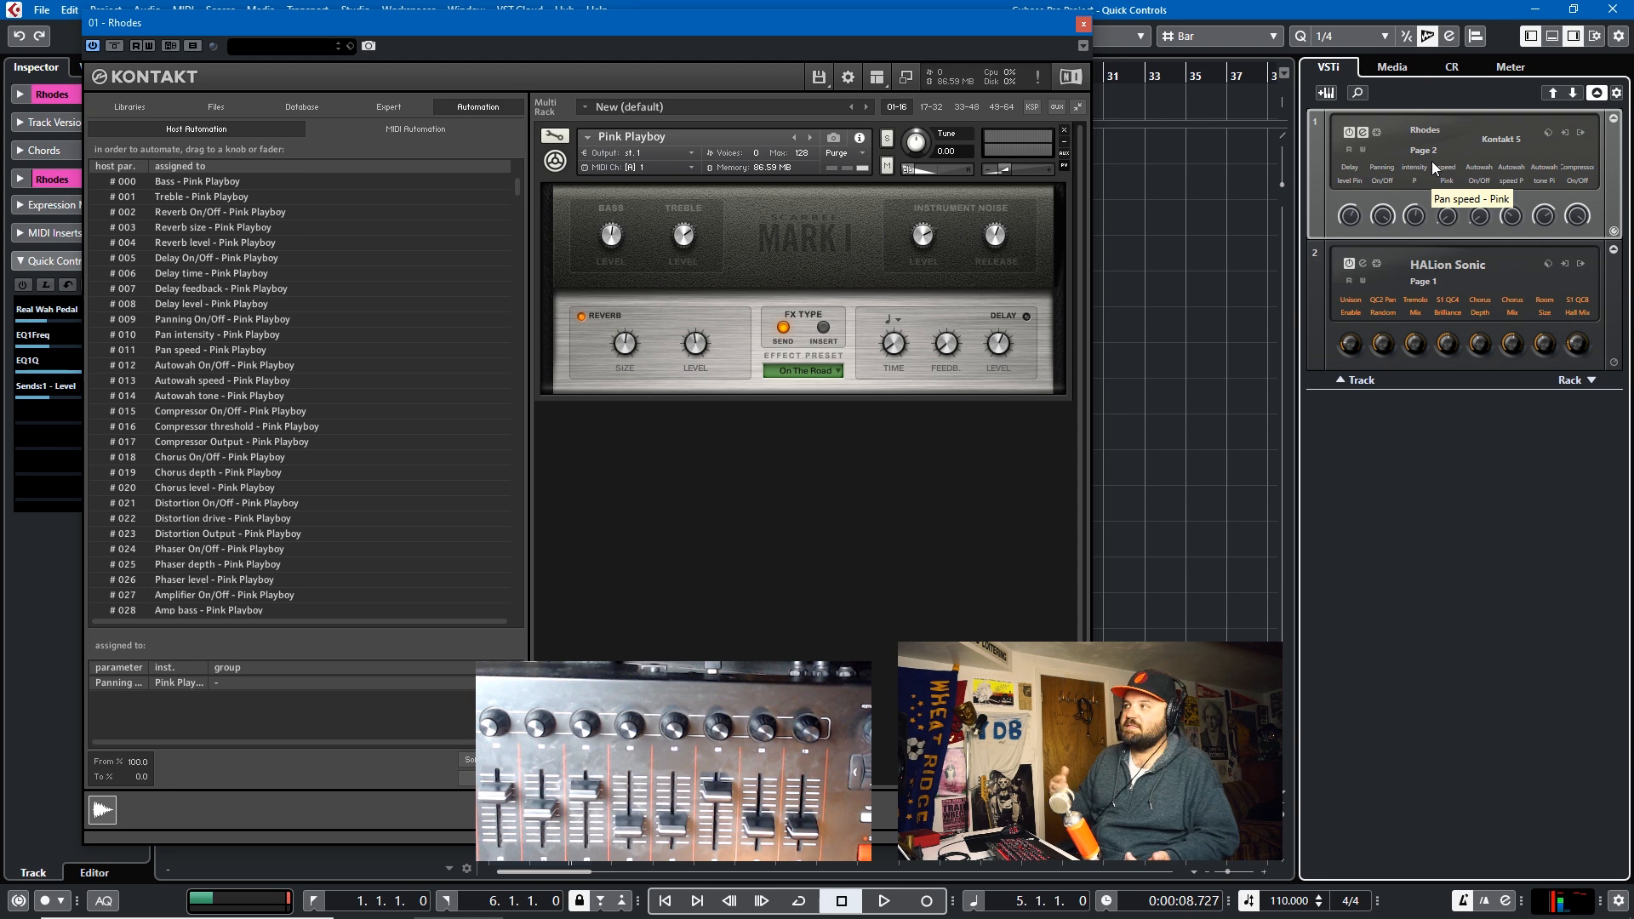
mouse_move(1414, 248)
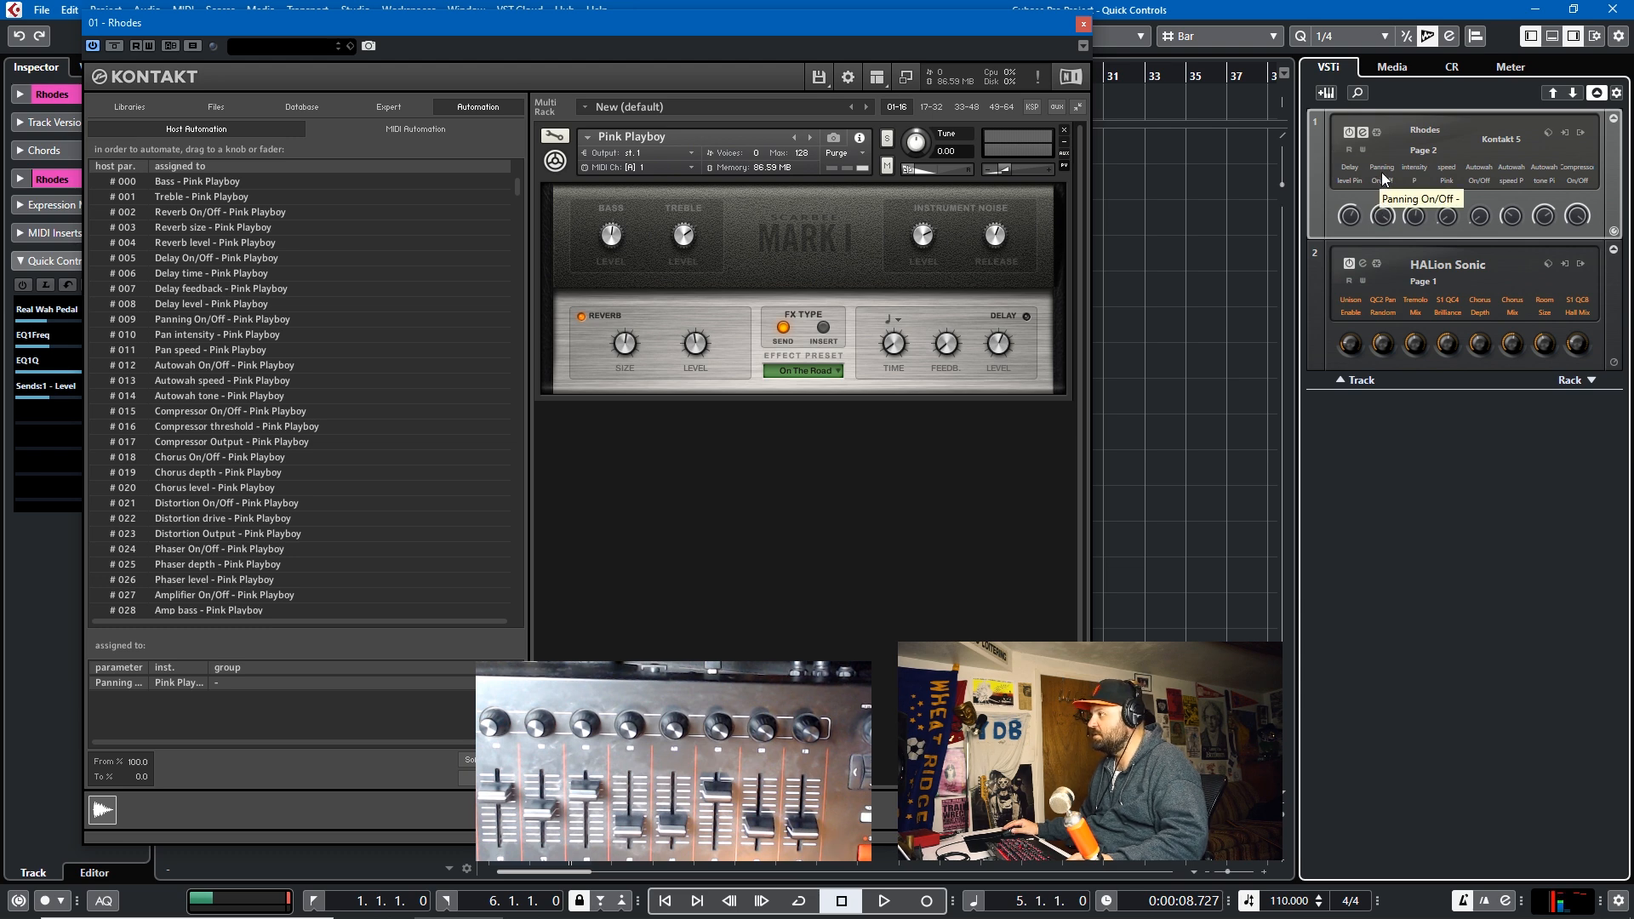
right_click(1423, 150)
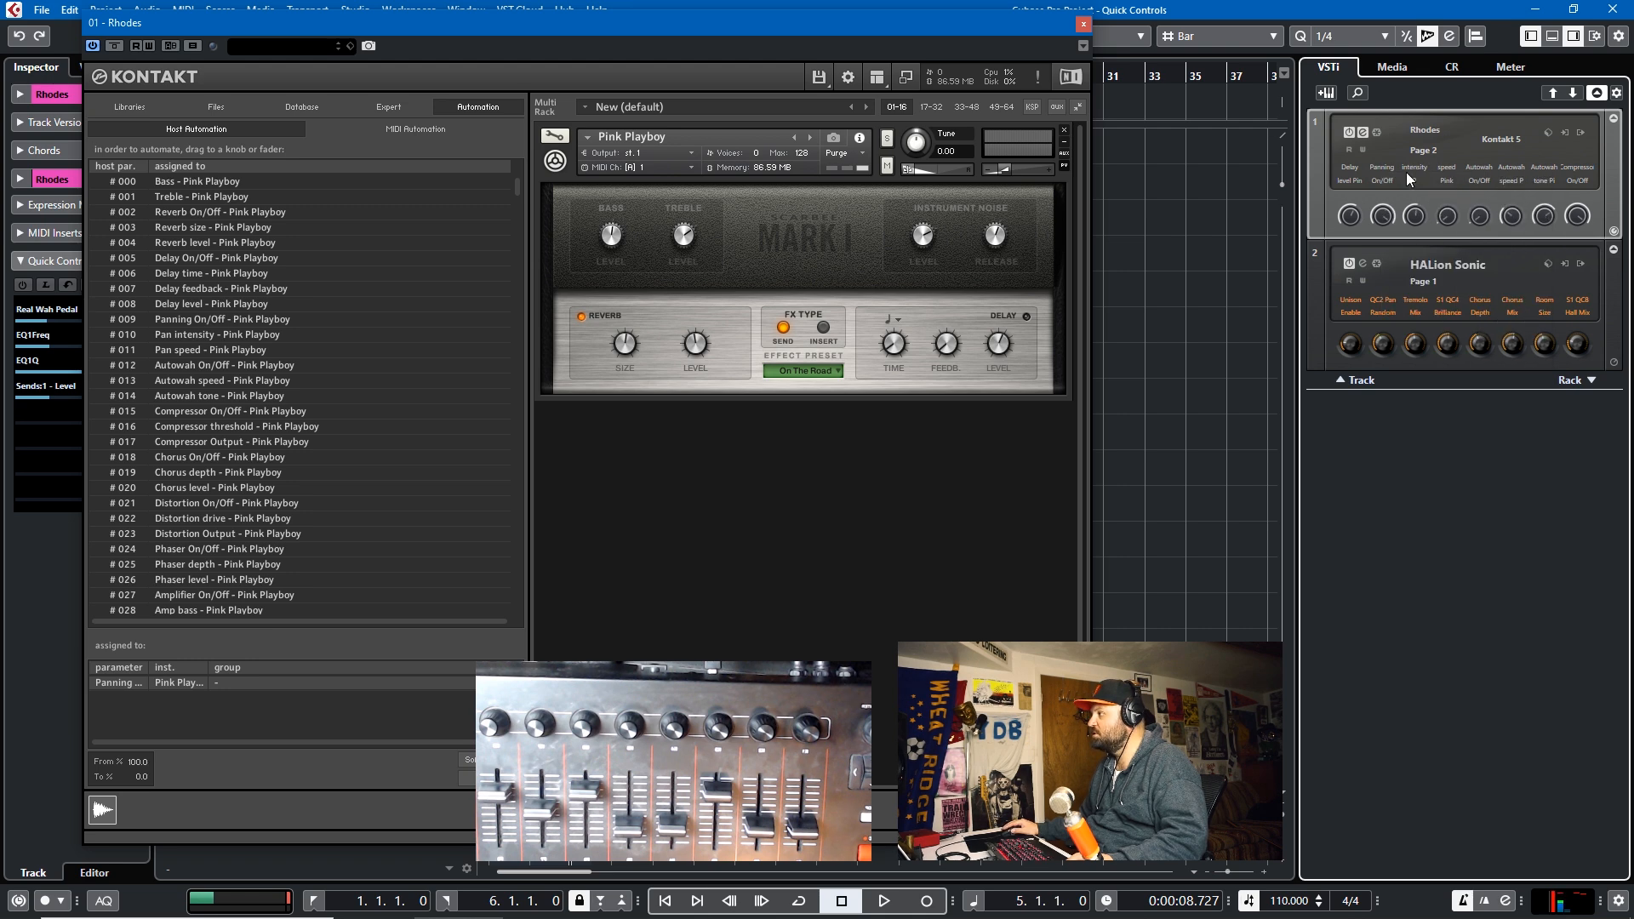
mouse_move(1417, 367)
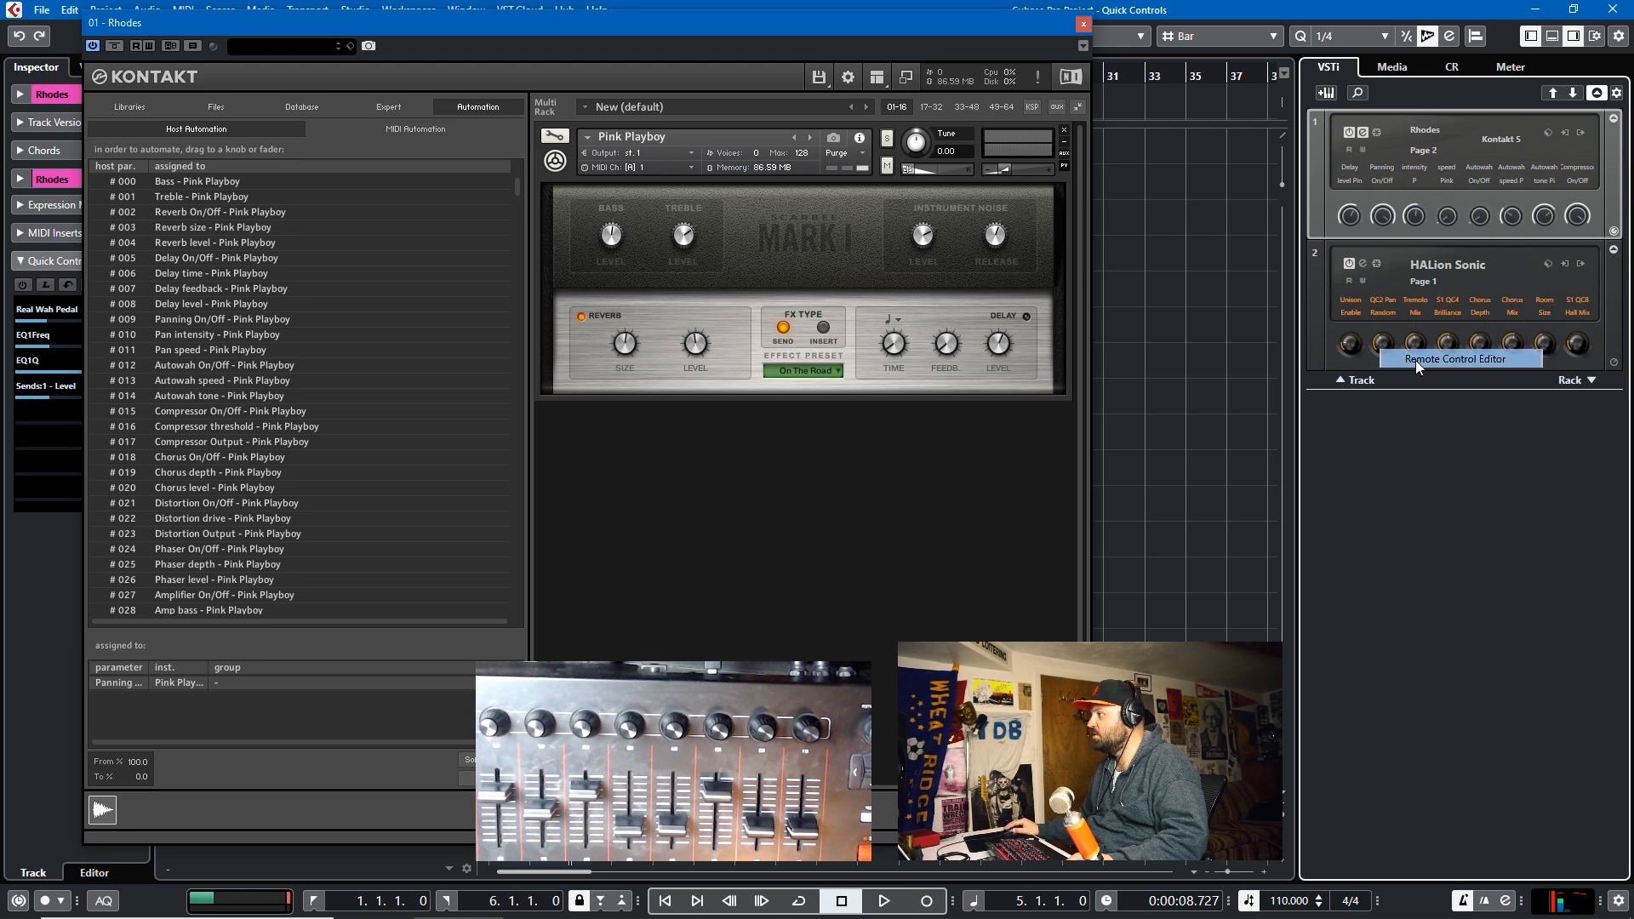
Step: In the Remote Control Editor, place Bass in the first cell of pages 2 and 3, then close it
left_click(1456, 359)
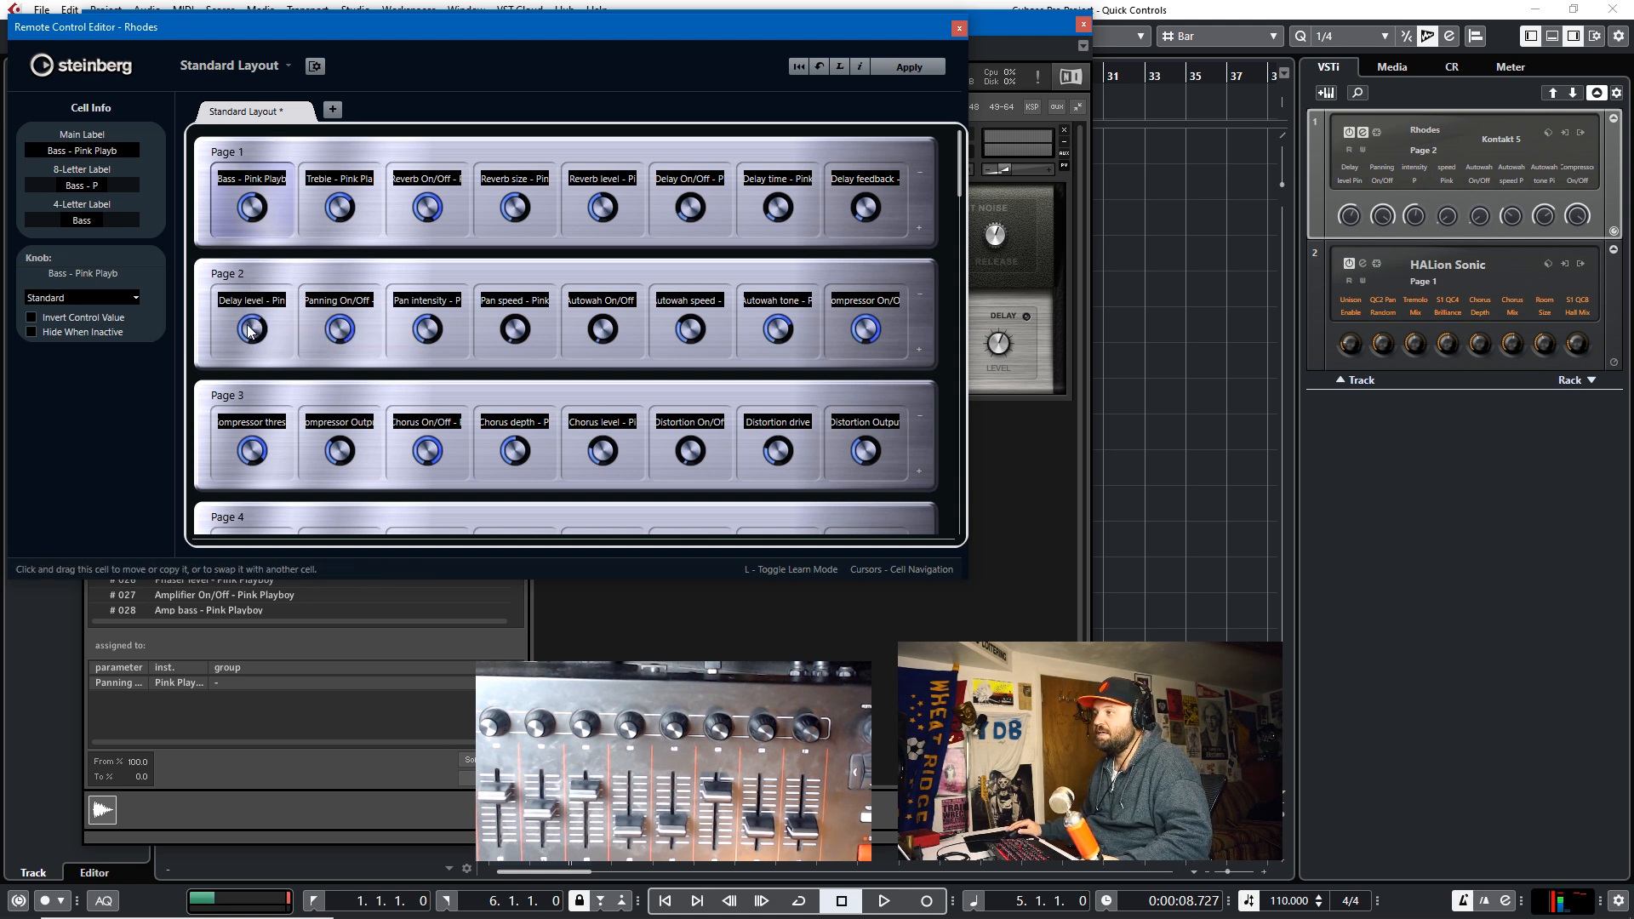
mouse_move(177, 259)
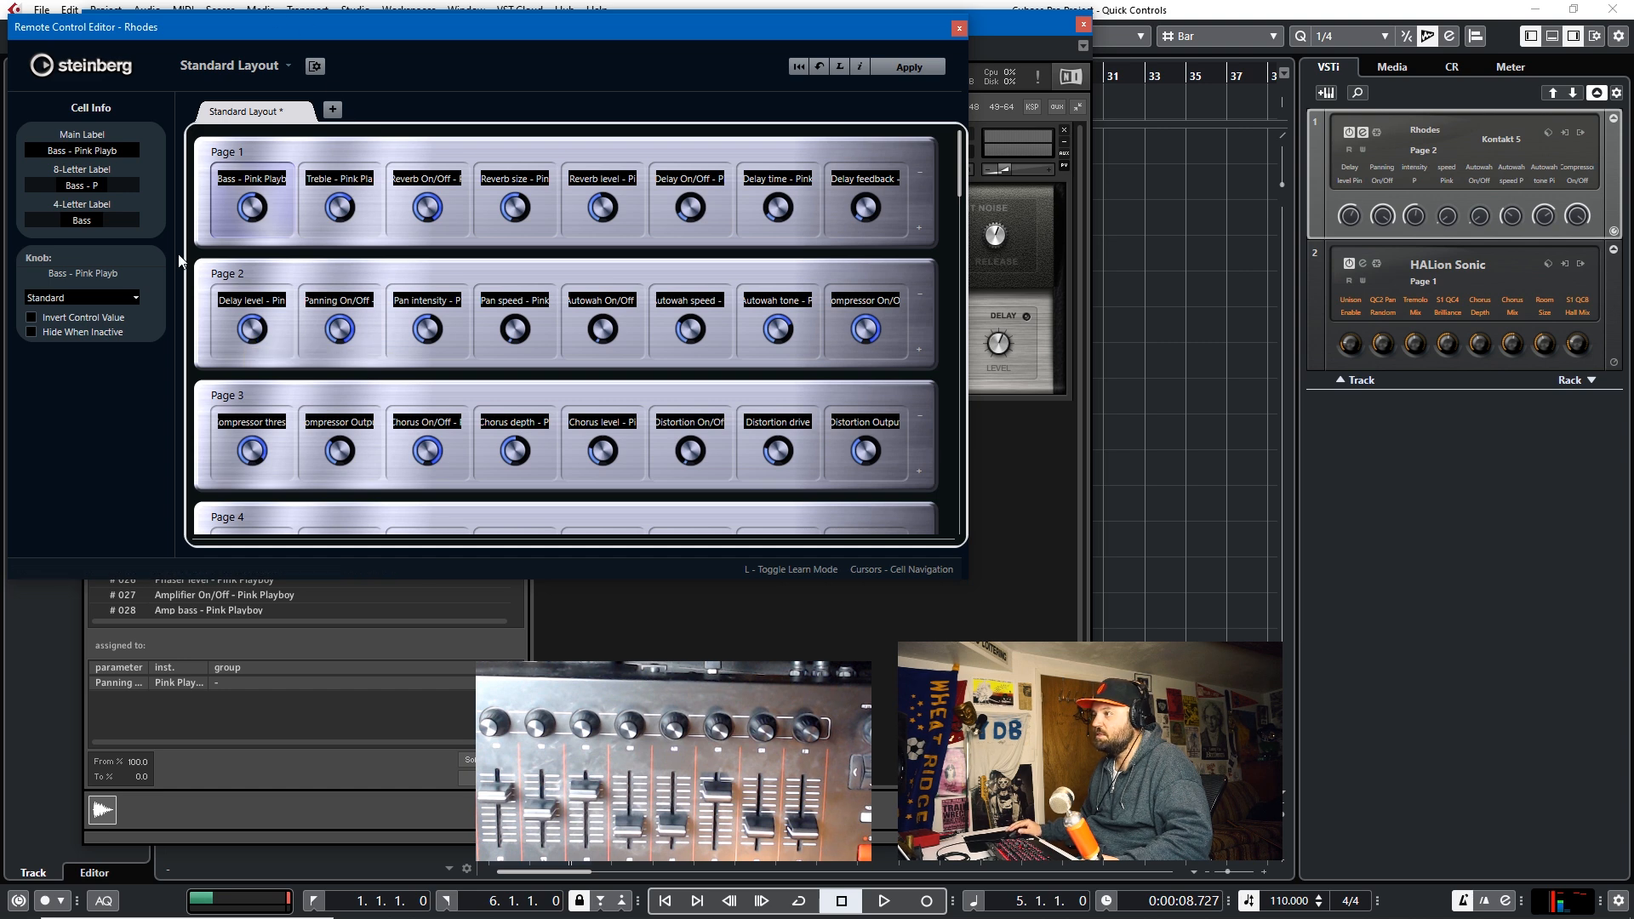
mouse_move(844, 39)
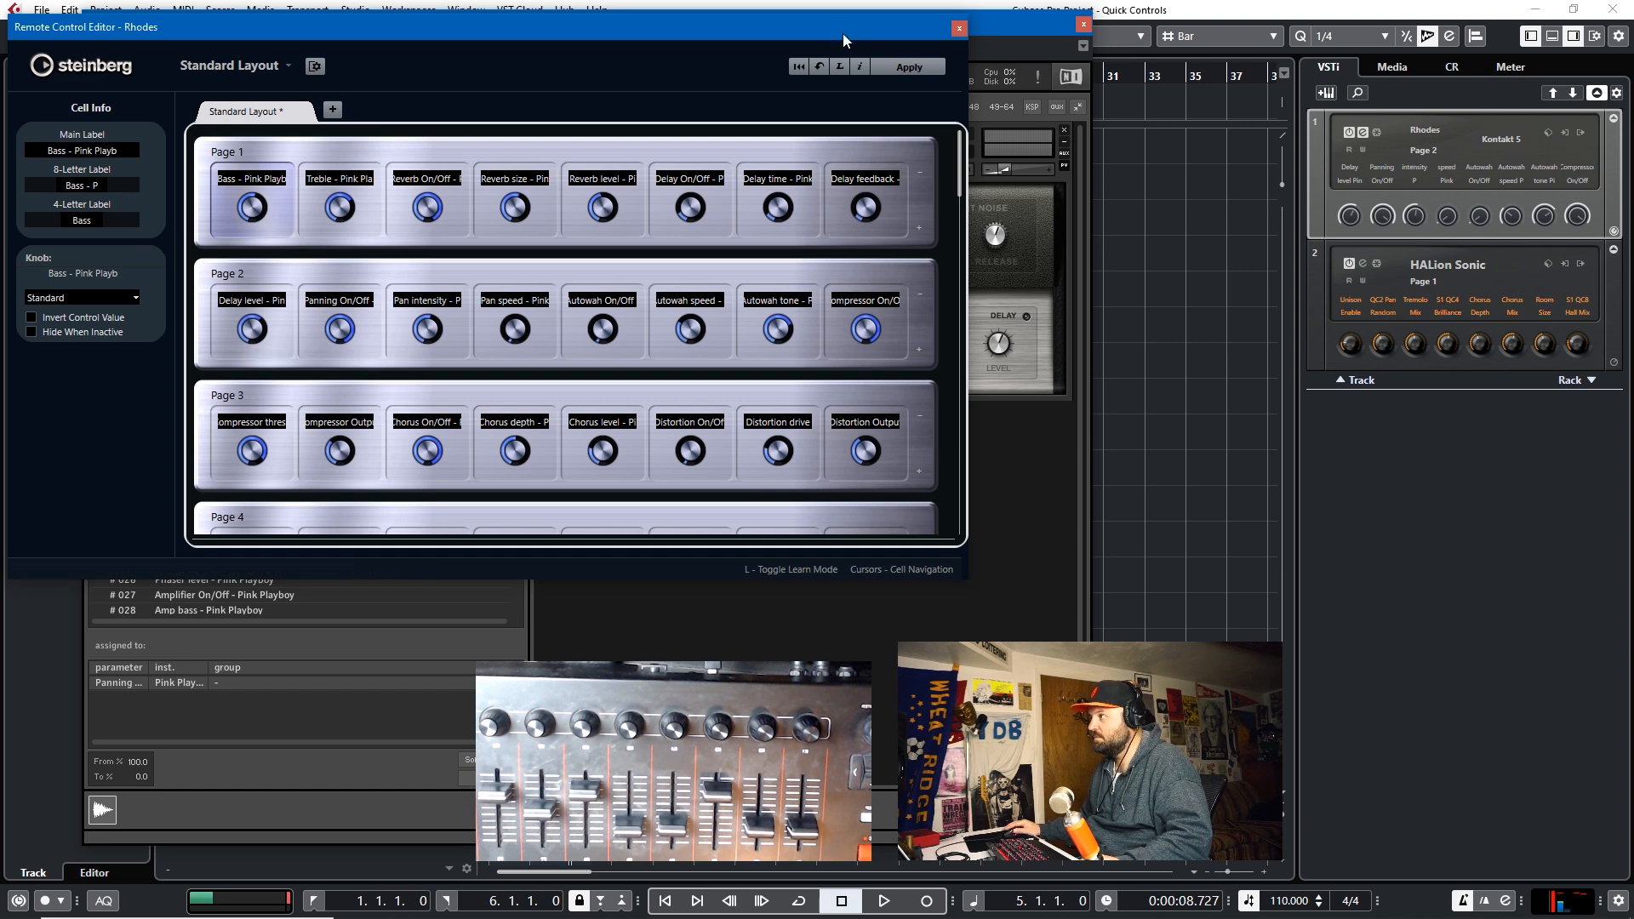
left_click(251, 197)
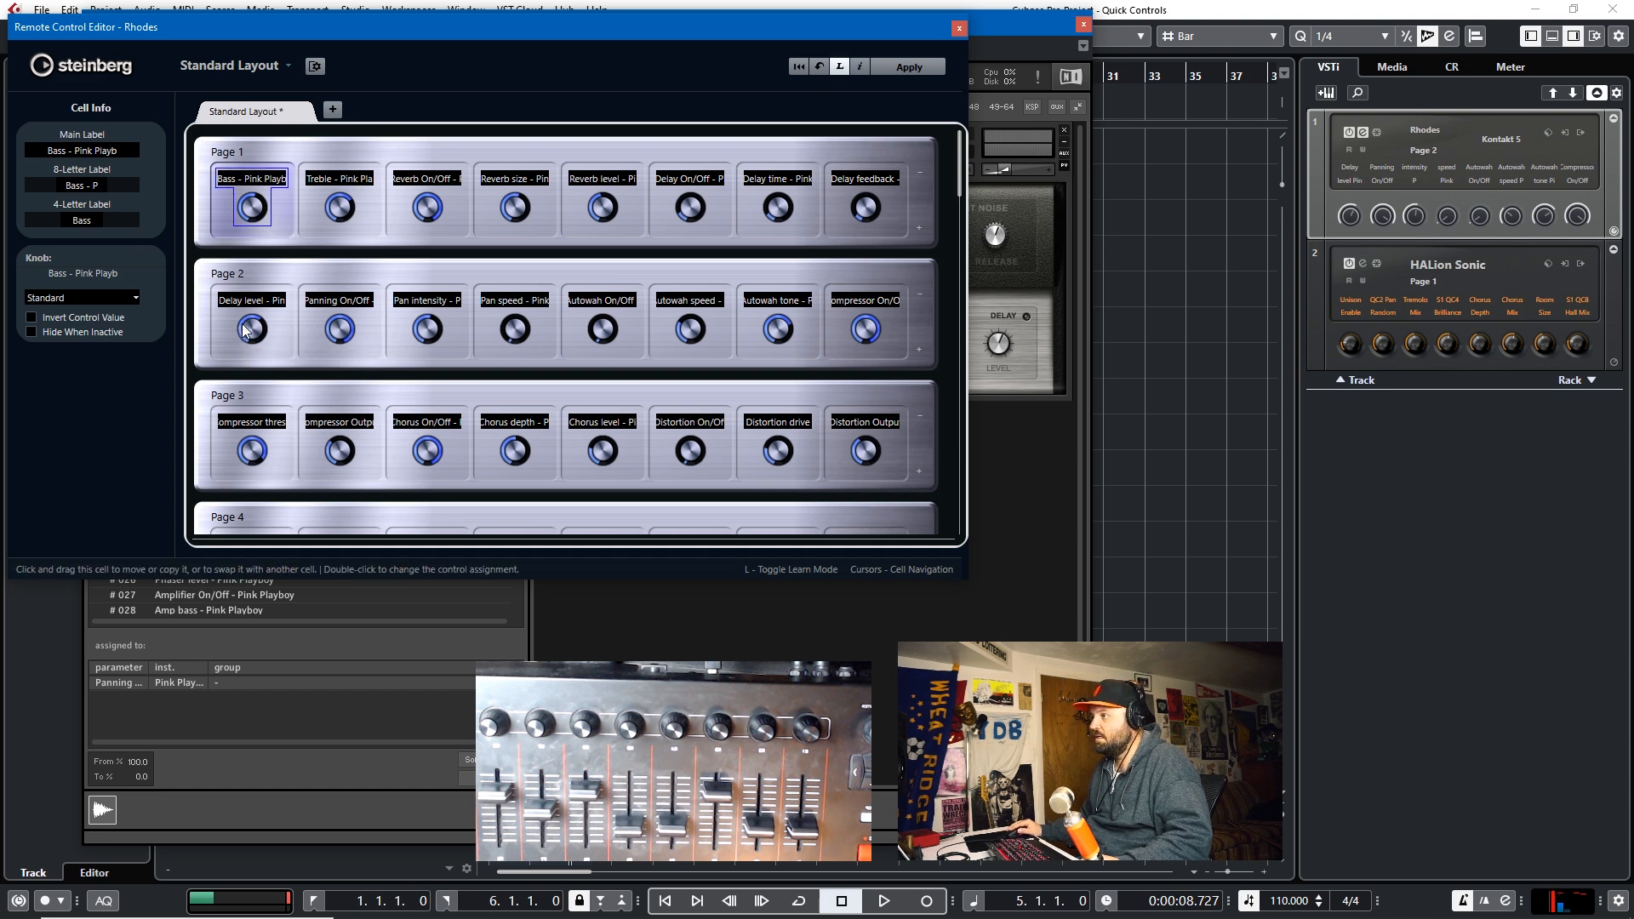
left_click(250, 328)
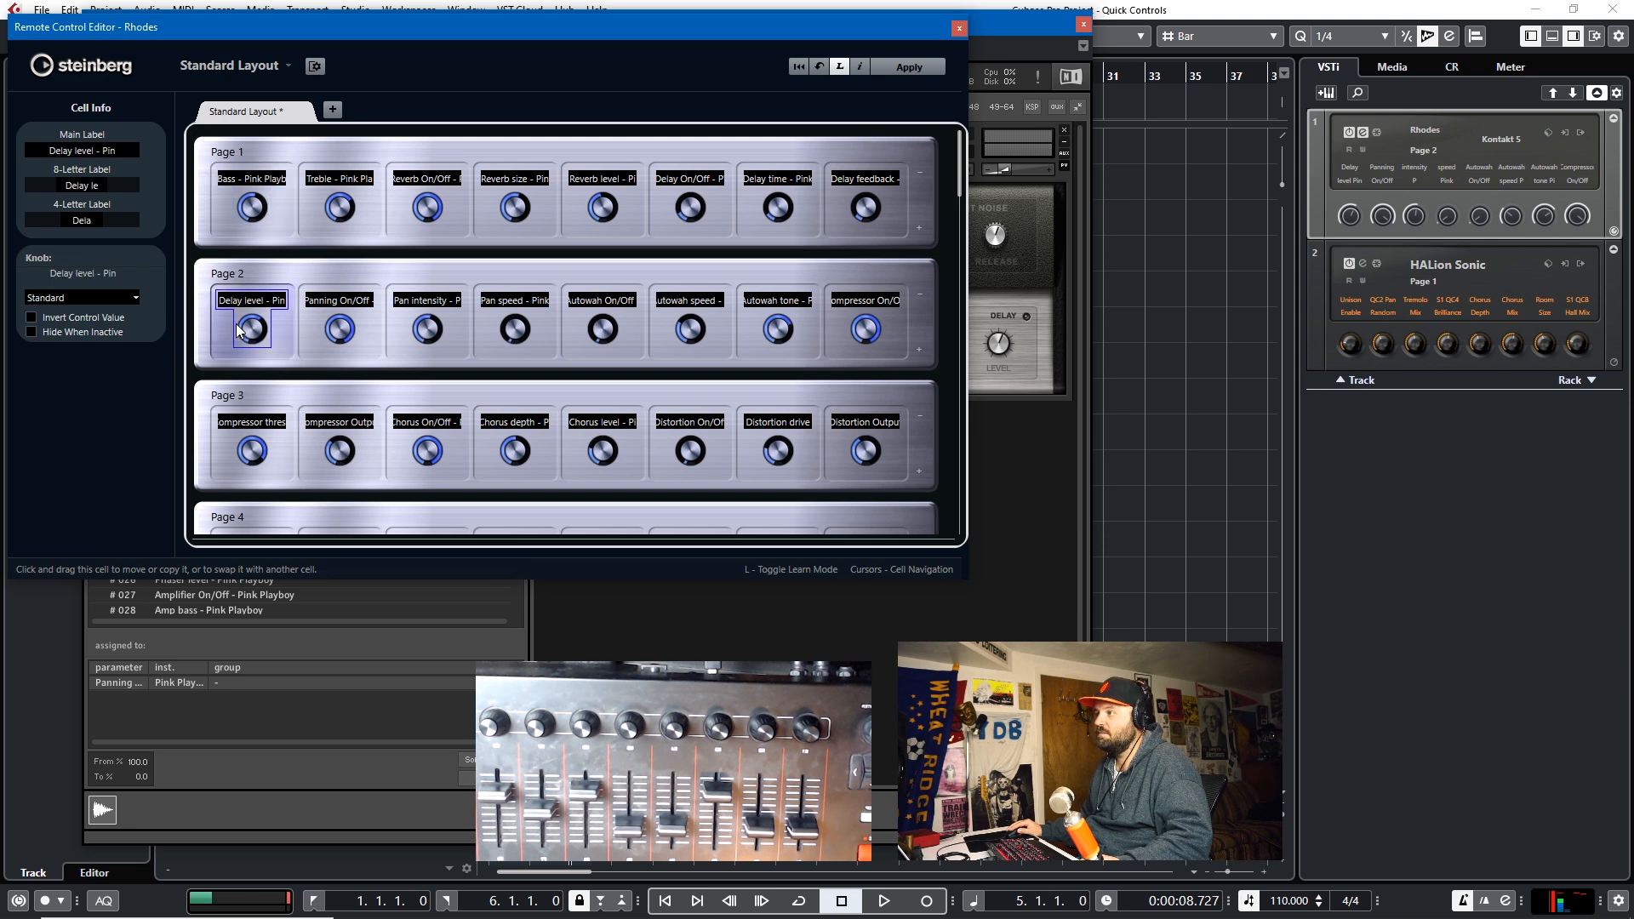
mouse_move(693, 45)
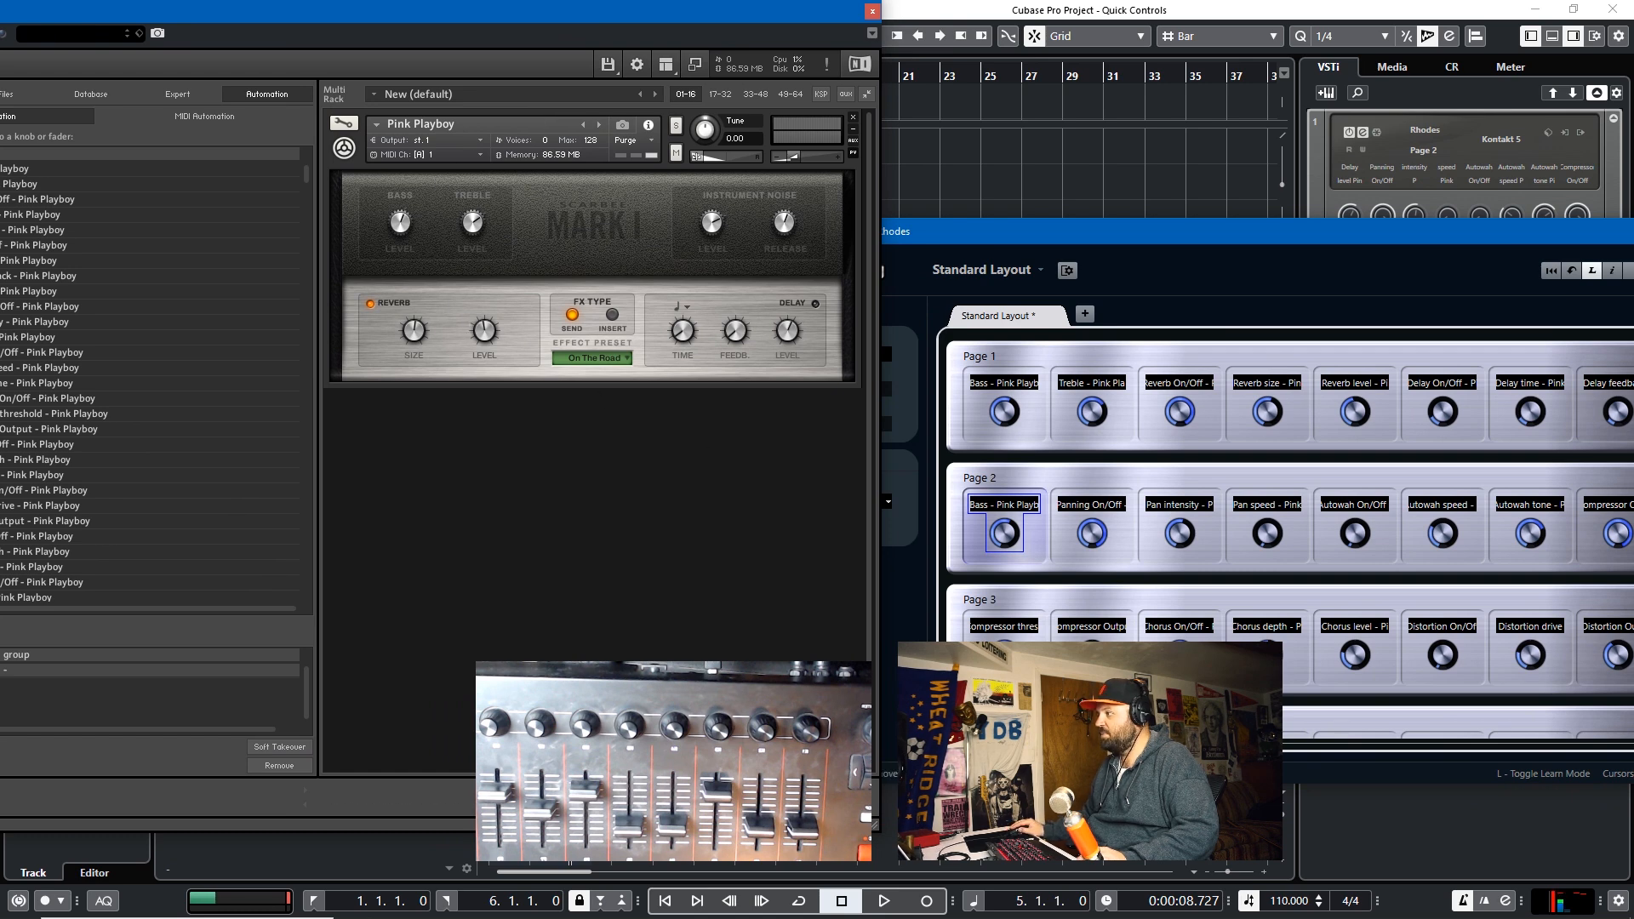
left_click(1004, 625)
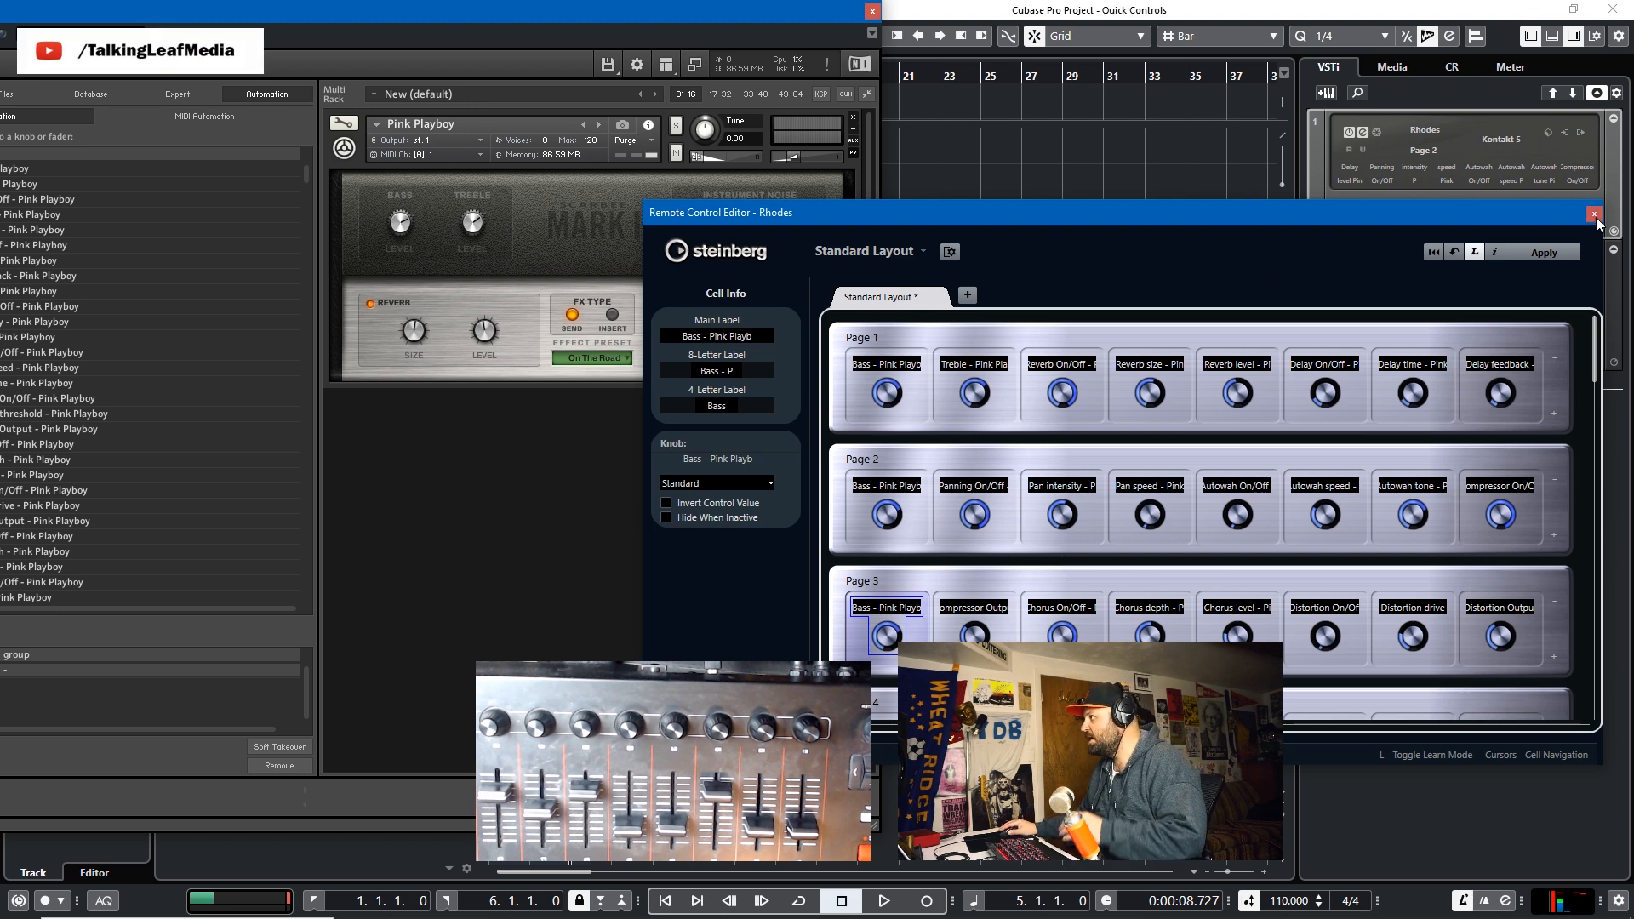
left_click(1593, 214)
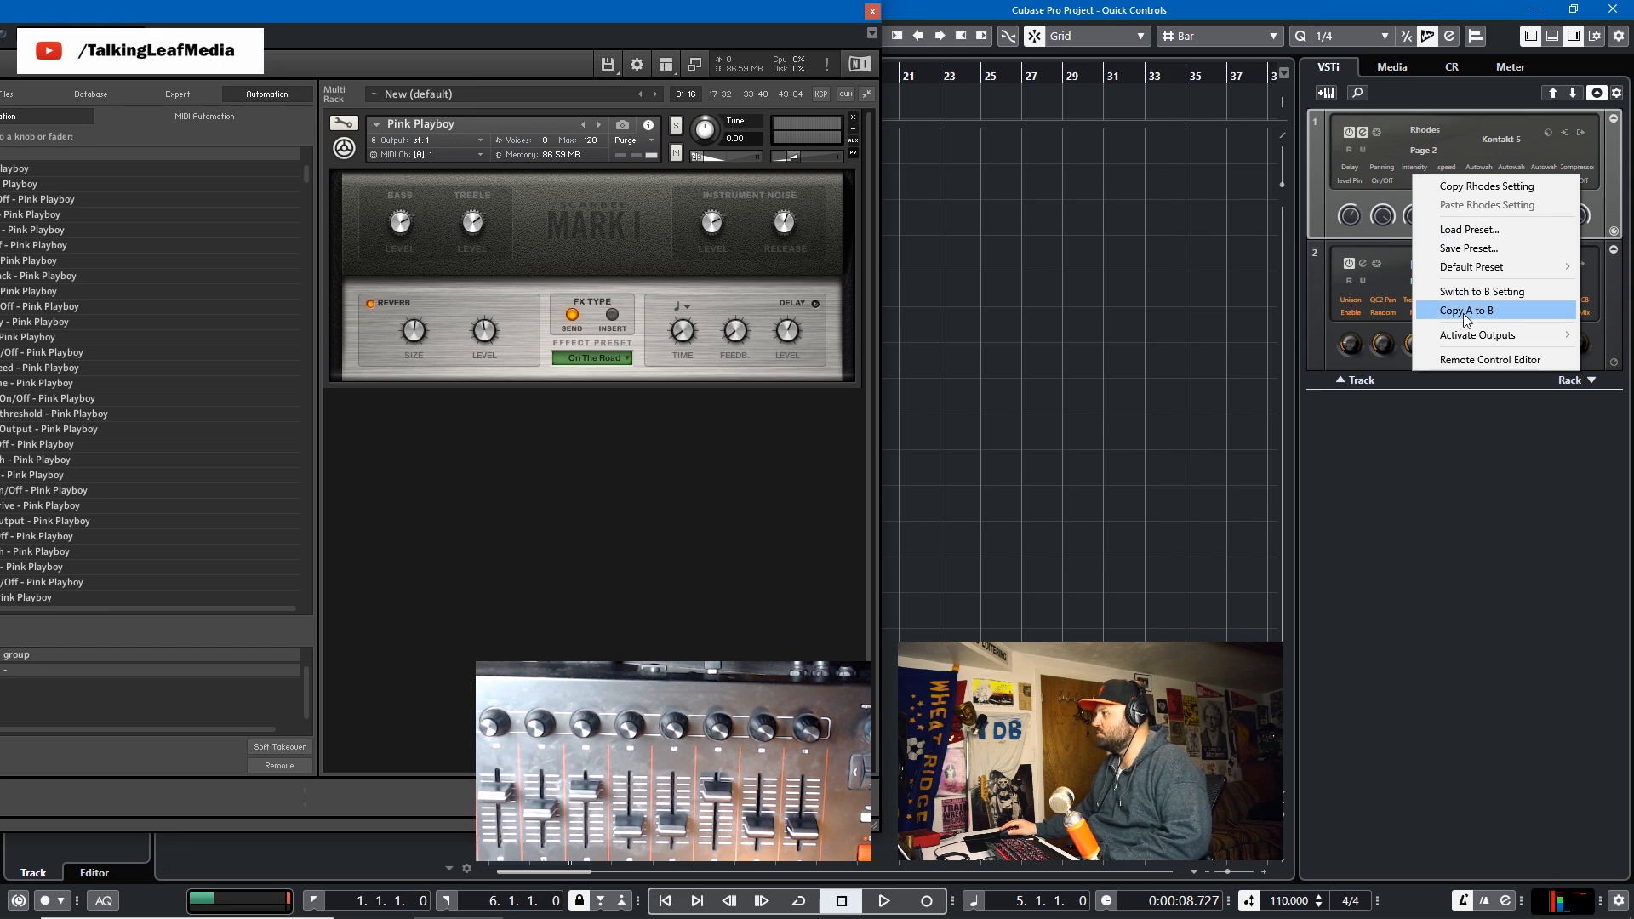
Step: Show Kontakt's MIDI CC assignments for Rhodes, with CC 3 on Pan and CC 10 on Bass
left_click(1491, 359)
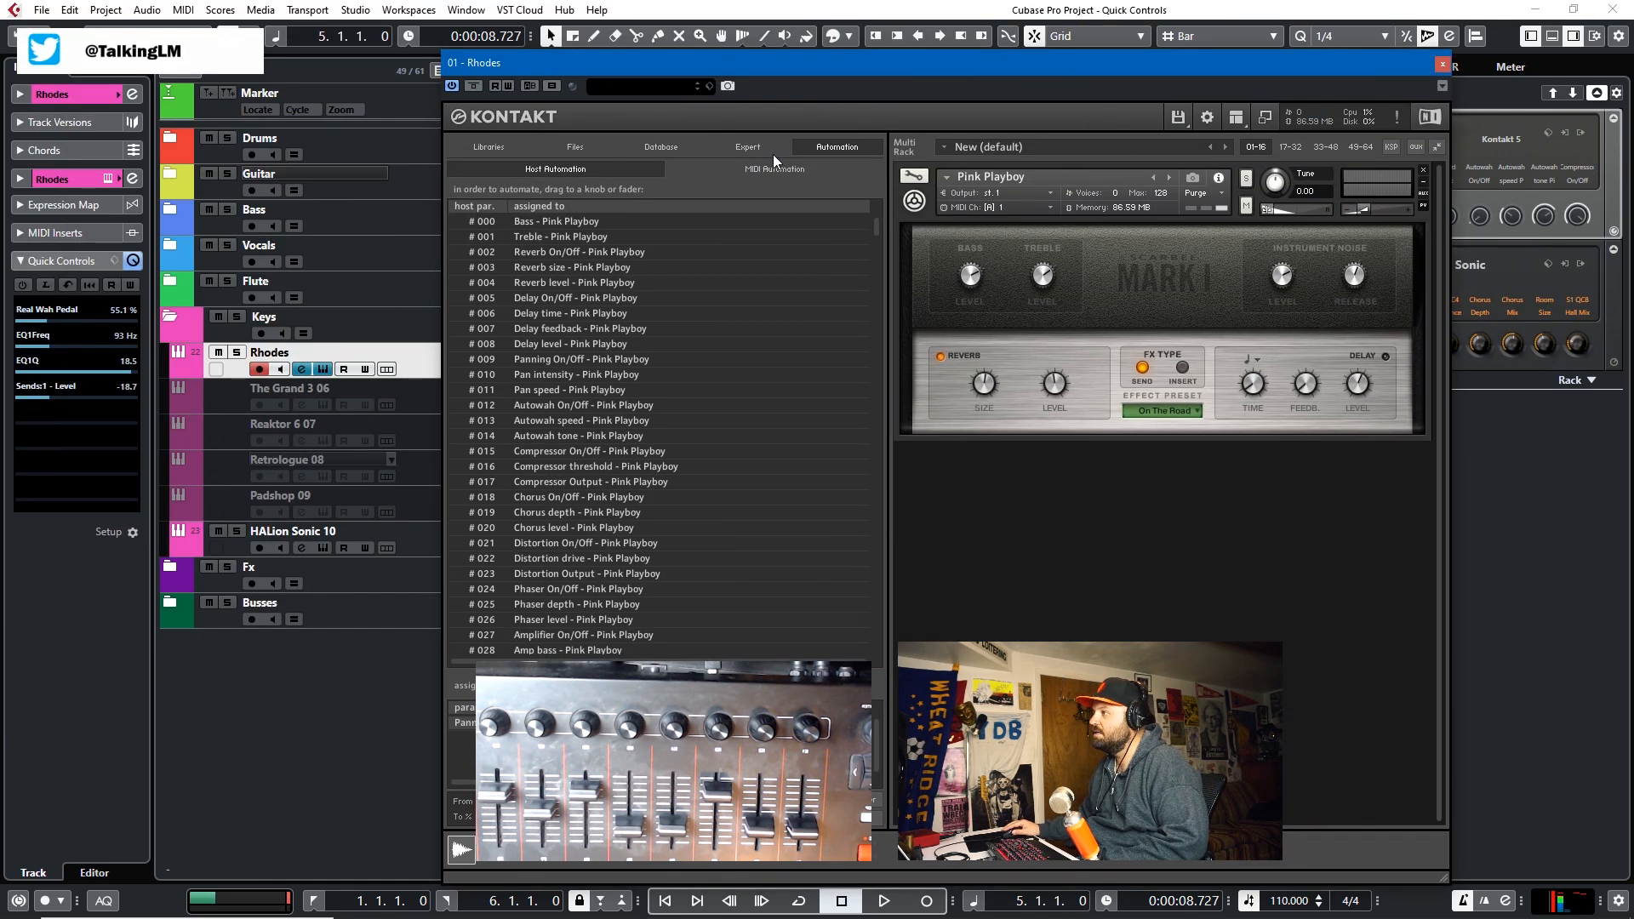
left_click(774, 169)
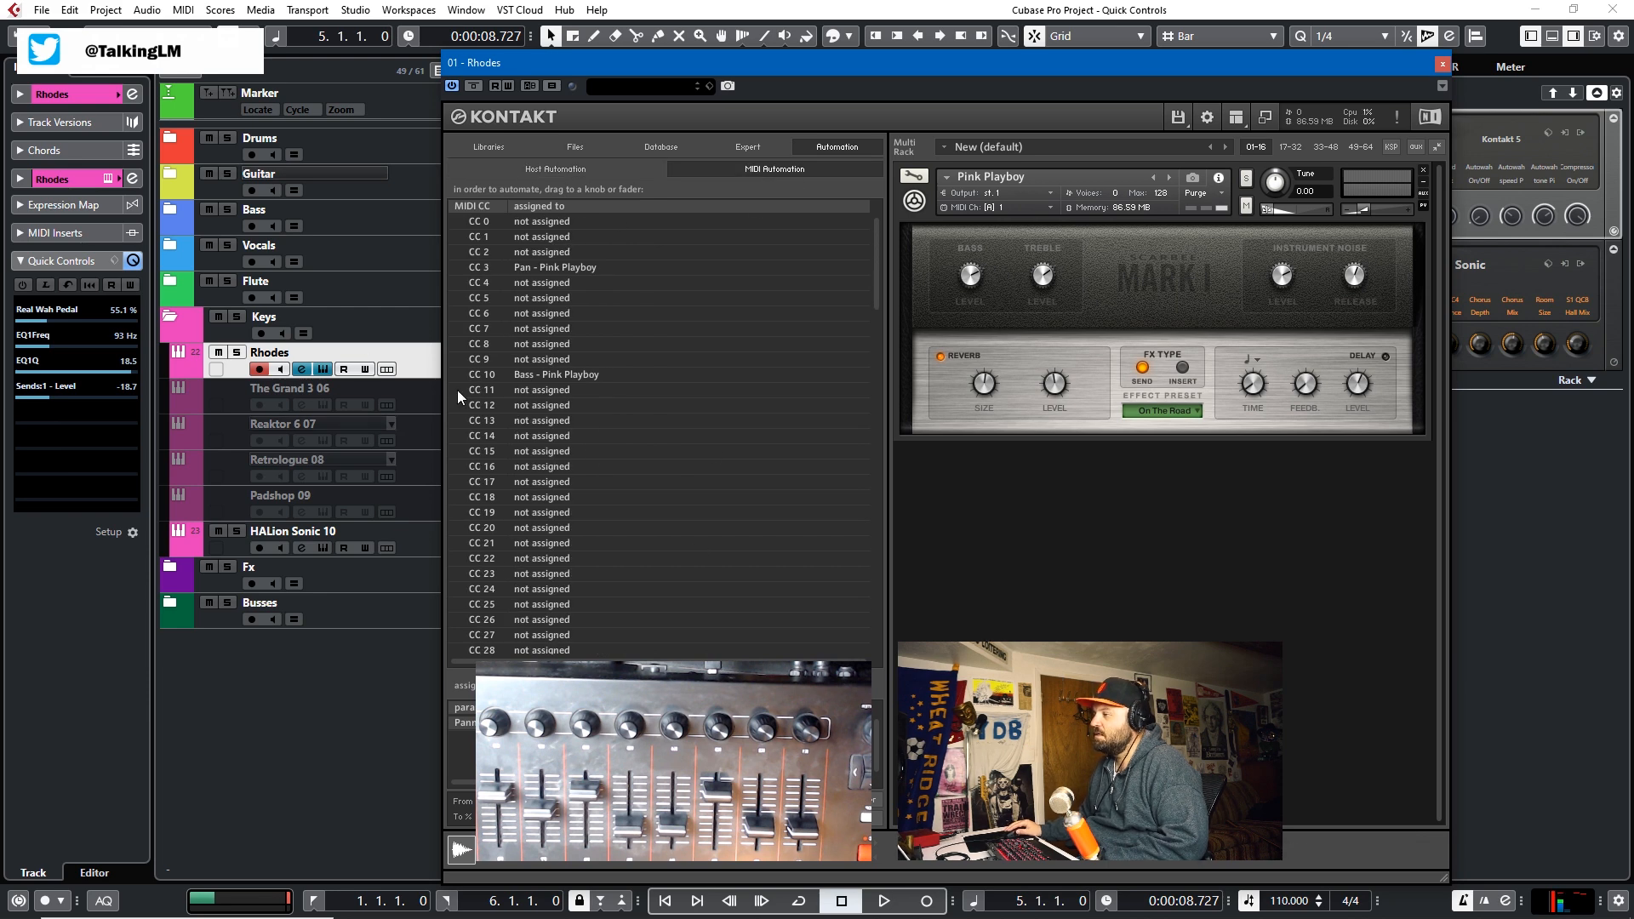
mouse_move(730, 310)
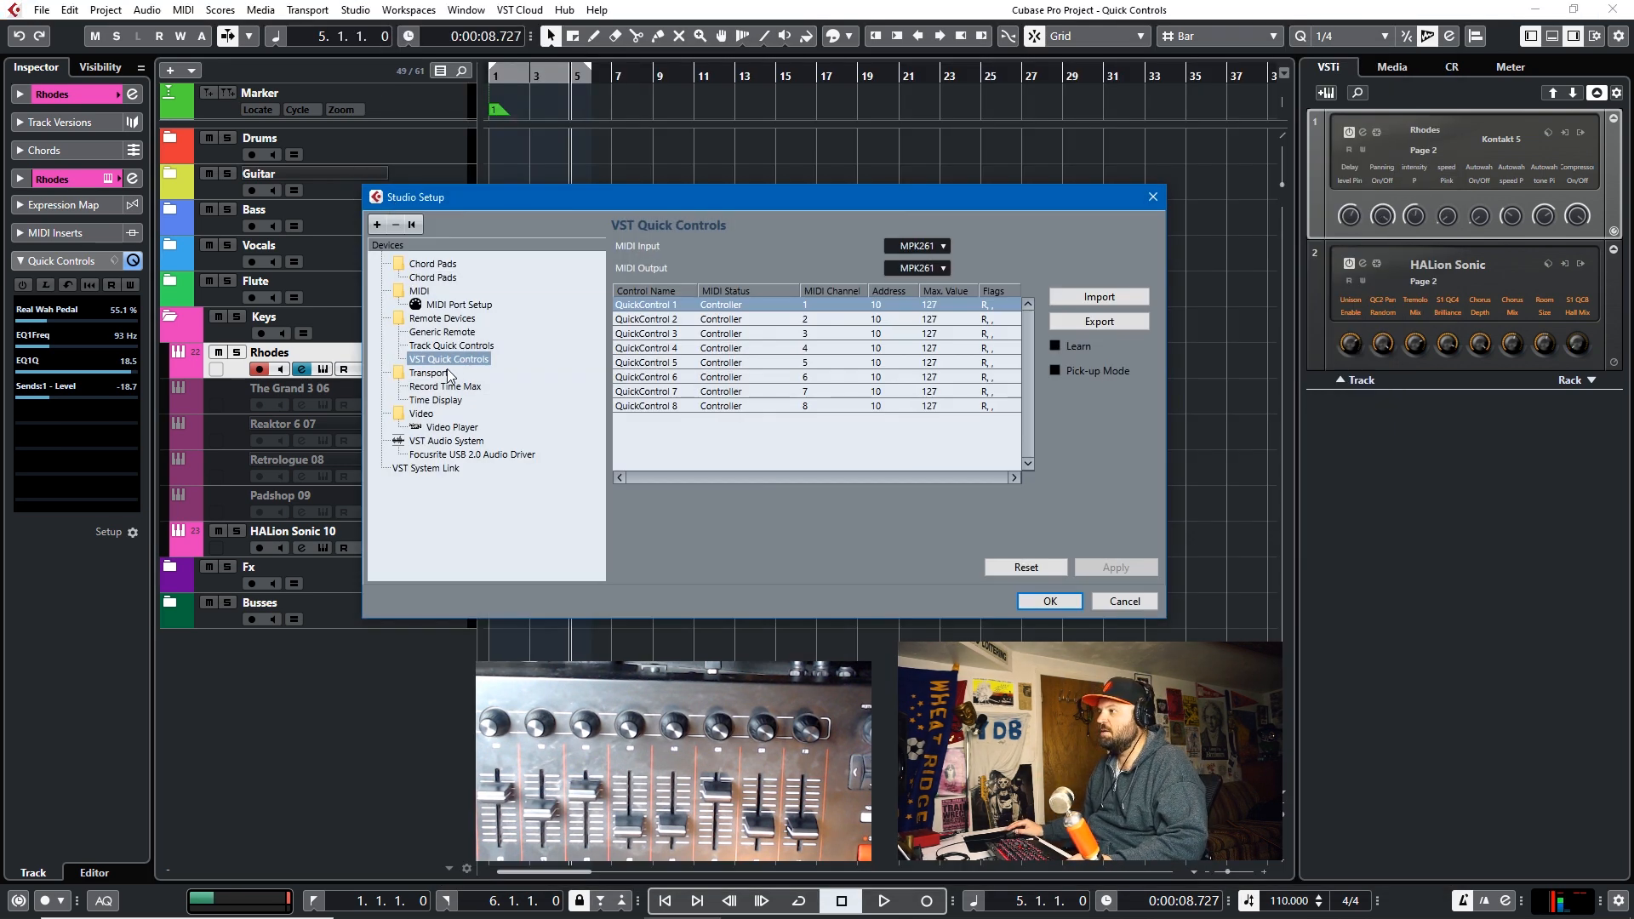
Step: View Track Quick Controls in Studio Setup, close the Rhodes channel settings and advance to Page 3
left_click(449, 345)
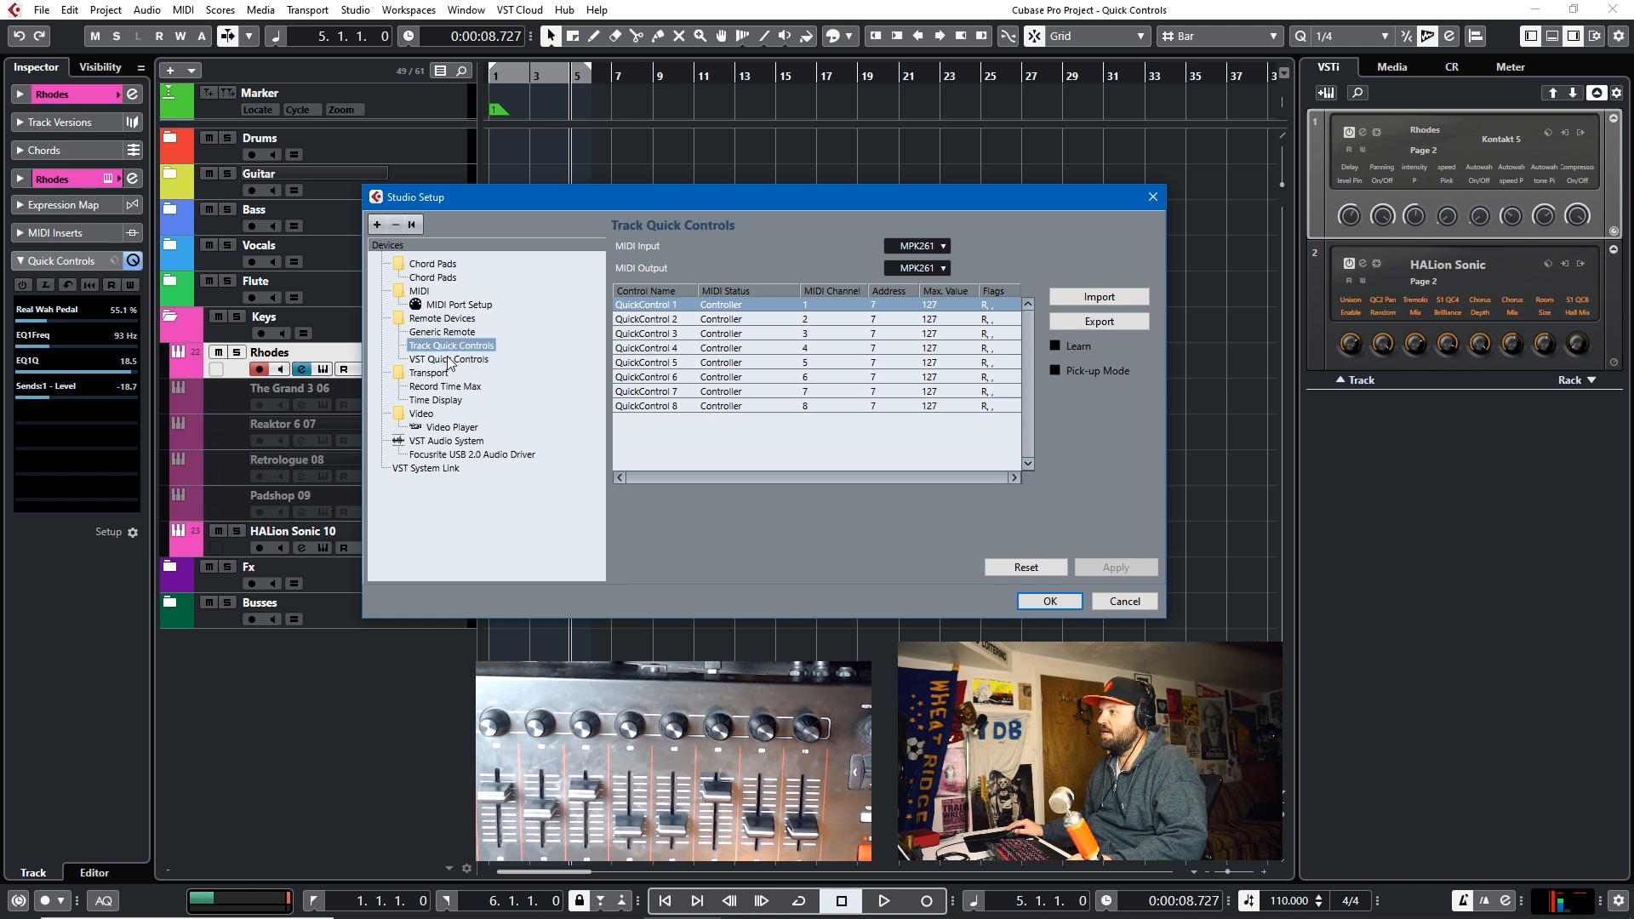
left_click(448, 360)
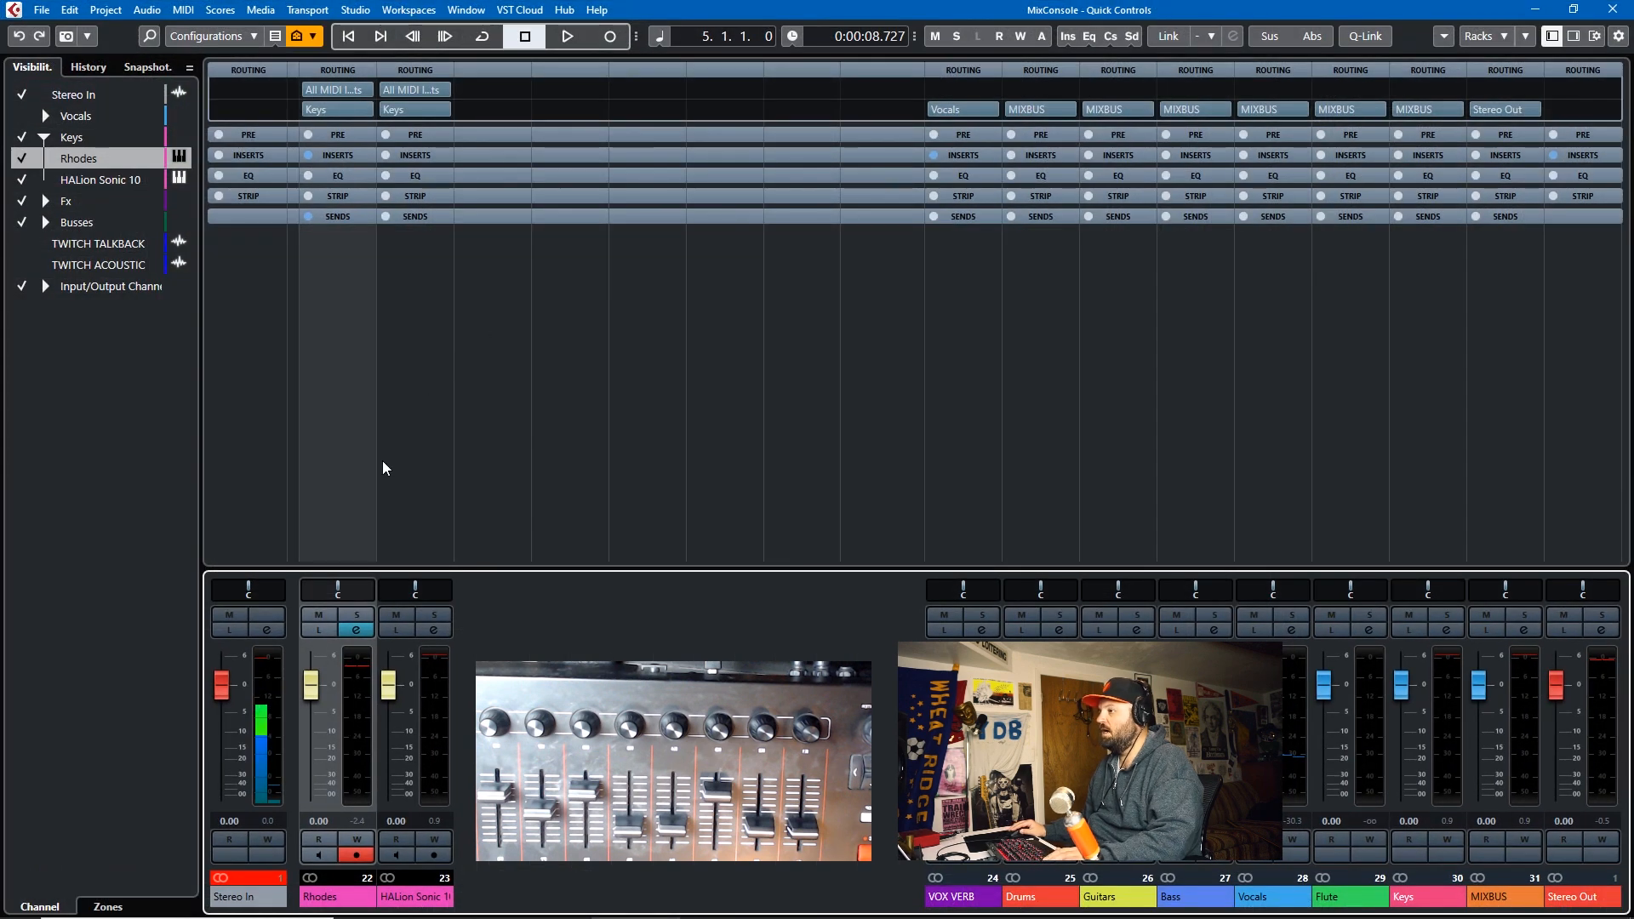
mouse_move(347, 378)
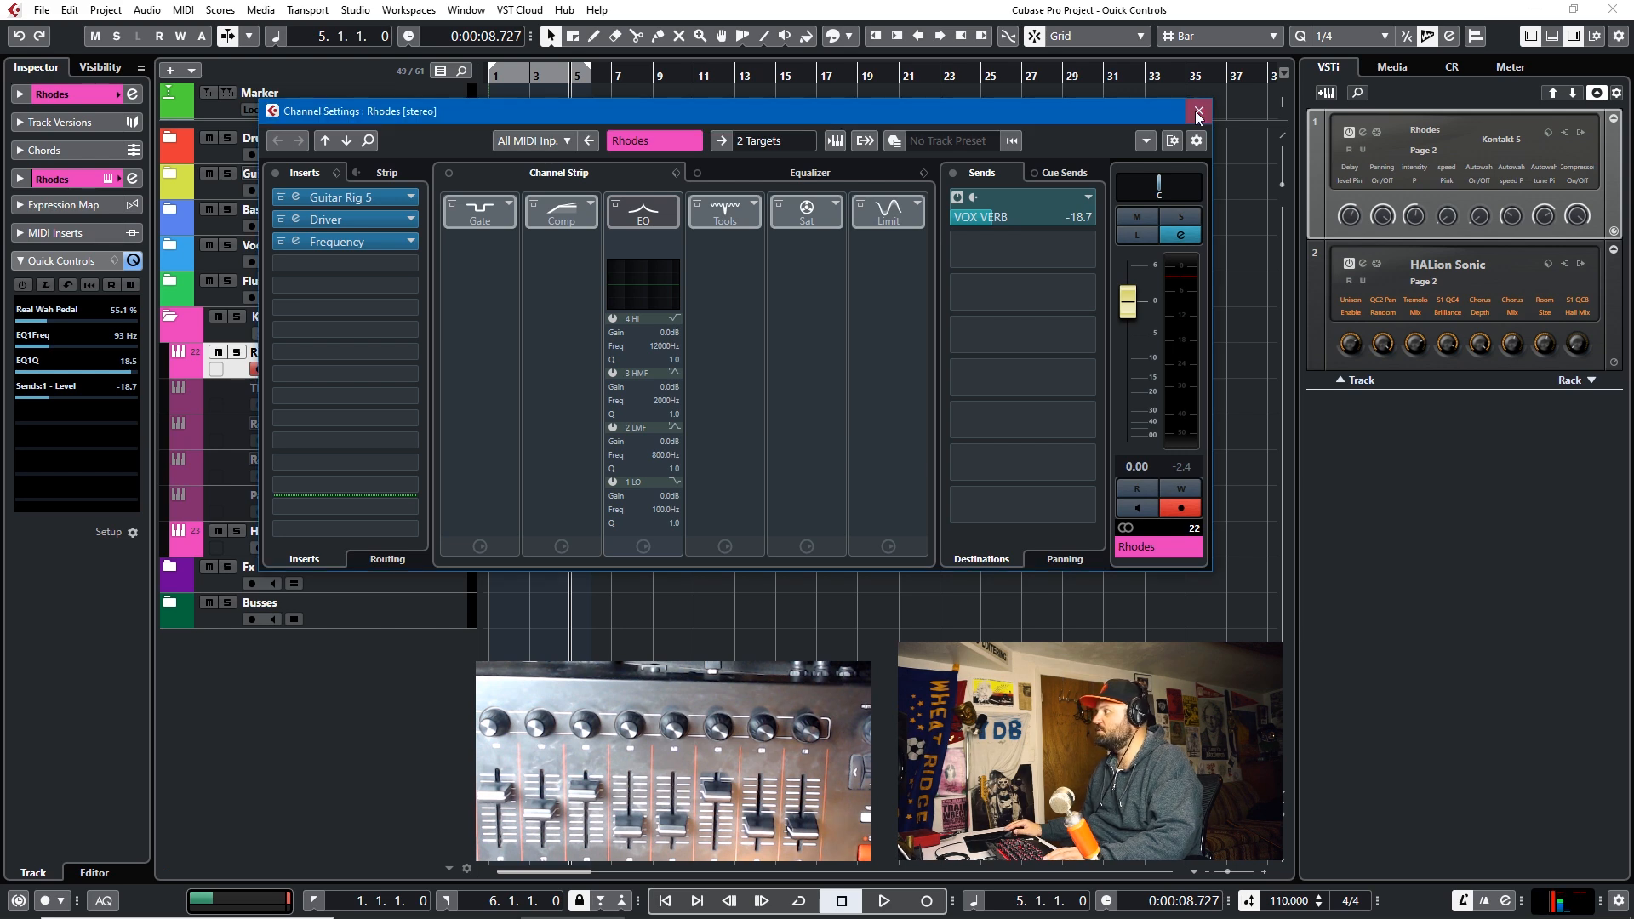
left_click(1196, 112)
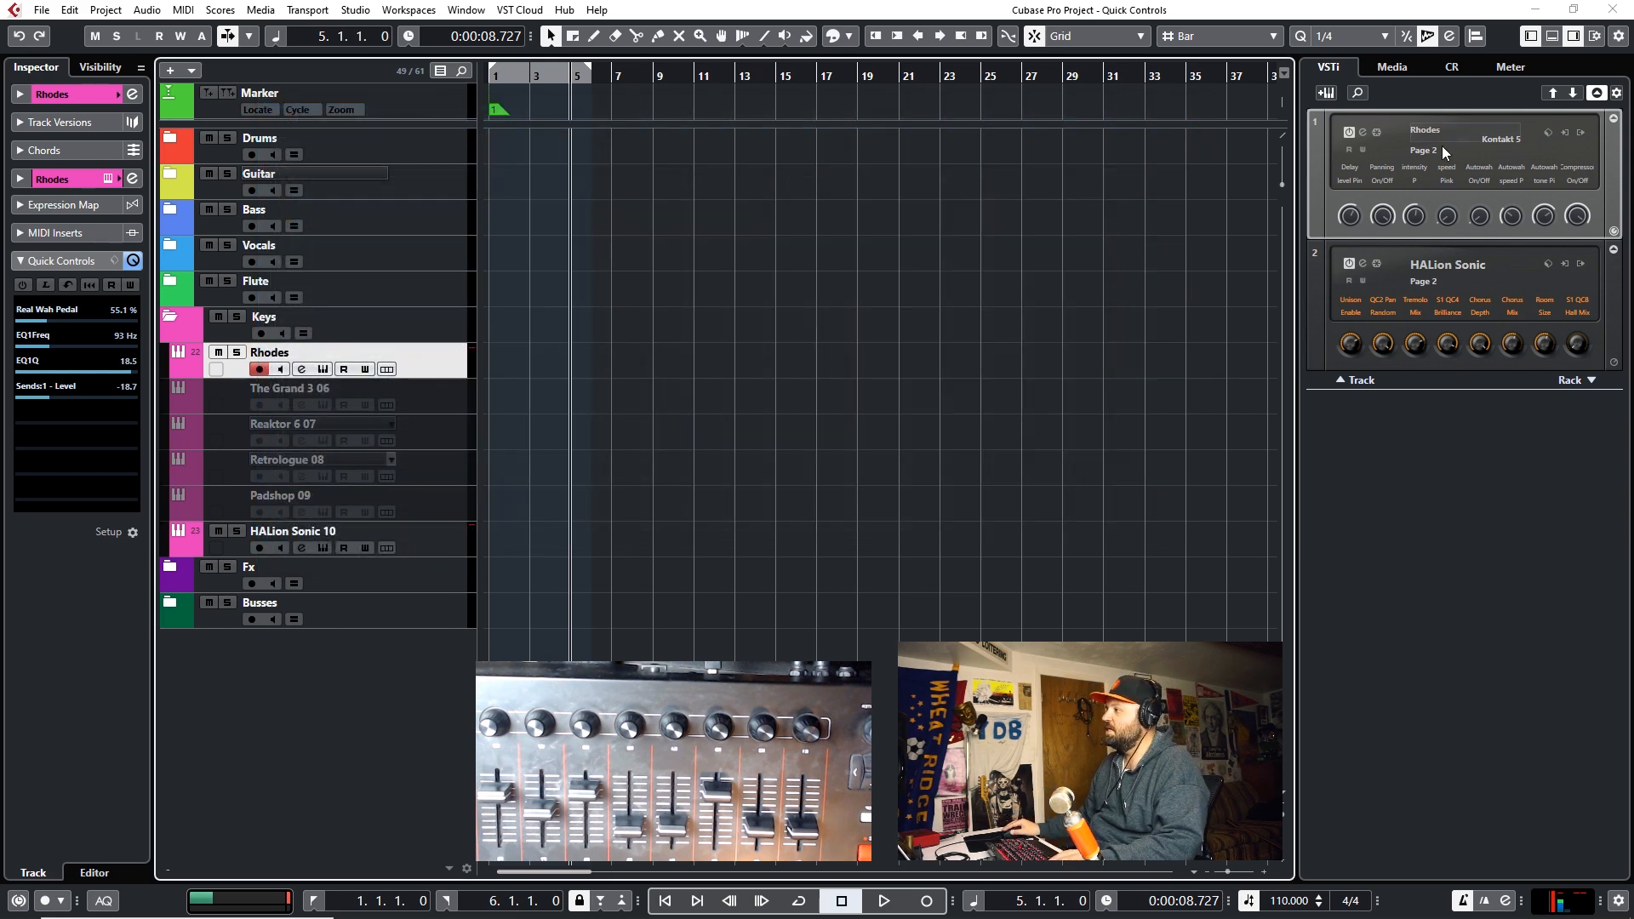
left_click(1423, 150)
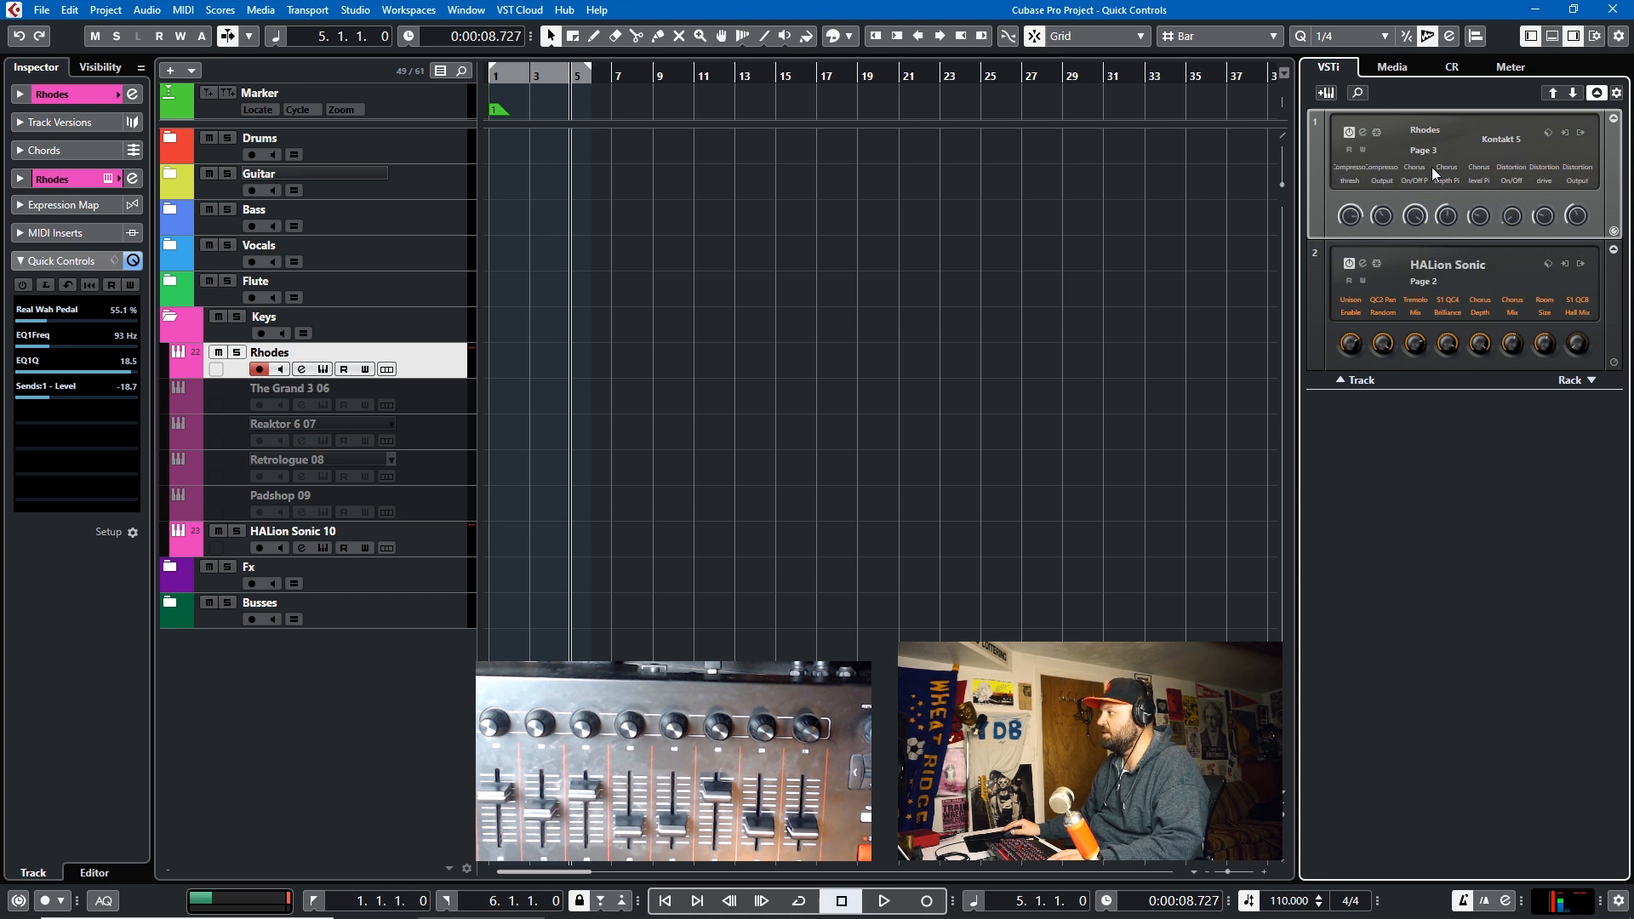